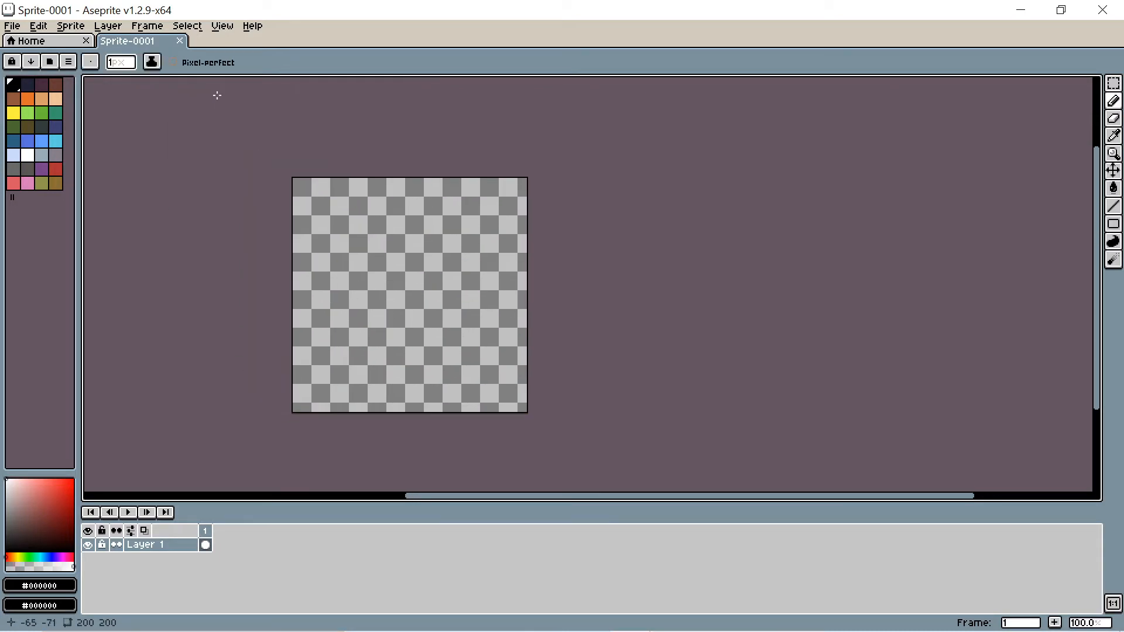
mouse_move(312, 133)
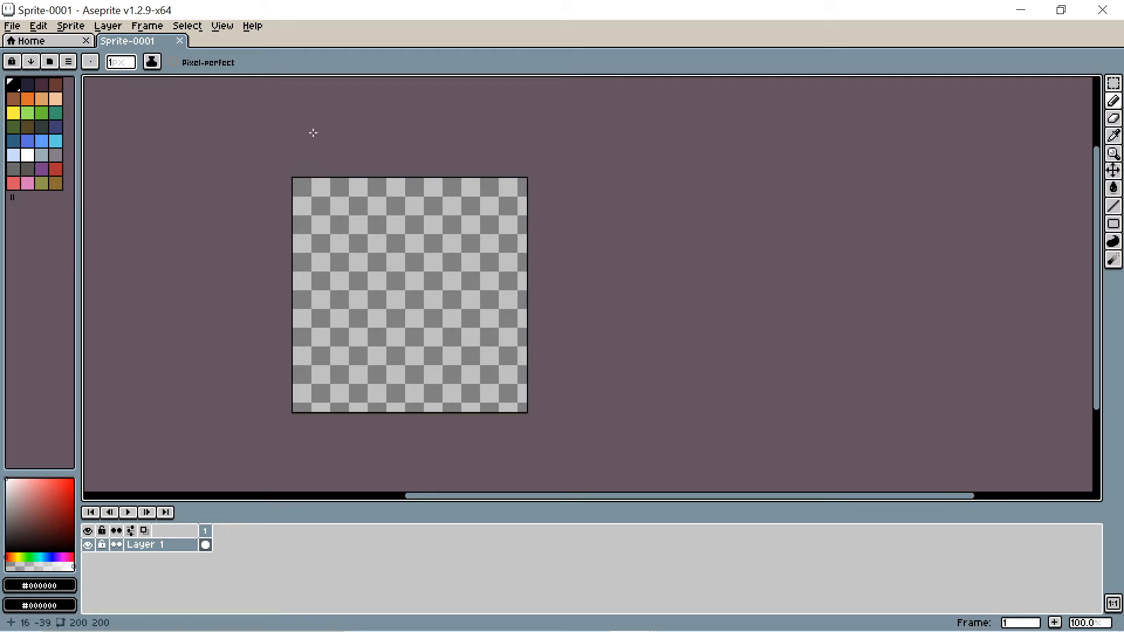
mouse_move(406, 158)
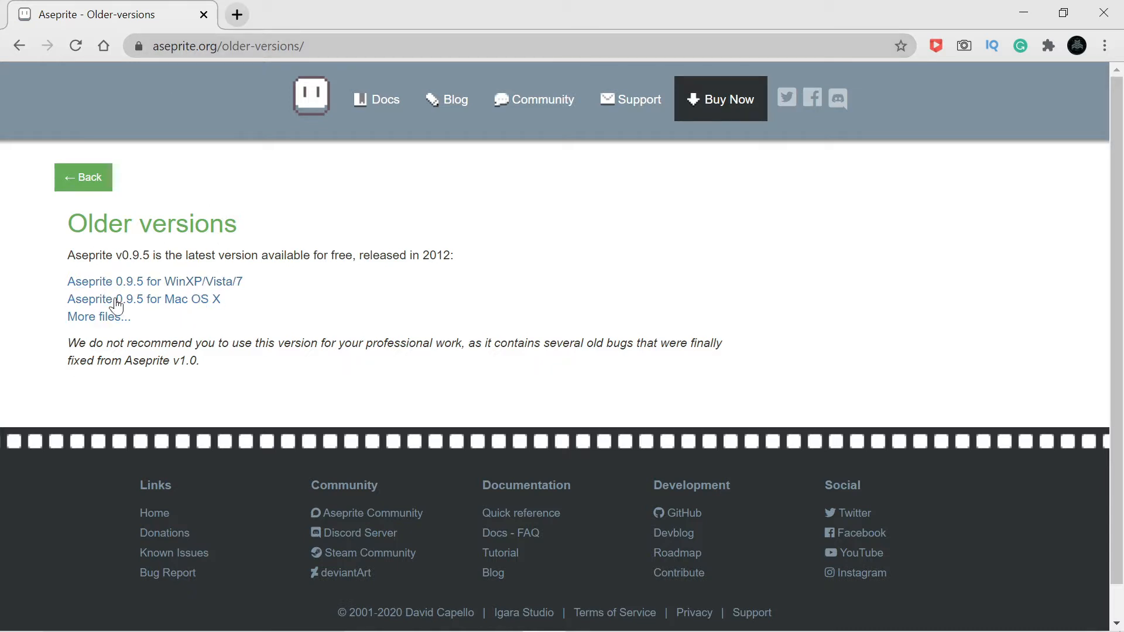
mouse_move(204, 249)
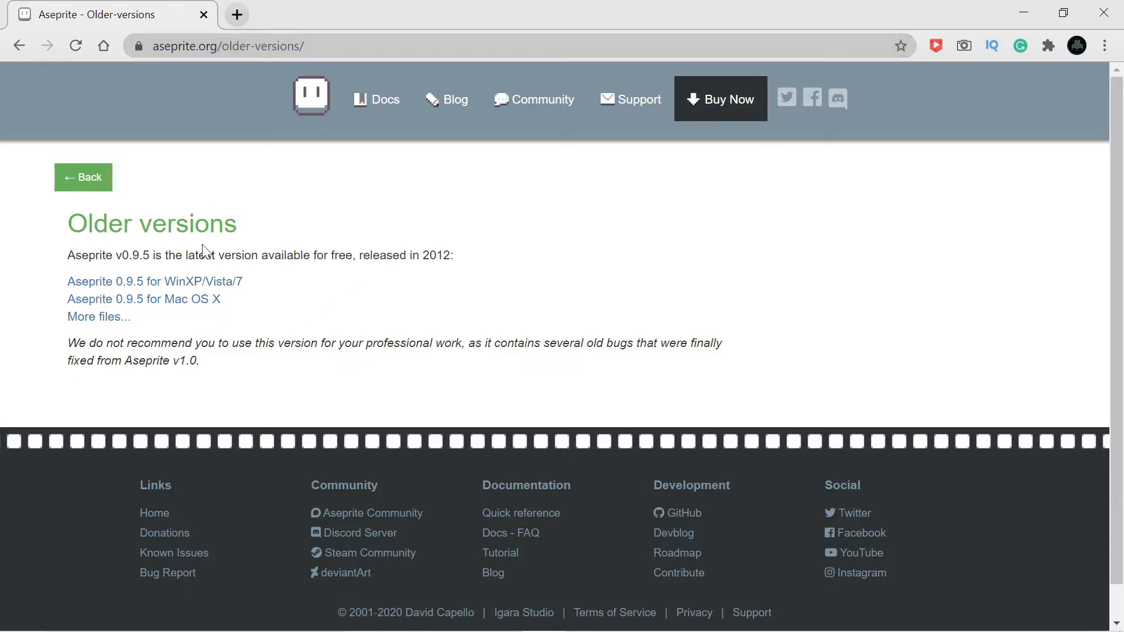
Browse the Aseprite older-versions page showing the free v0.9.5 download links
left_click_drag(373, 254, 453, 255)
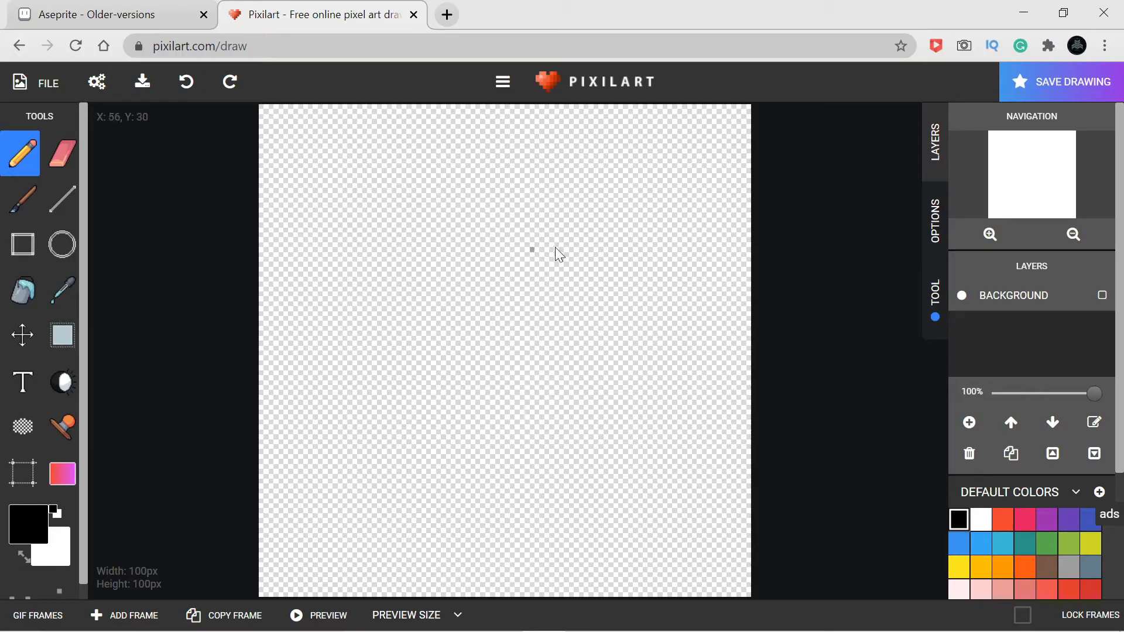
mouse_move(652, 125)
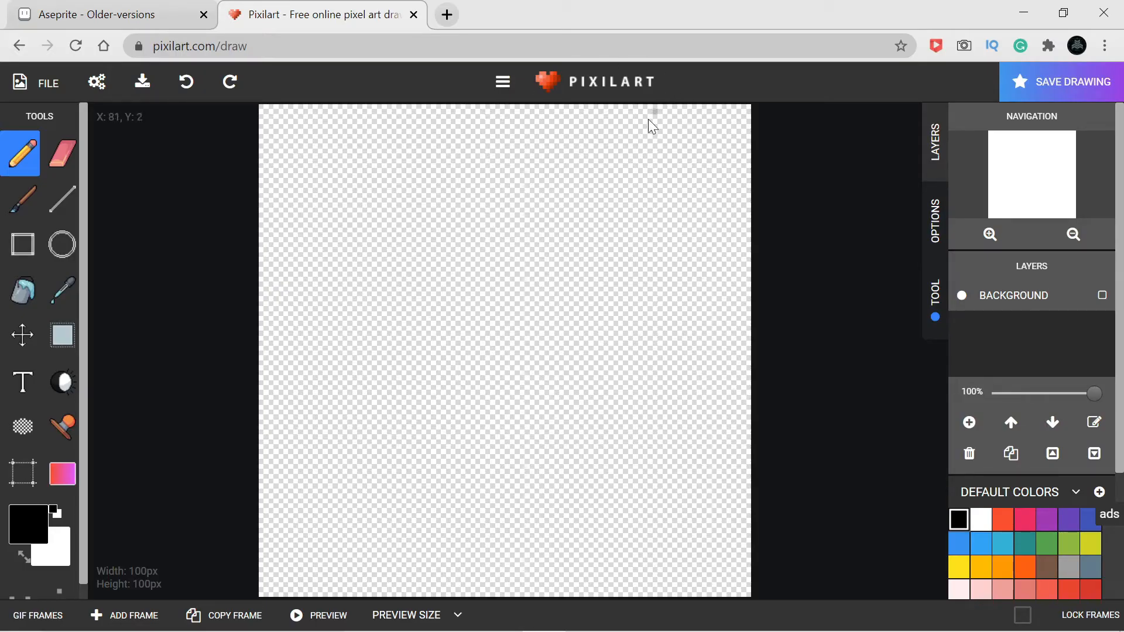
mouse_move(464, 158)
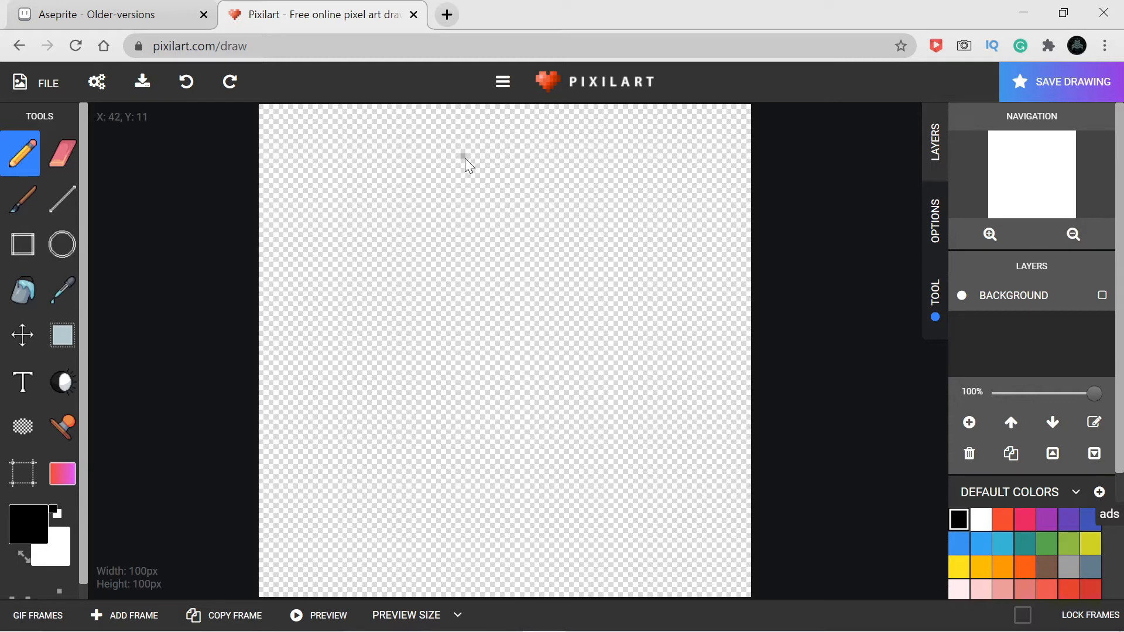
mouse_move(63, 244)
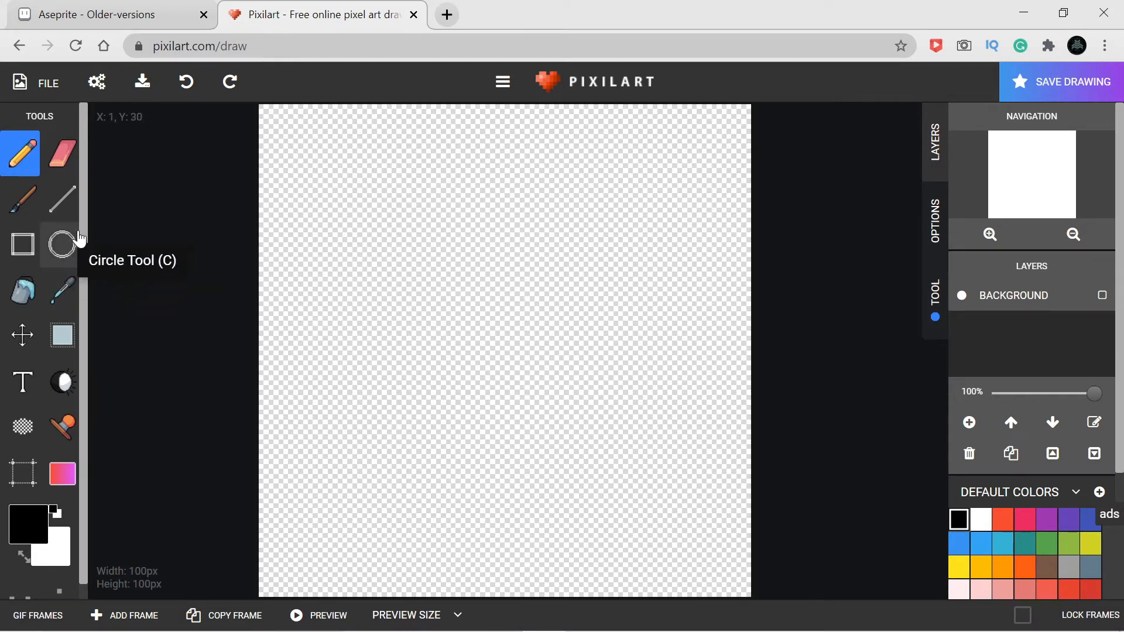
mouse_move(63, 290)
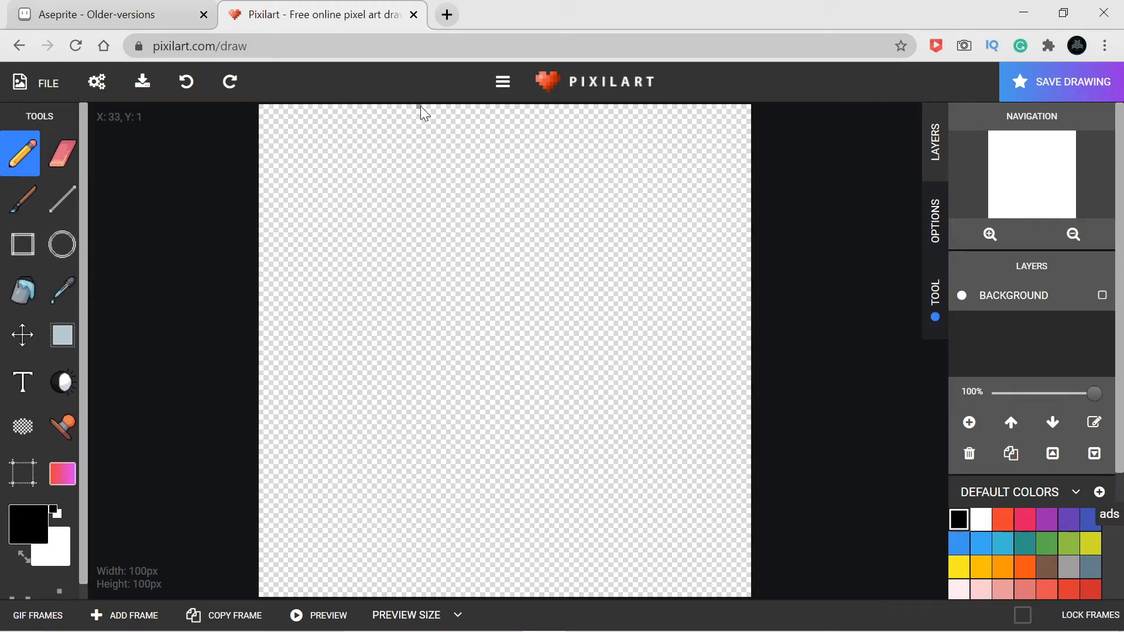
mouse_move(394, 99)
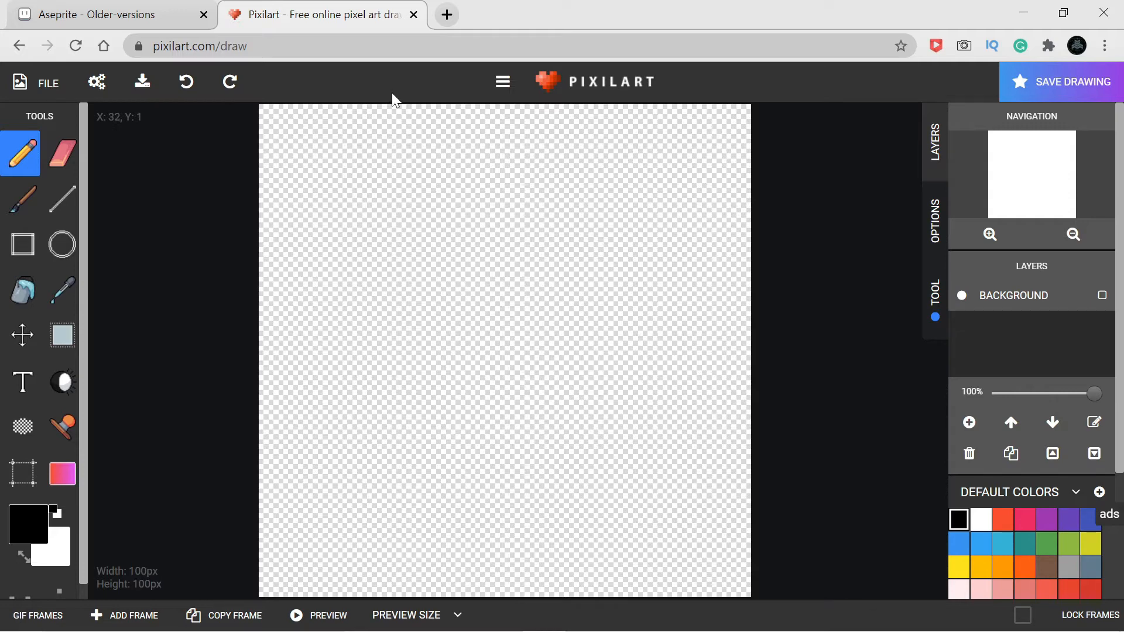
mouse_move(414, 104)
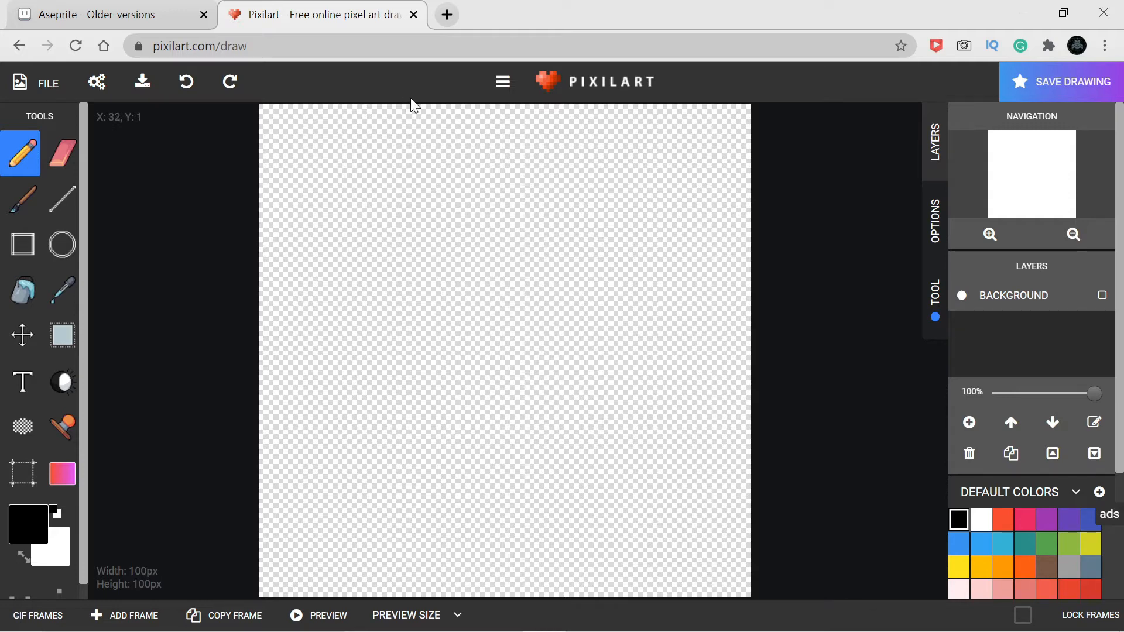
mouse_move(472, 167)
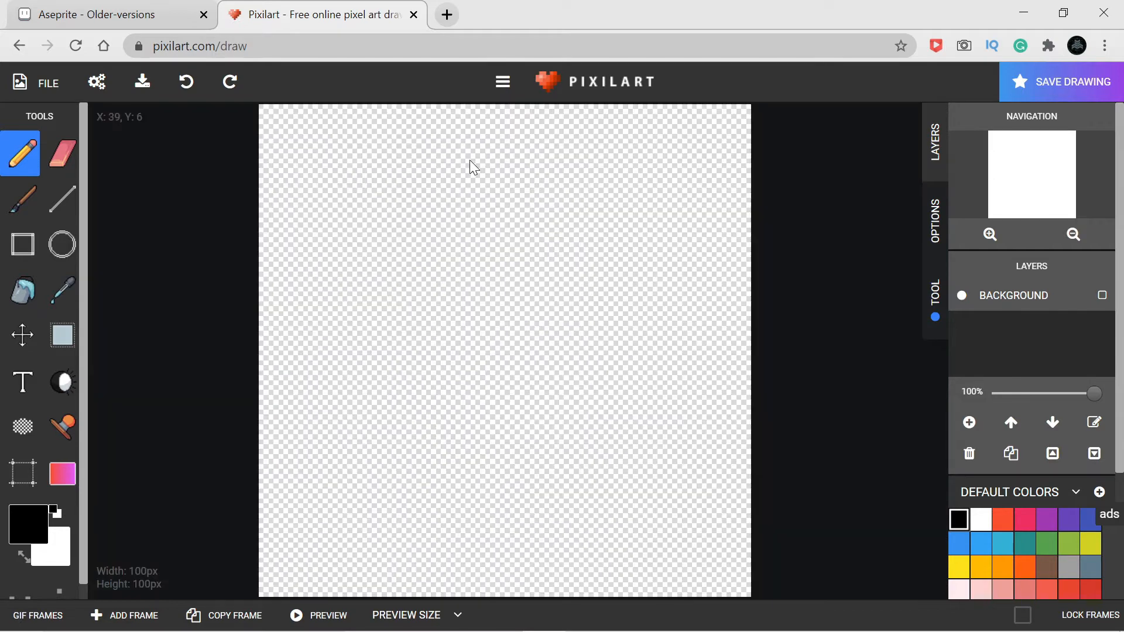
mouse_move(469, 68)
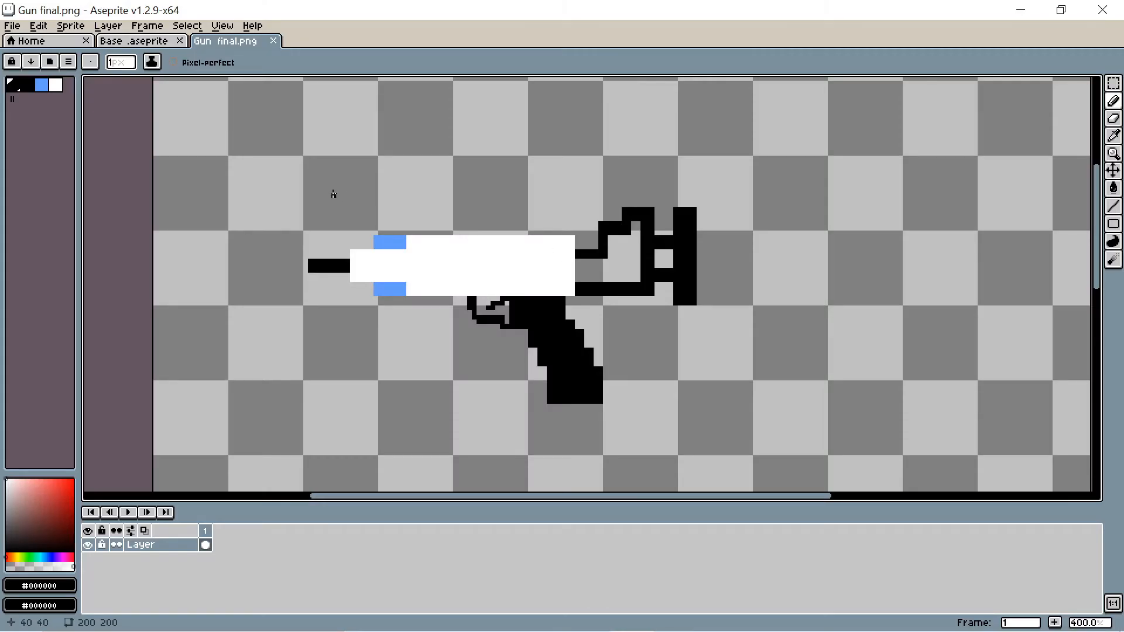
mouse_move(563, 316)
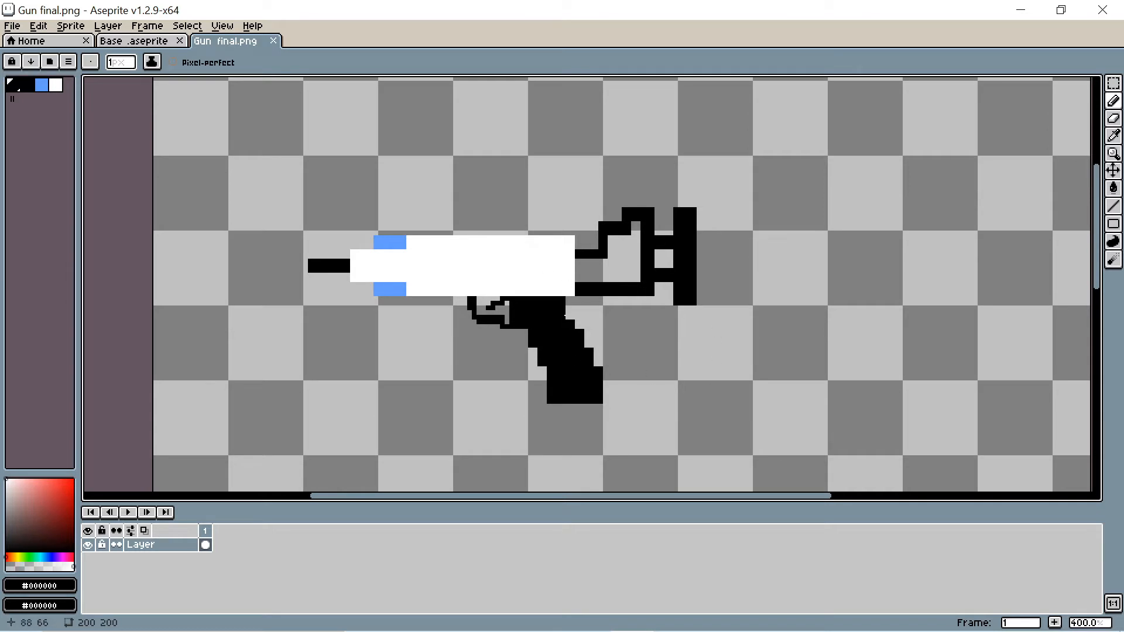
mouse_move(581, 321)
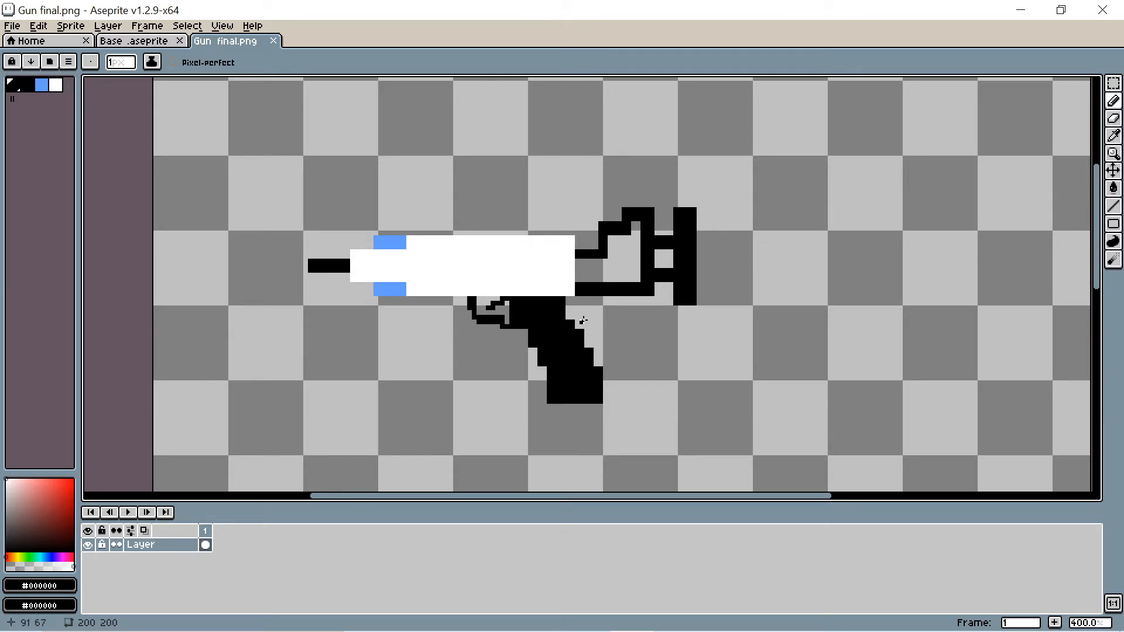
mouse_move(520, 306)
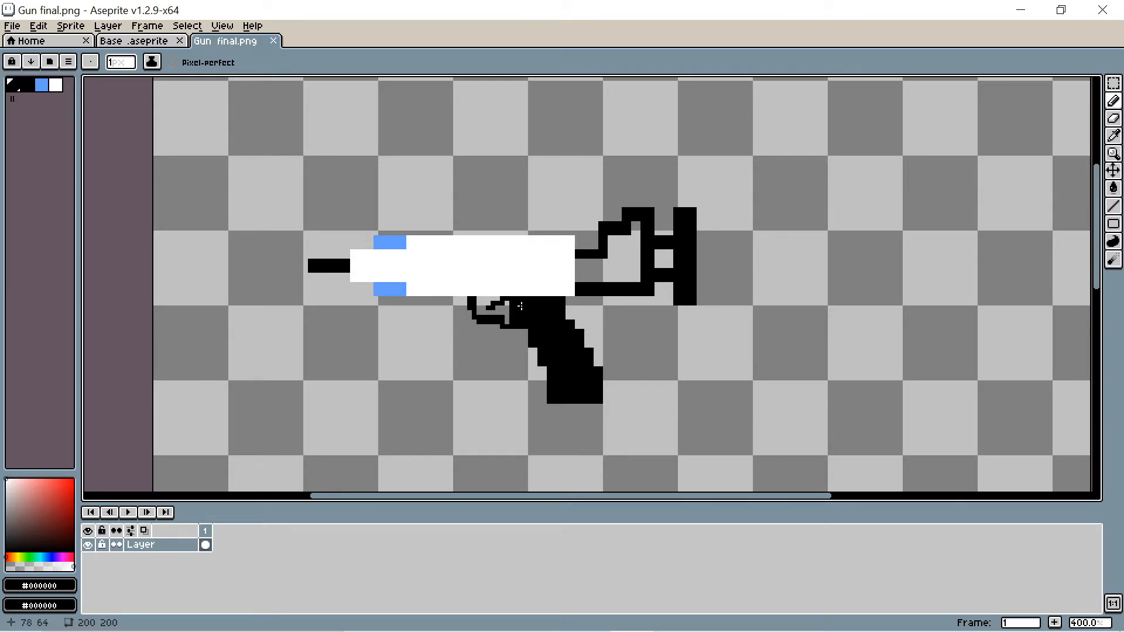
mouse_move(654, 281)
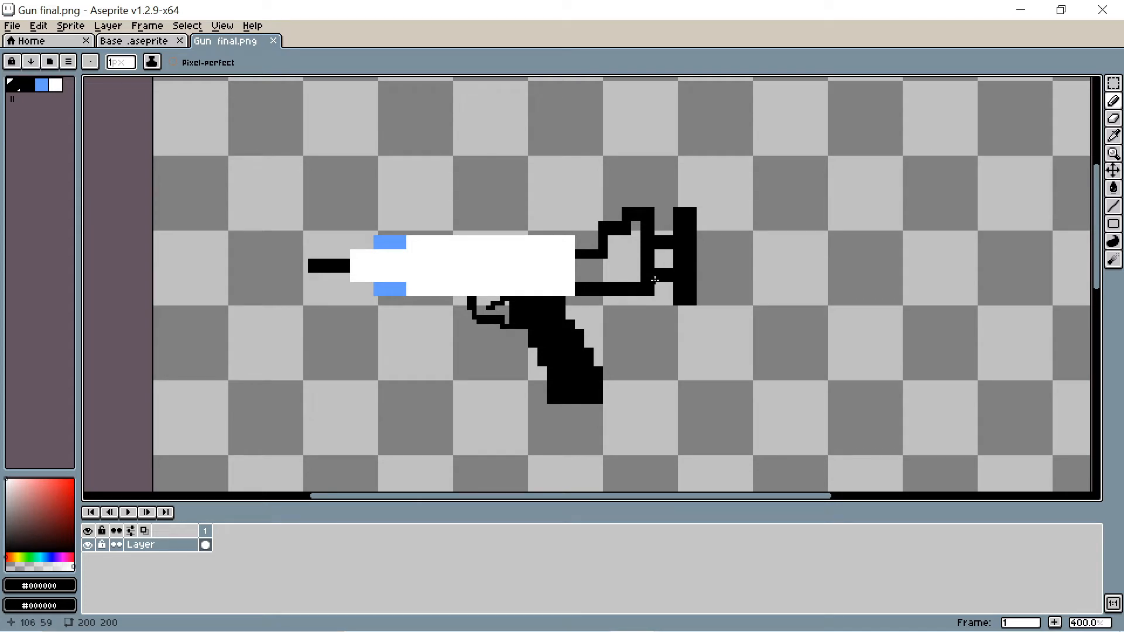
mouse_move(778, 241)
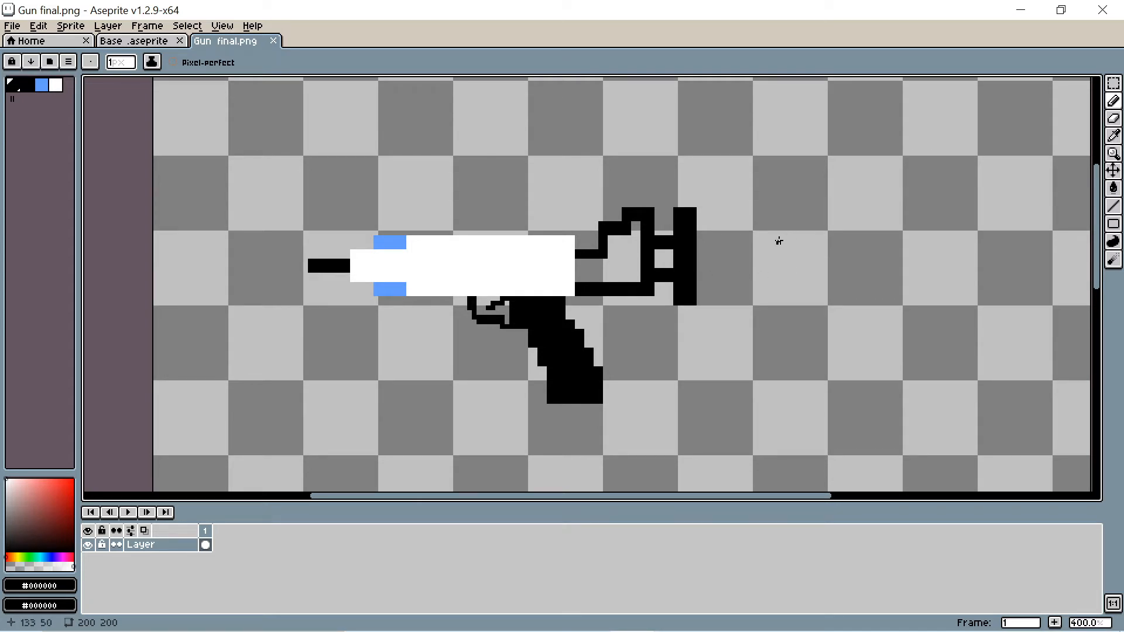
left_click_drag(778, 242, 832, 259)
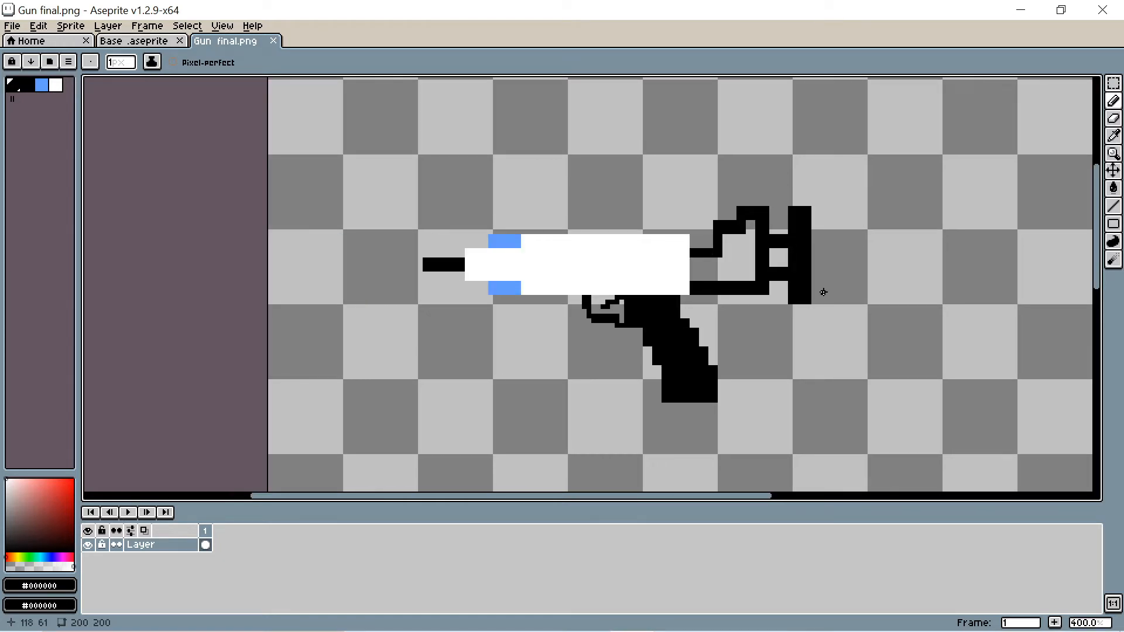
left_click_drag(824, 291, 831, 265)
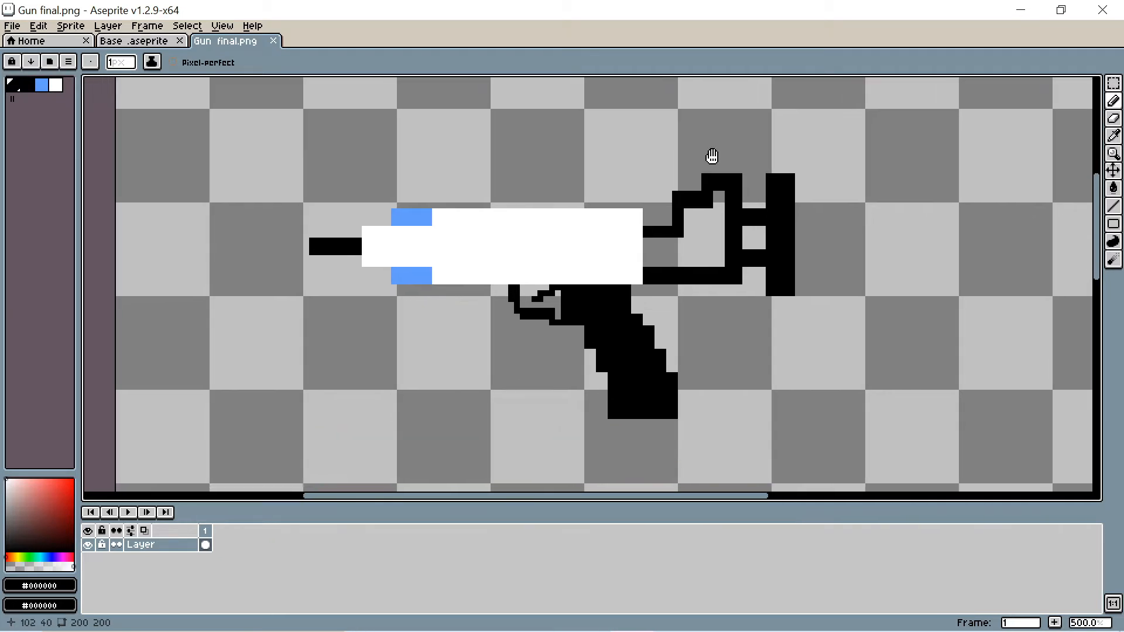
left_click_drag(711, 156, 773, 227)
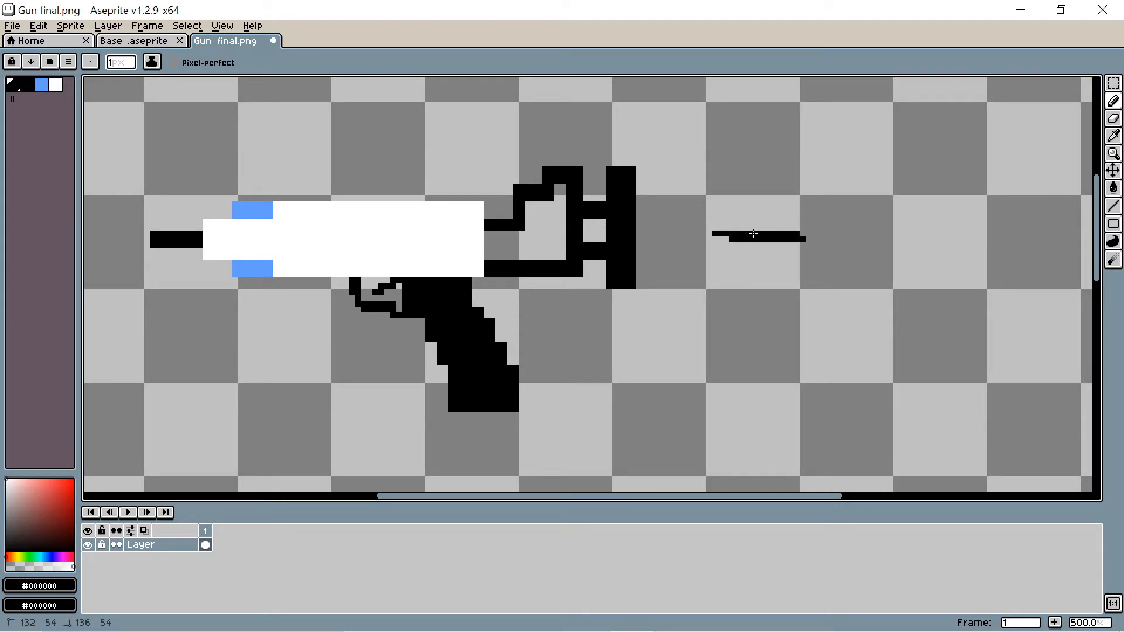
left_click(778, 245)
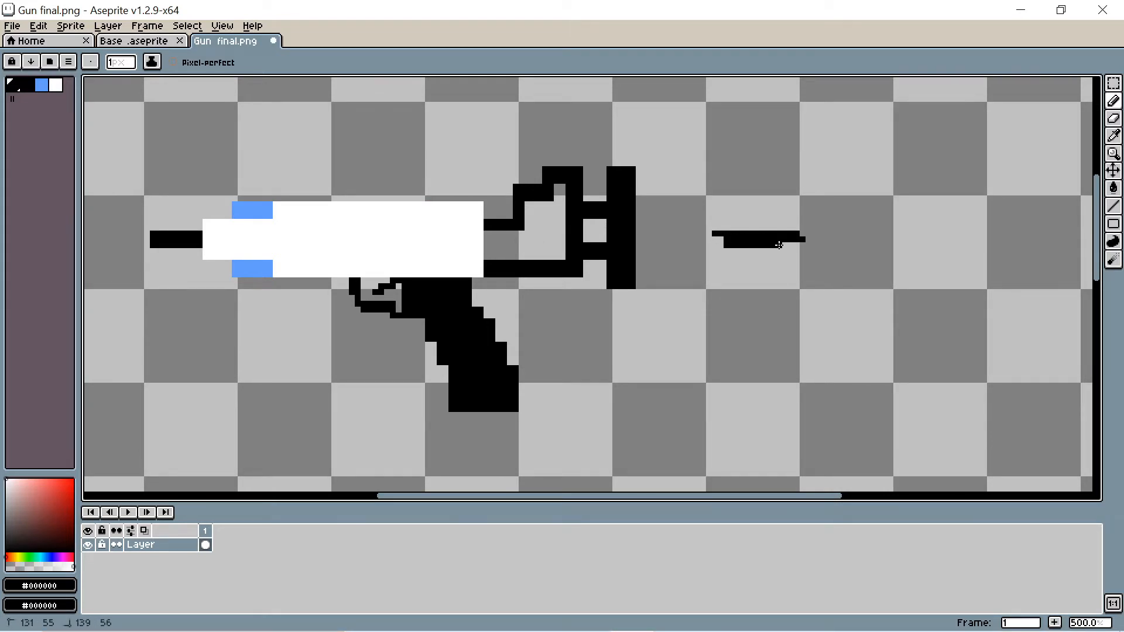
left_click_drag(803, 240, 821, 265)
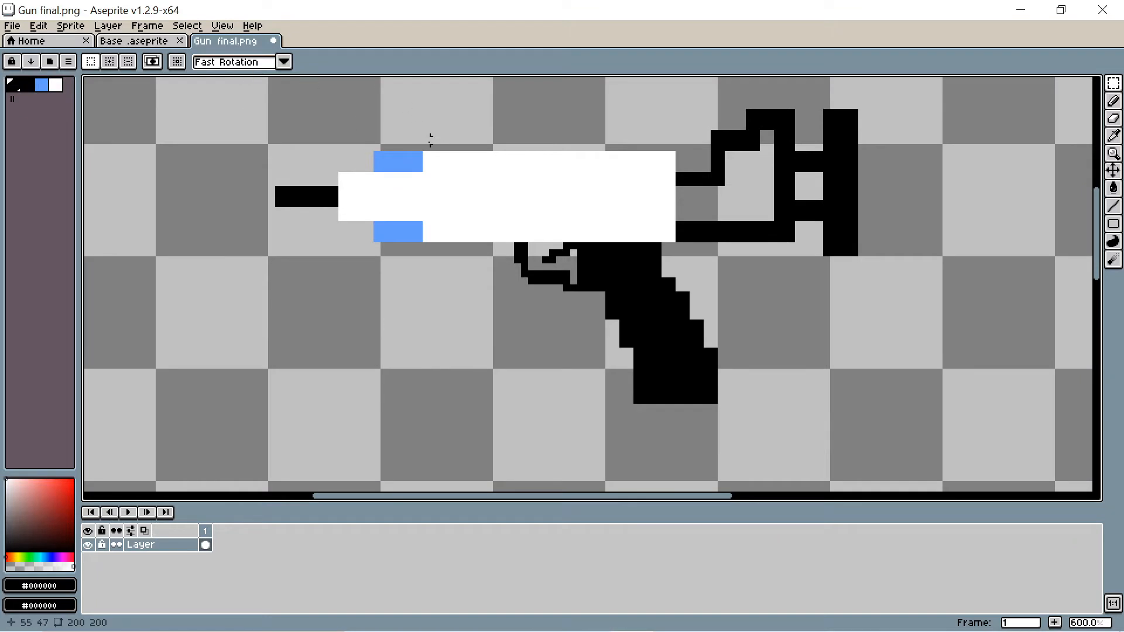
mouse_move(355, 104)
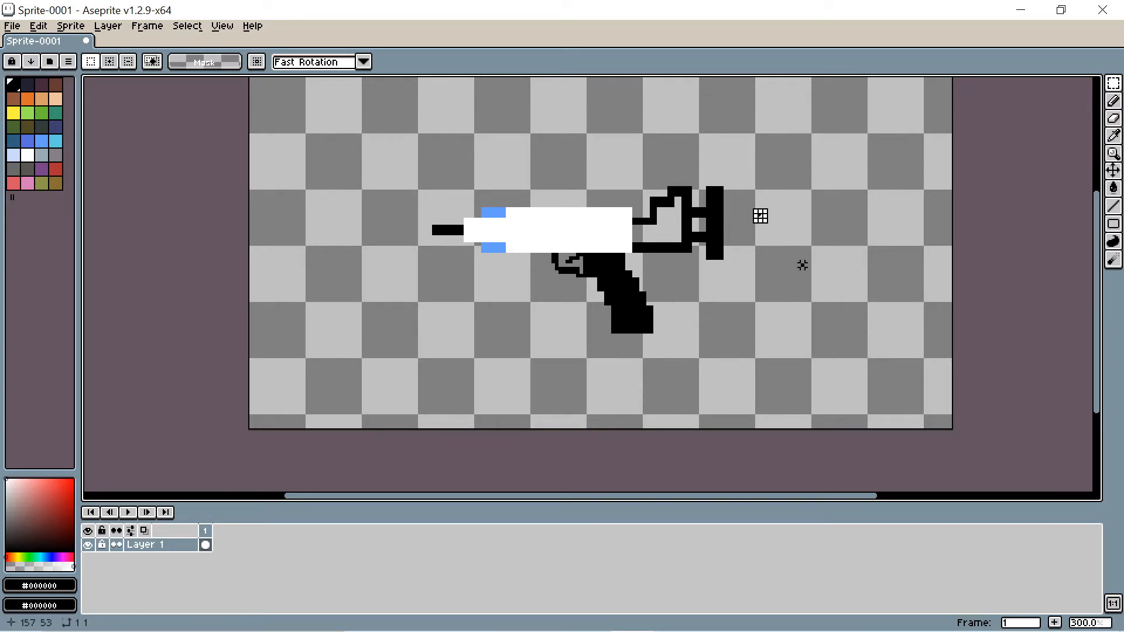
mouse_move(511, 169)
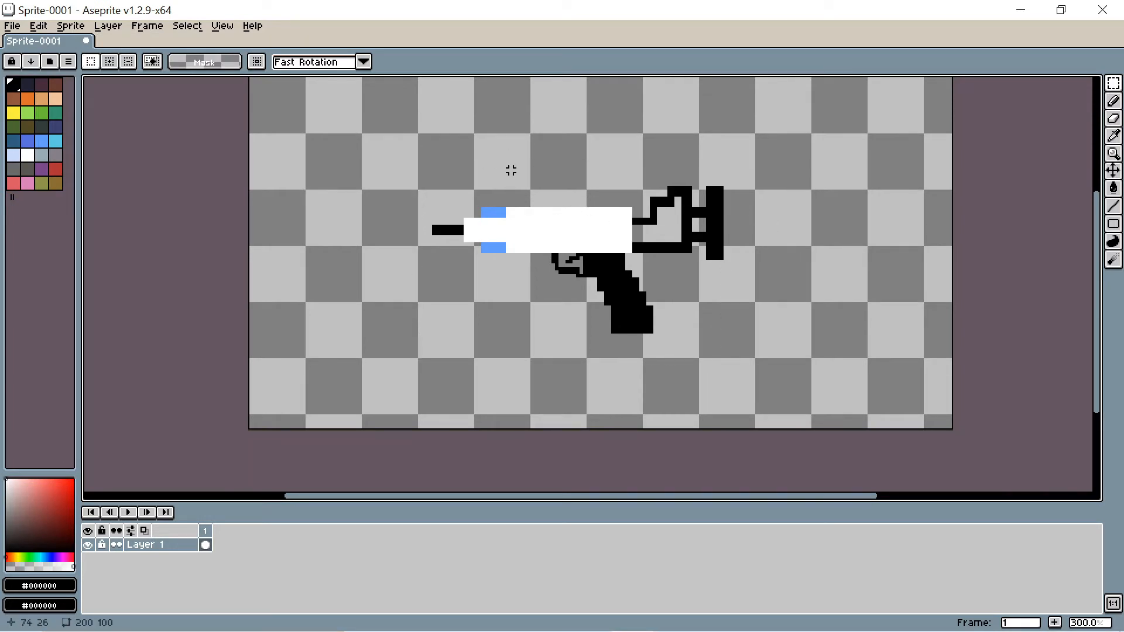
mouse_move(643, 220)
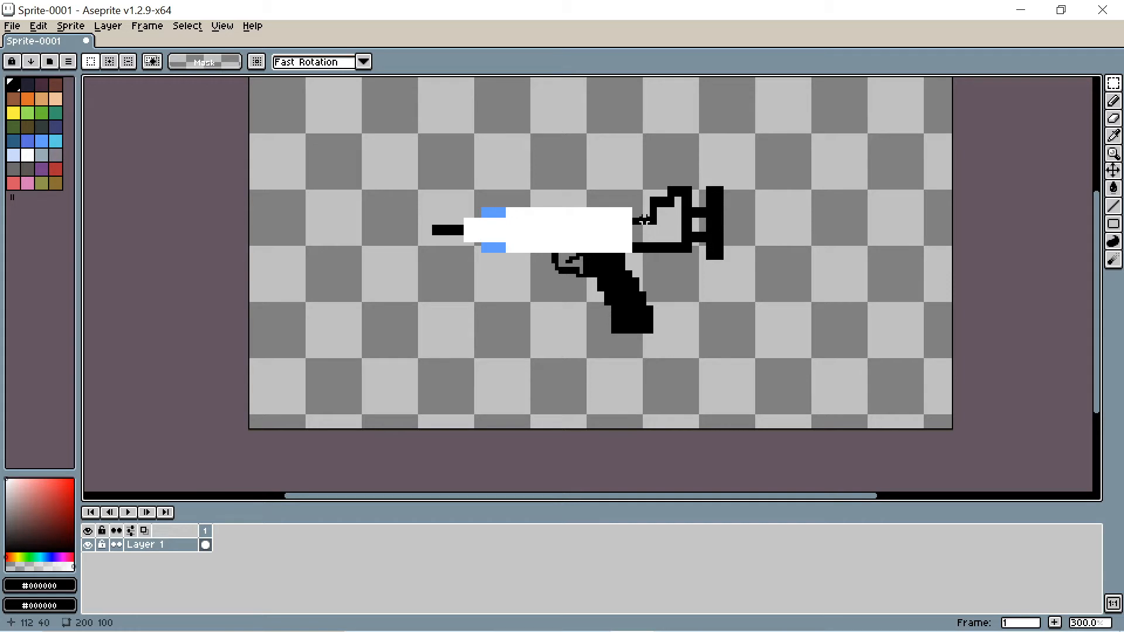
Save the gun sprite as Gun123 with the png file type
left_click(12, 26)
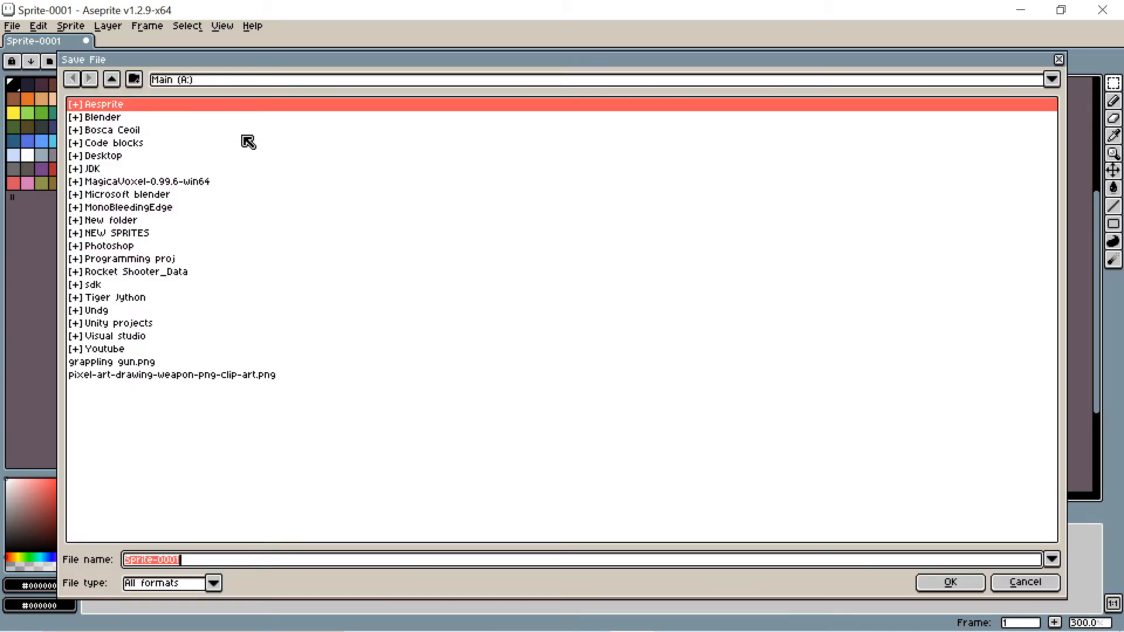
mouse_move(341, 279)
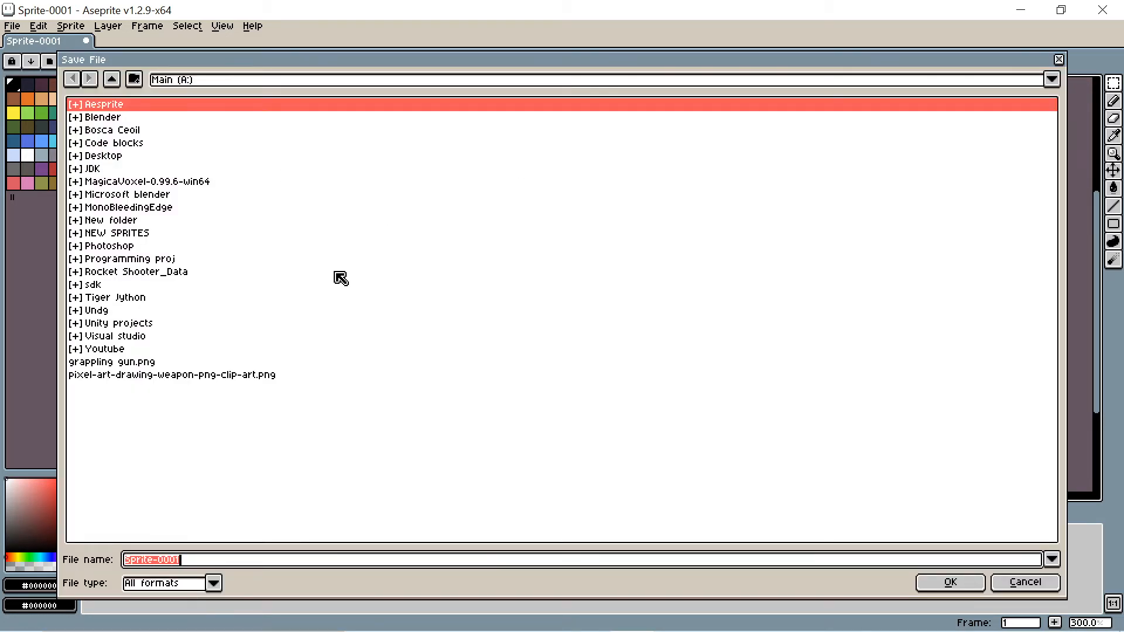
mouse_move(301, 386)
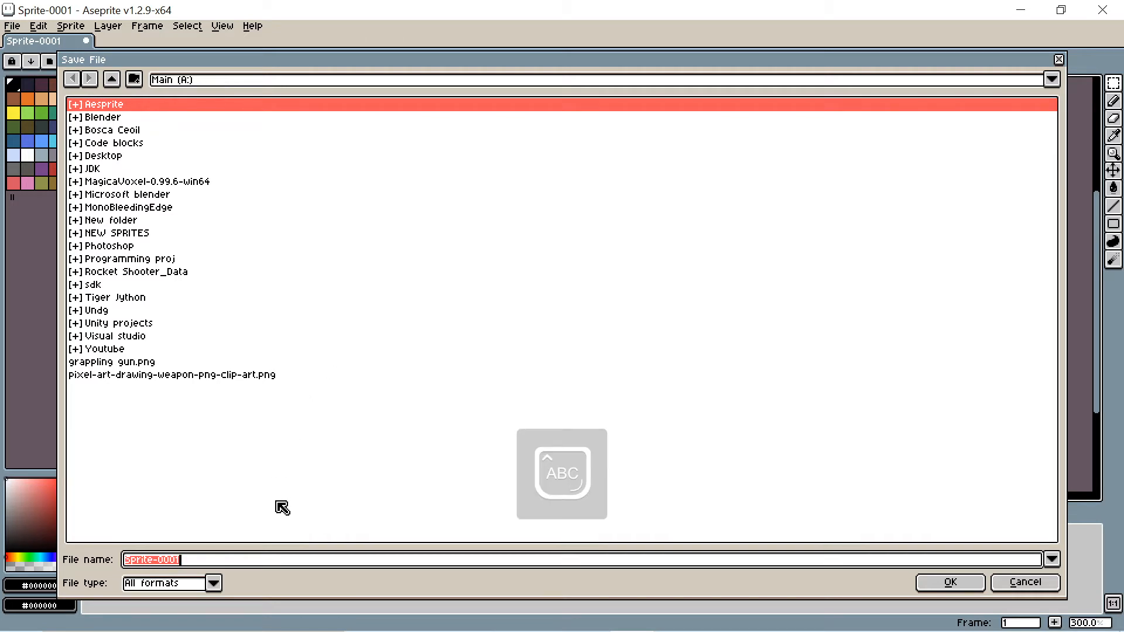
type("Gun123")
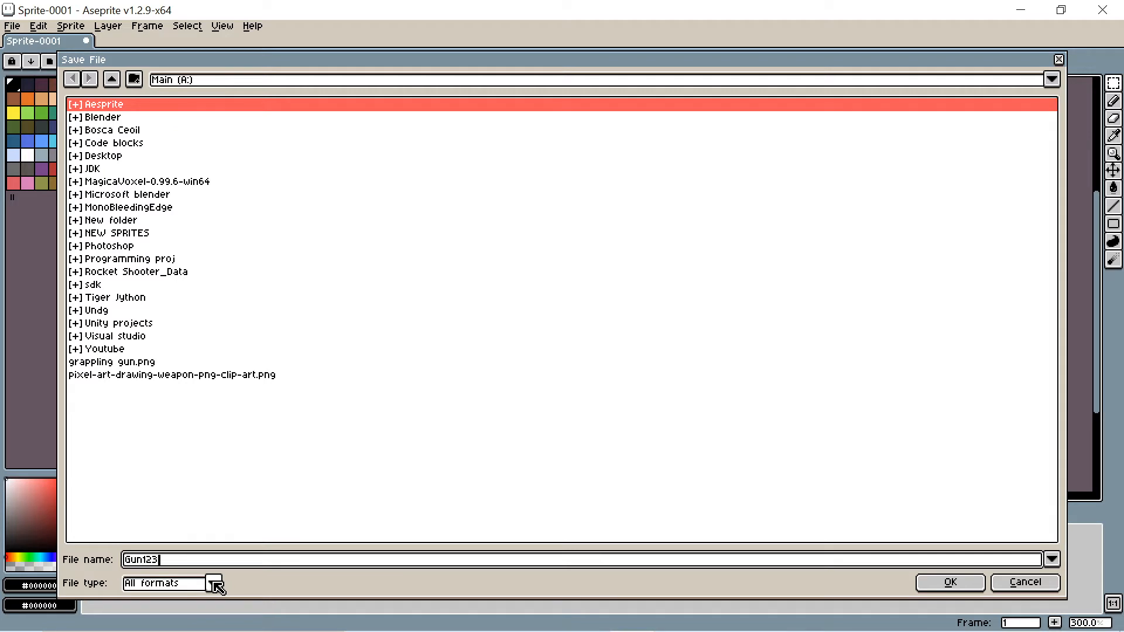
left_click(214, 583)
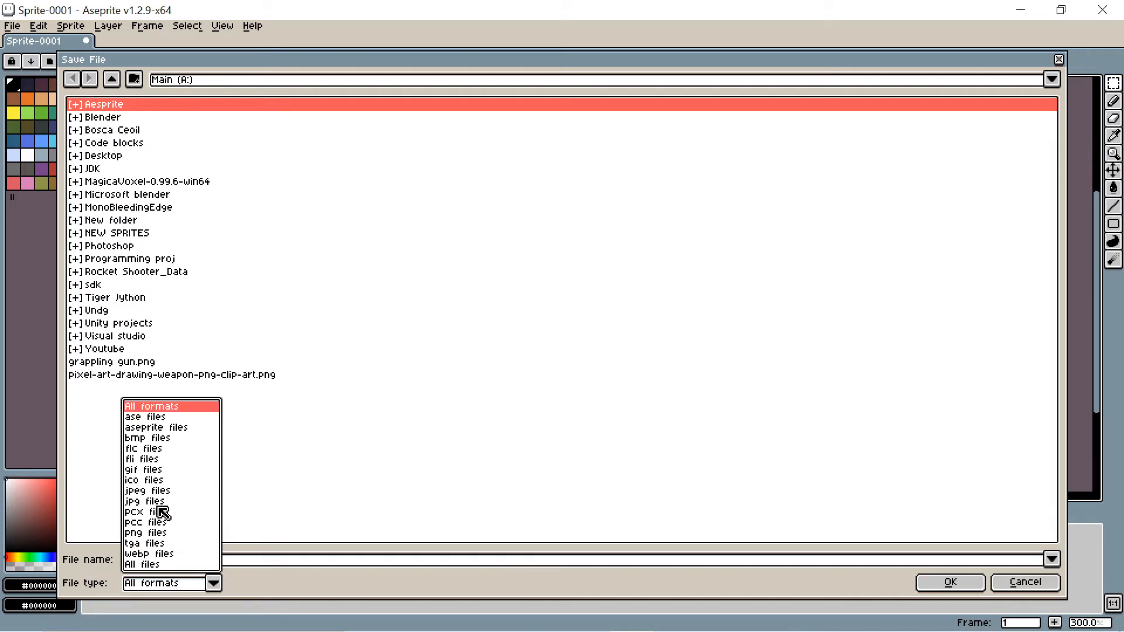
left_click(145, 533)
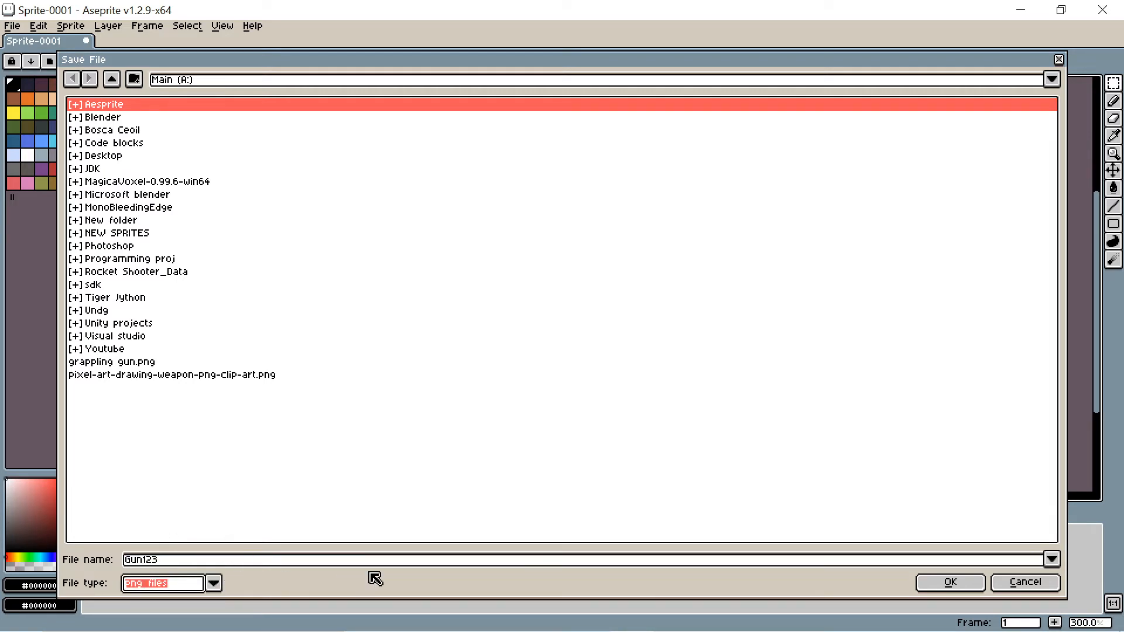
mouse_move(516, 581)
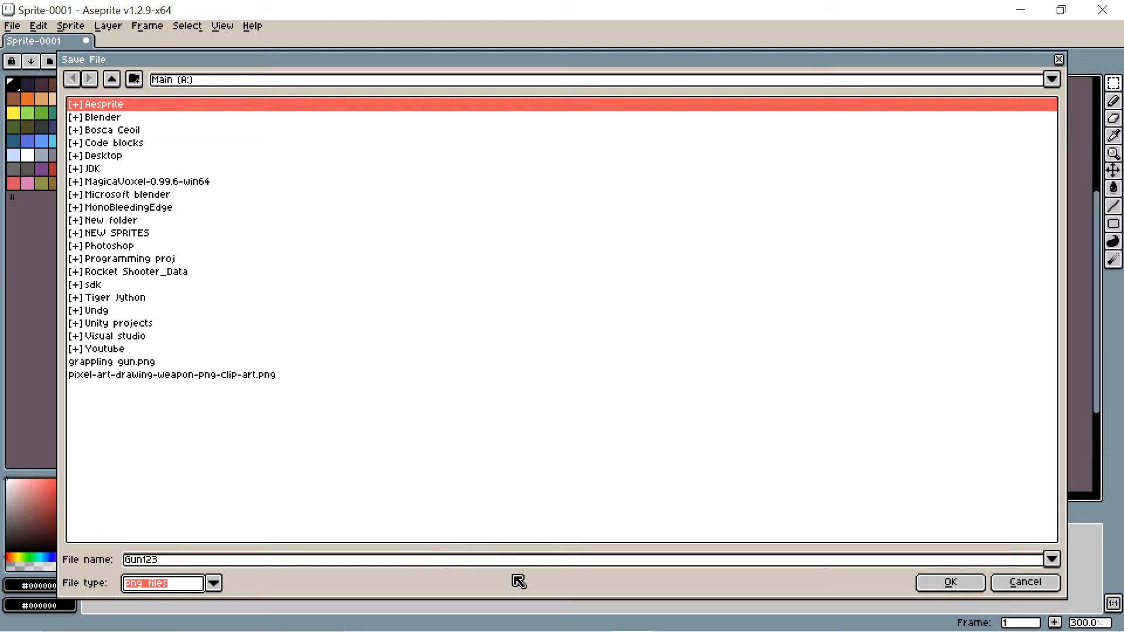
mouse_move(162, 577)
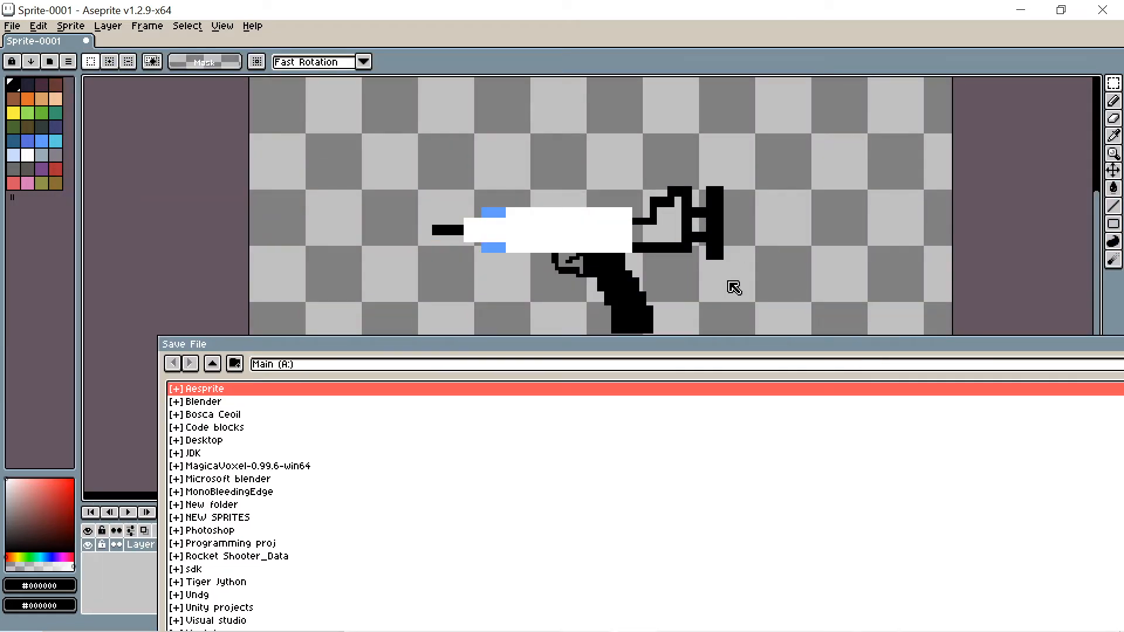
mouse_move(377, 151)
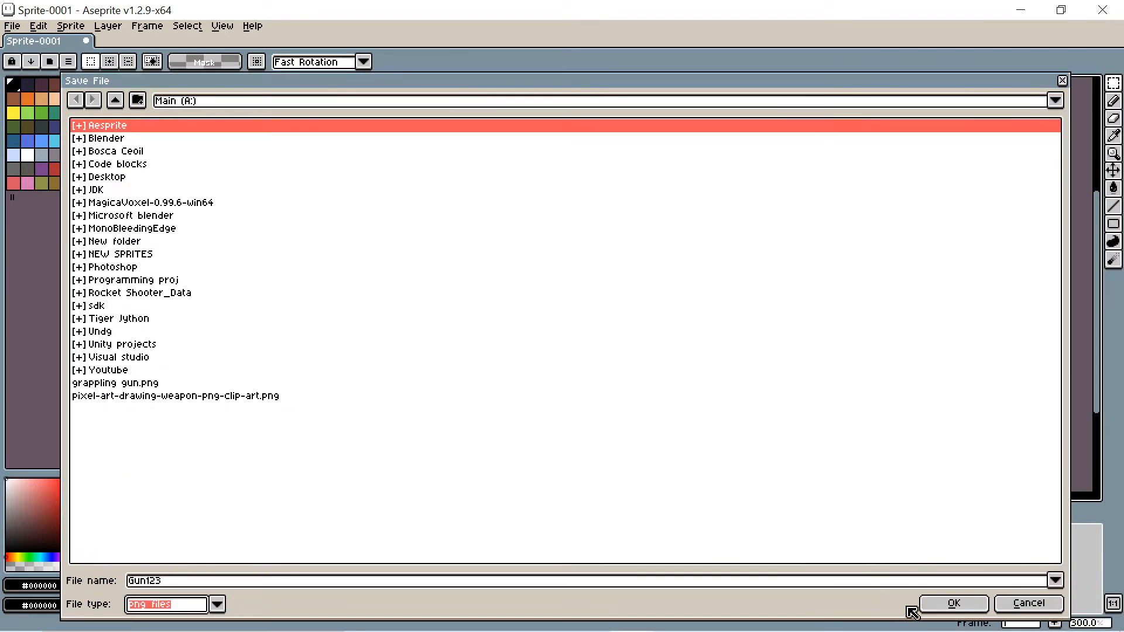
left_click(952, 602)
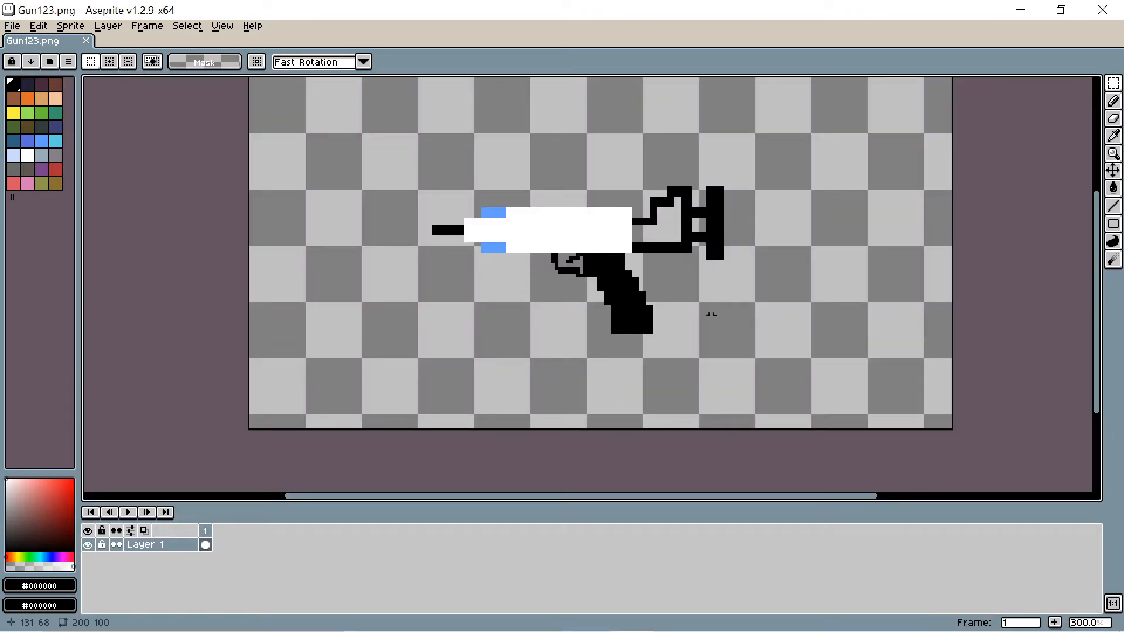
mouse_move(661, 228)
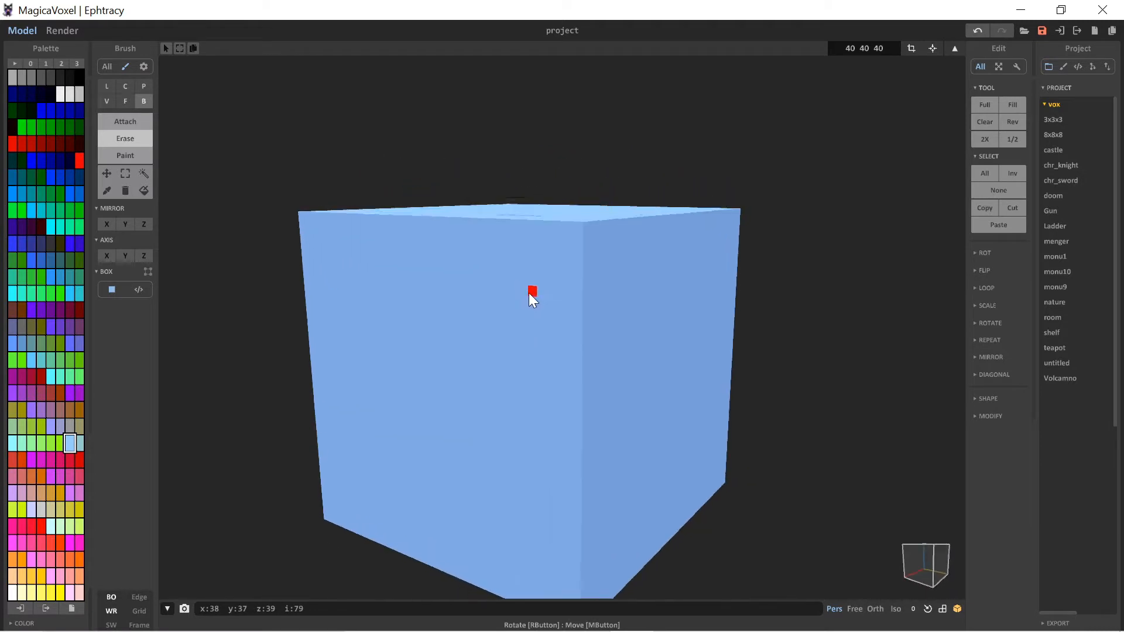
Erase the default blue cube entirely, leaving an empty 40×40×40 volume
left_click_drag(530, 301, 505, 305)
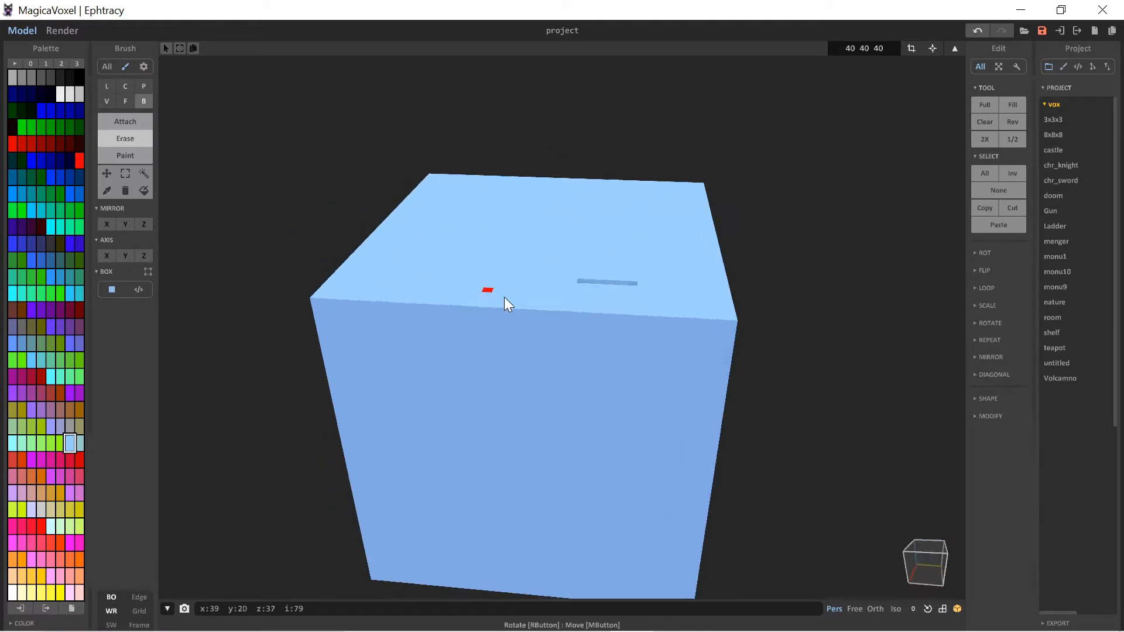
left_click_drag(505, 304, 563, 237)
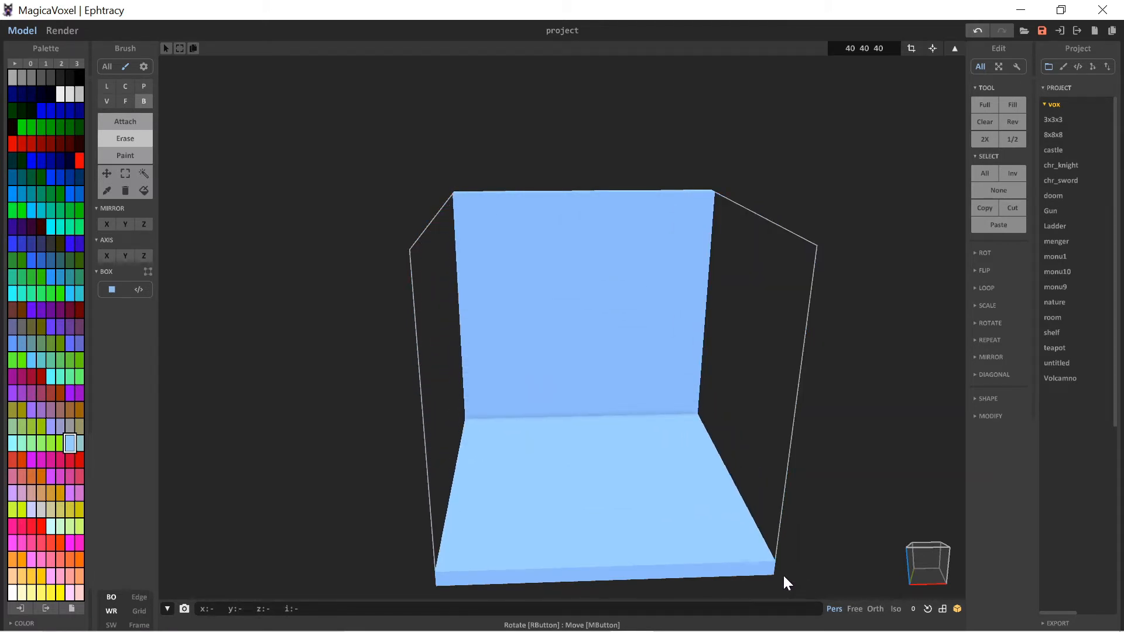
left_click(140, 611)
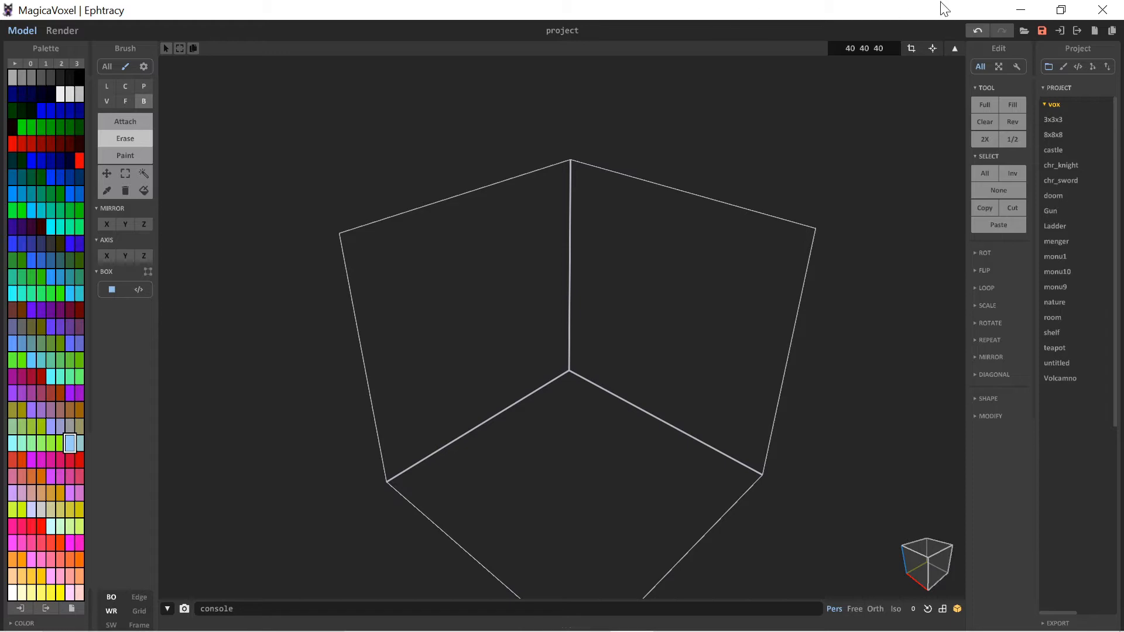
Drag Gun123.png from the desktop into MagicaVoxel and maximize the window again
left_click(1061, 10)
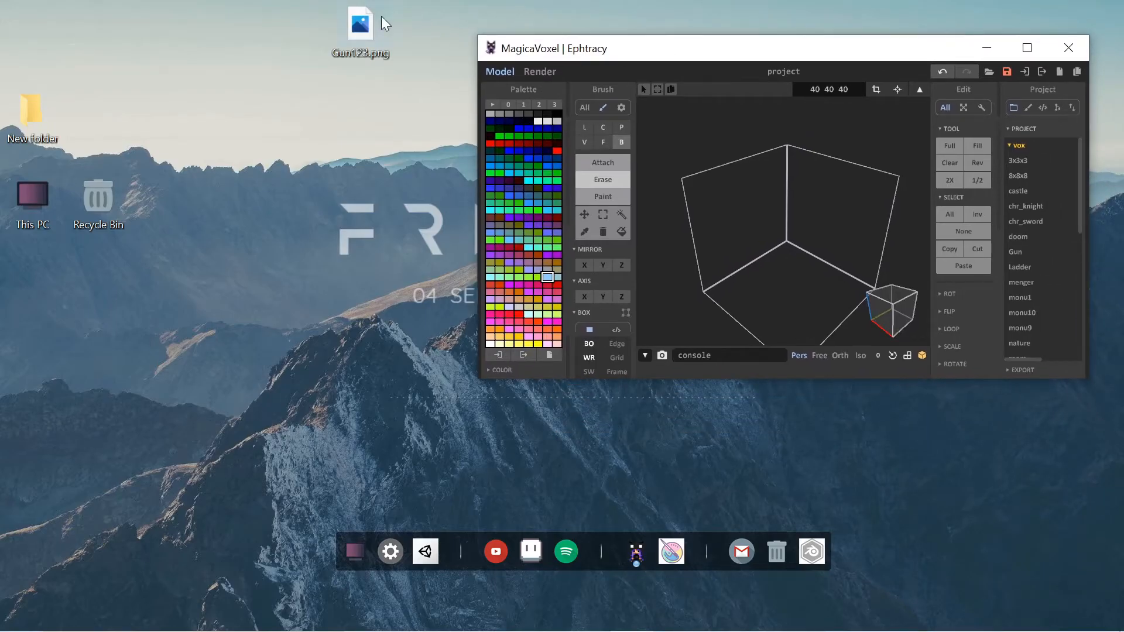
left_click_drag(360, 23, 230, 107)
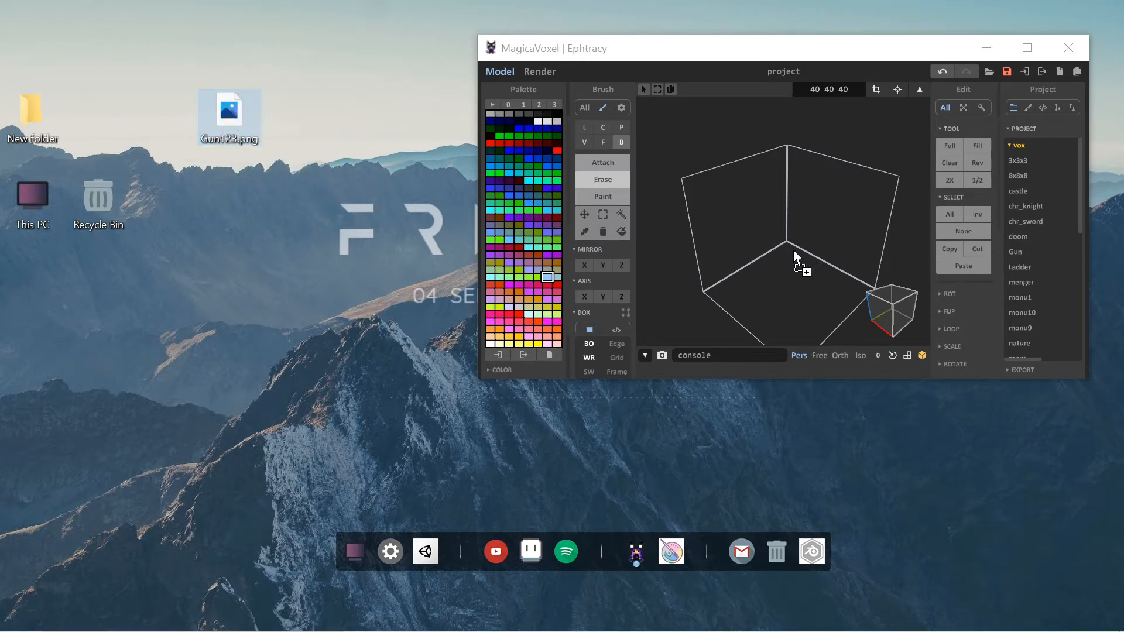
left_click(1026, 47)
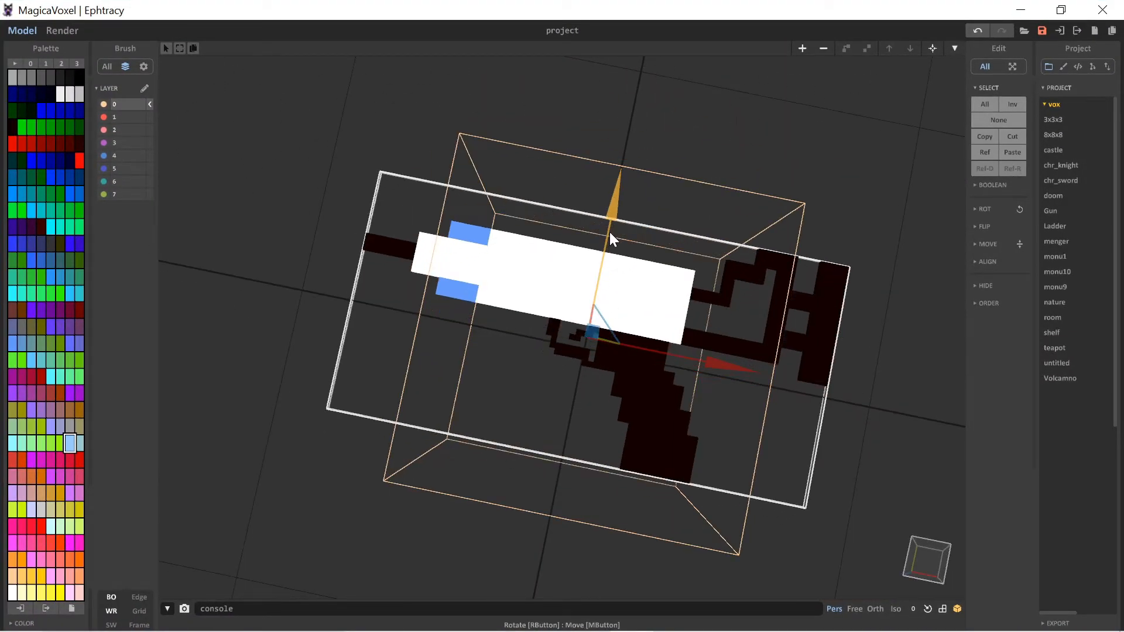
Orbit around the imported flat 83×42×1 gun model to inspect it
left_click_drag(610, 240, 591, 301)
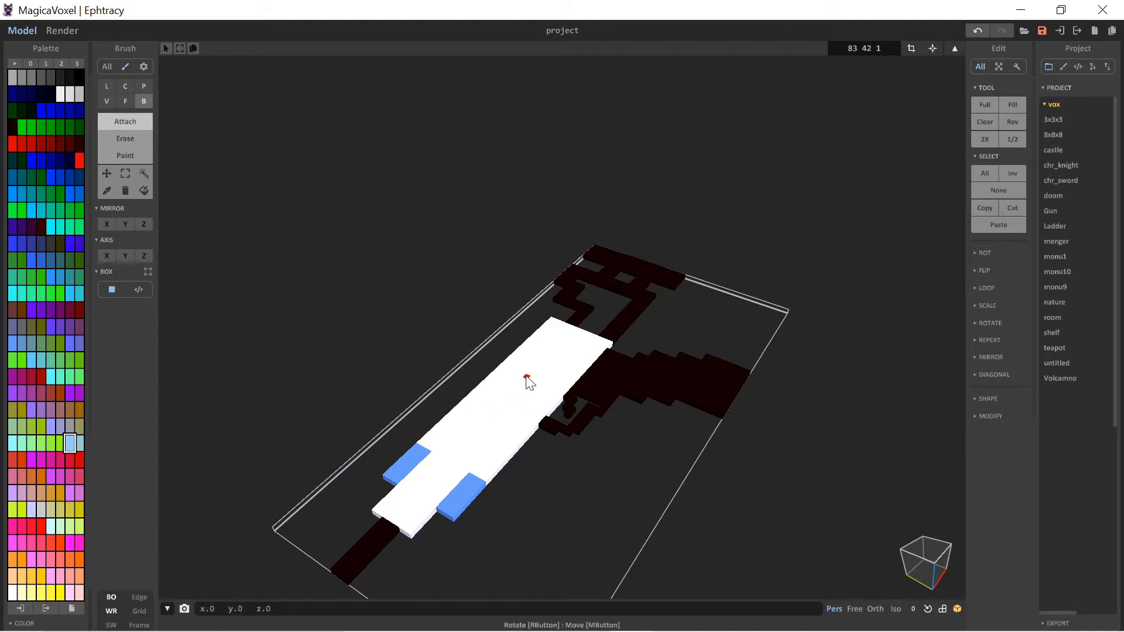
left_click_drag(527, 380, 660, 326)
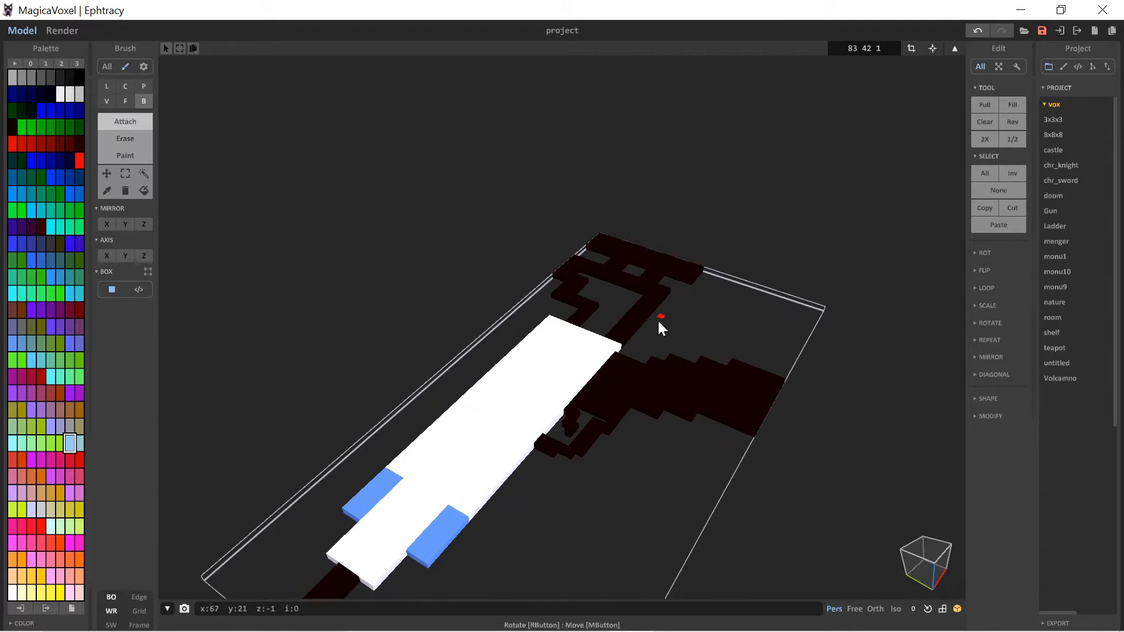
left_click(910, 48)
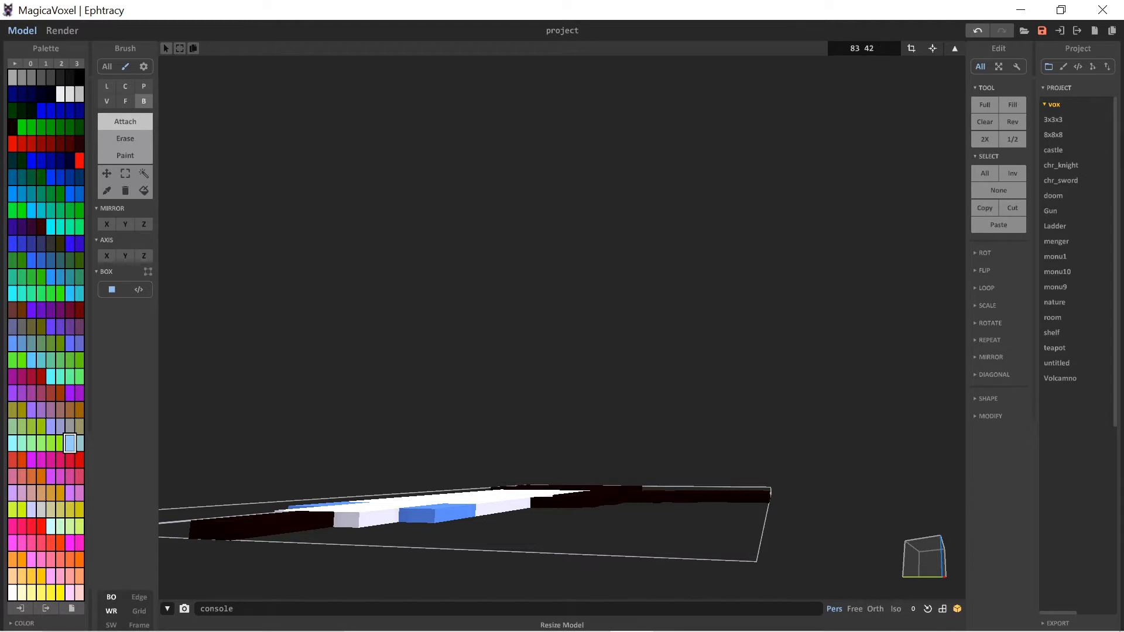
Resize the gun model to 100×100×100 and view it from above
type("100 100 100")
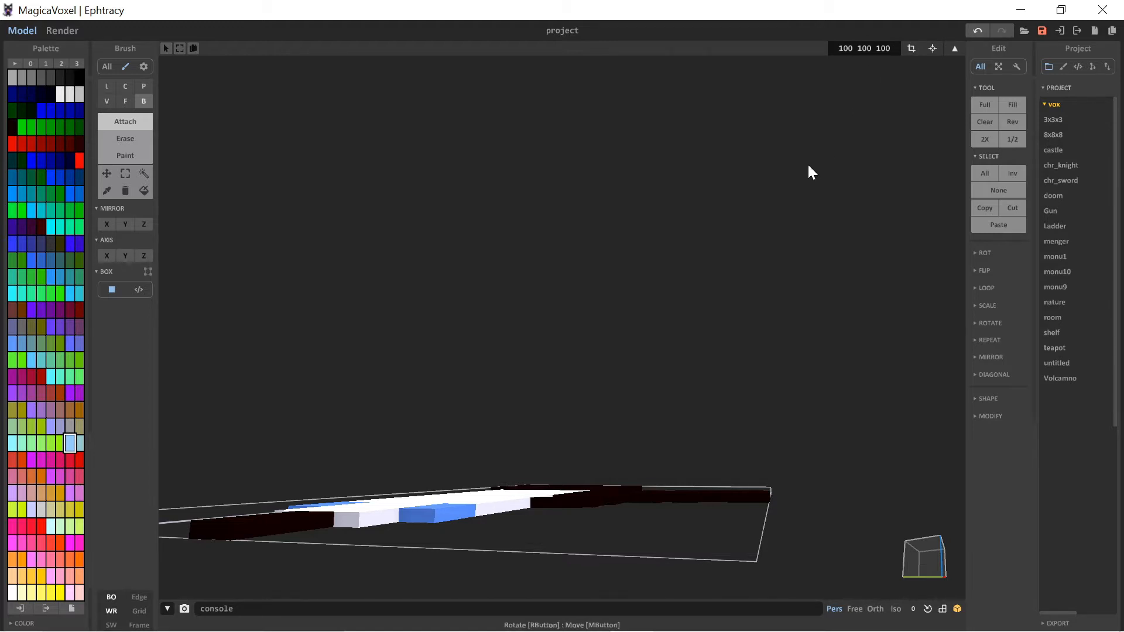
left_click_drag(810, 172, 585, 337)
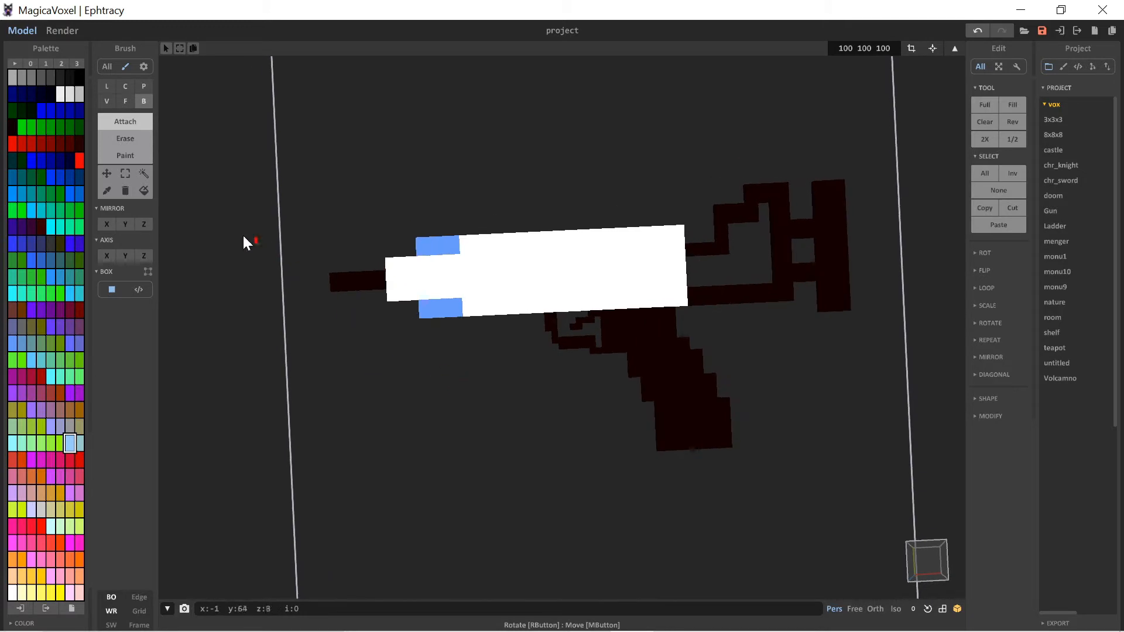
Box-select the whole gun and move it up off the floor
left_click(125, 174)
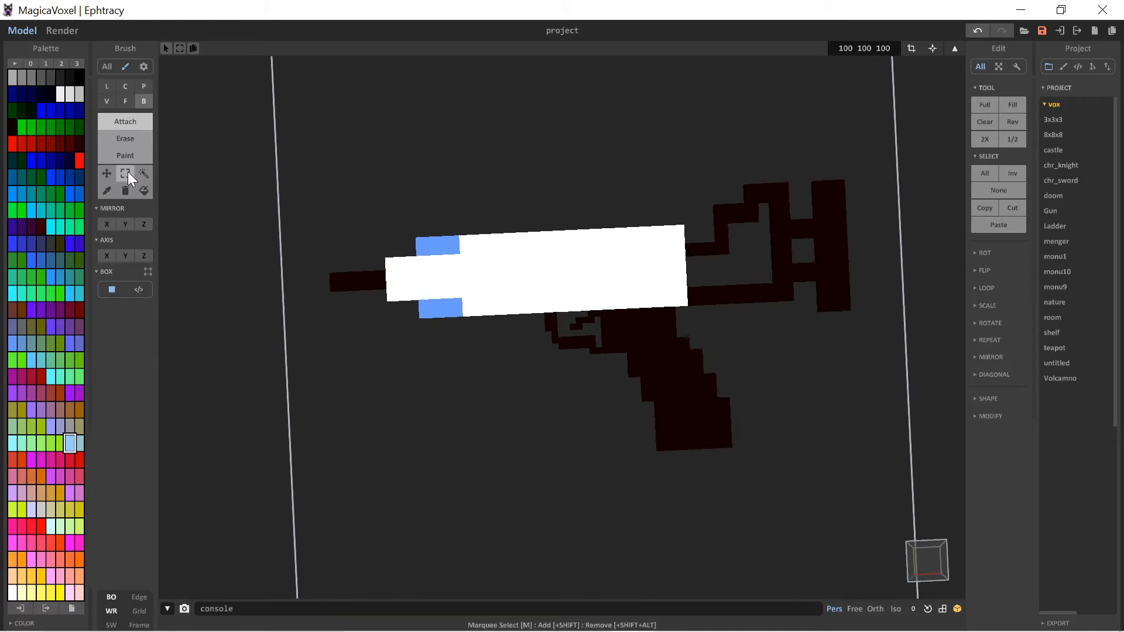
left_click(124, 173)
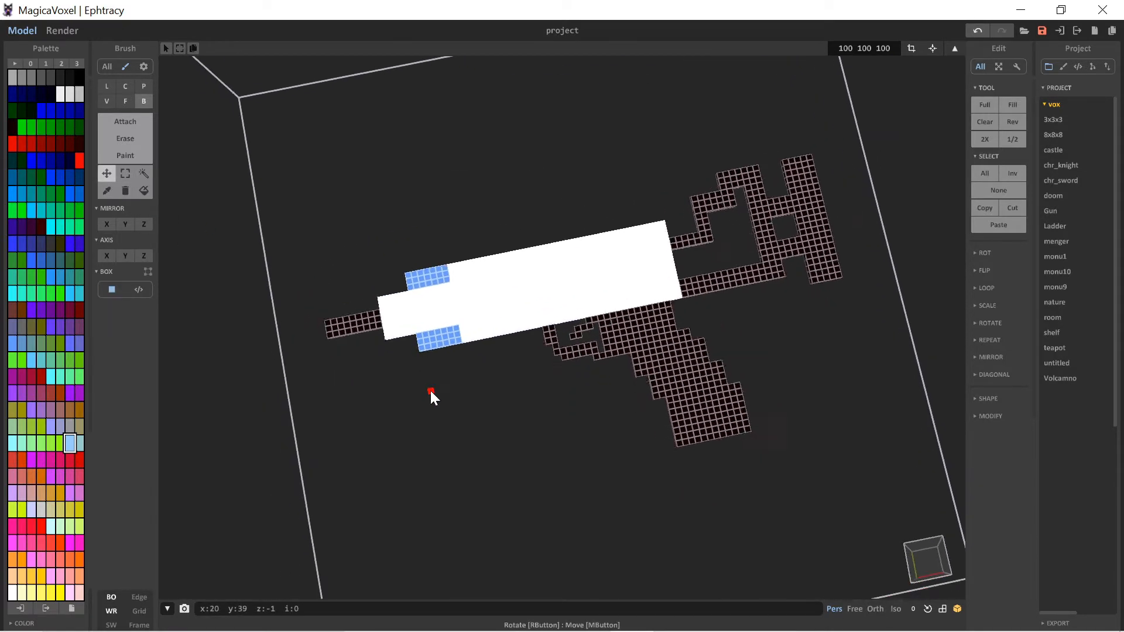
left_click_drag(430, 394, 488, 498)
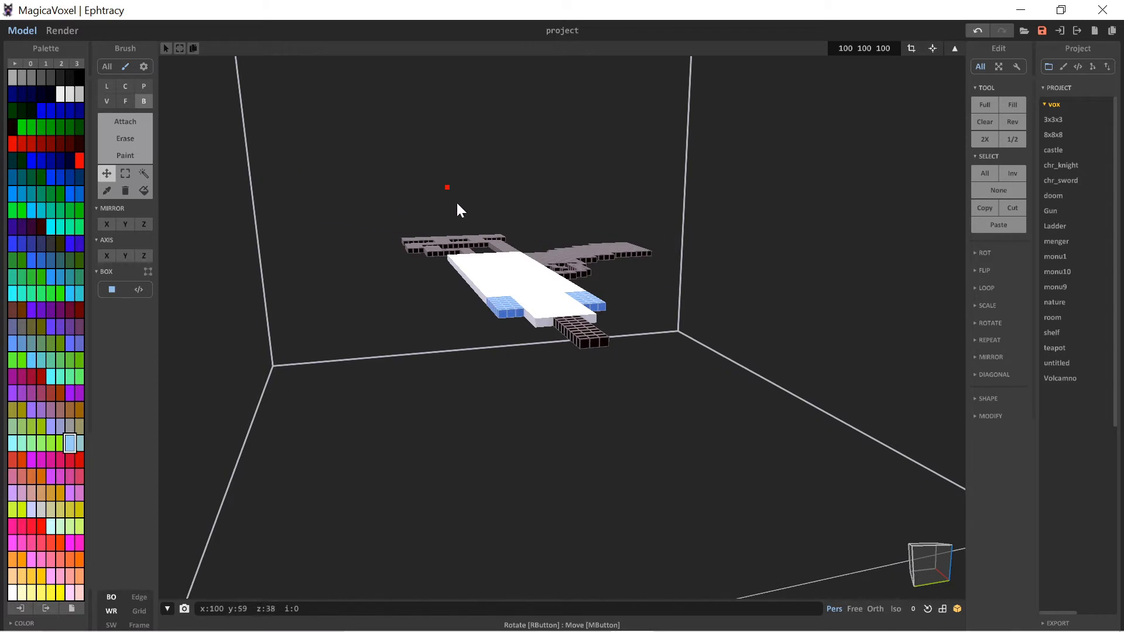
Rotate the selected gun 90° so it stands upright, then orbit to check
left_click(989, 322)
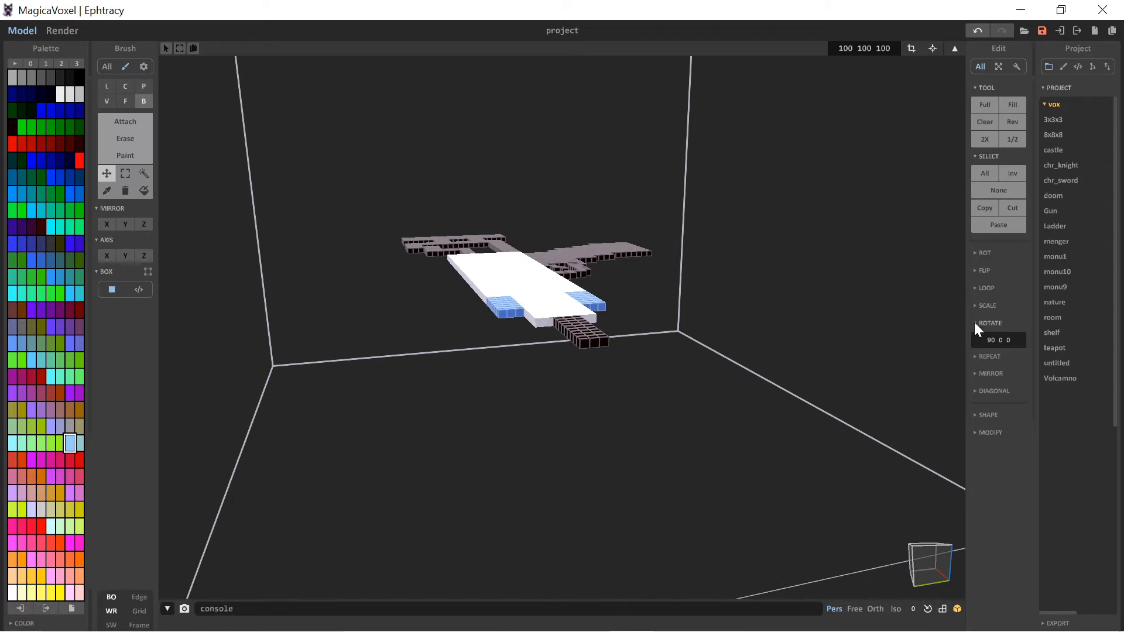
left_click(990, 322)
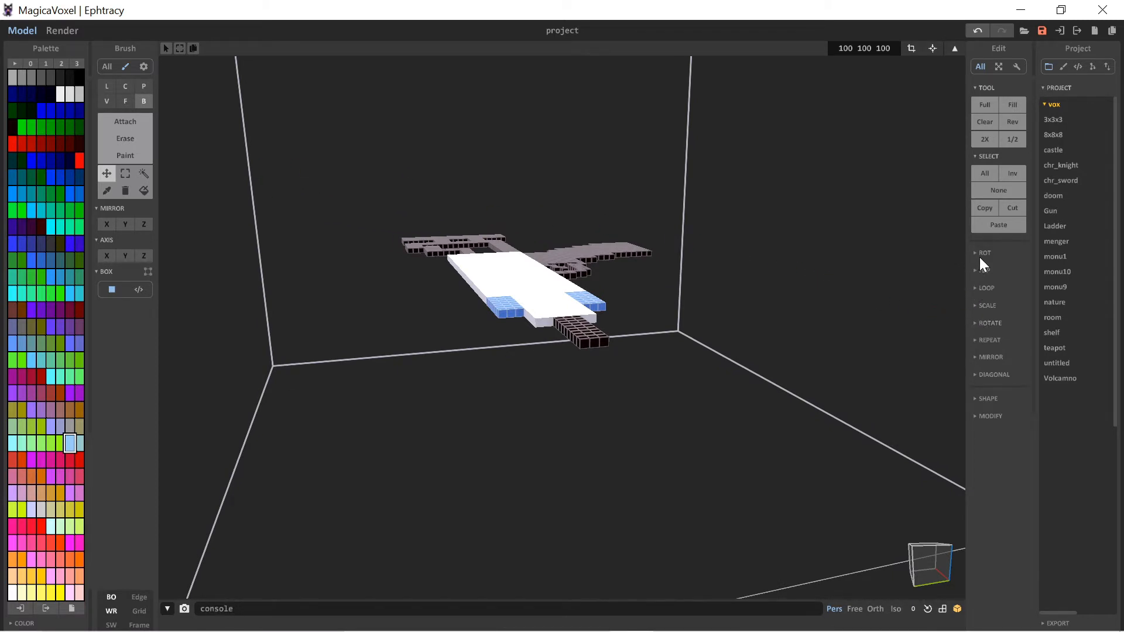
left_click(986, 252)
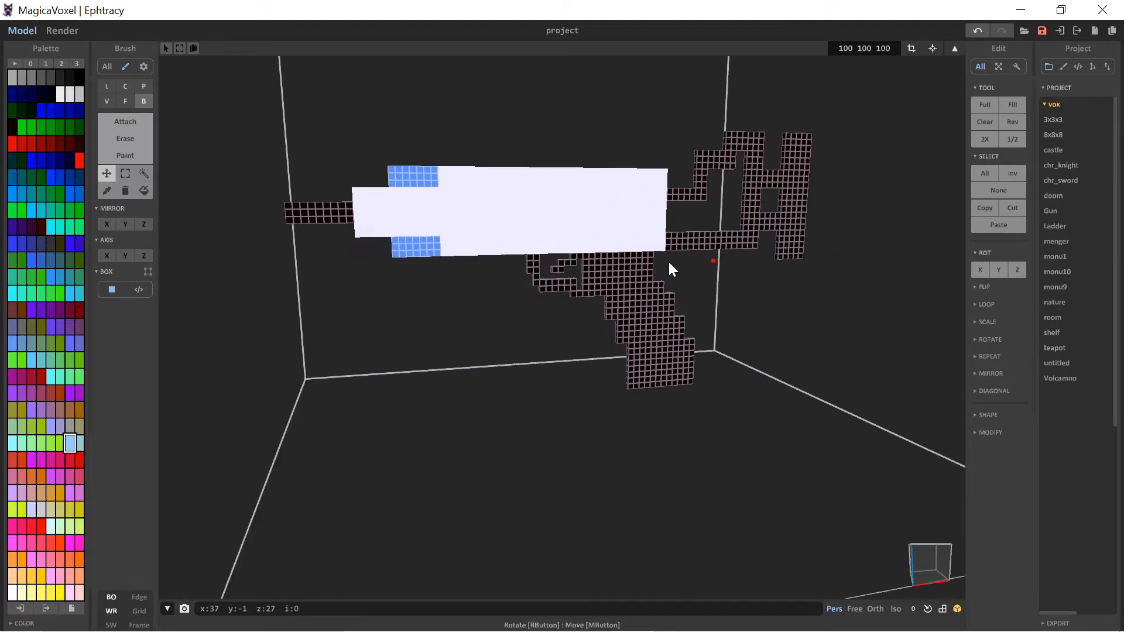
left_click(1016, 270)
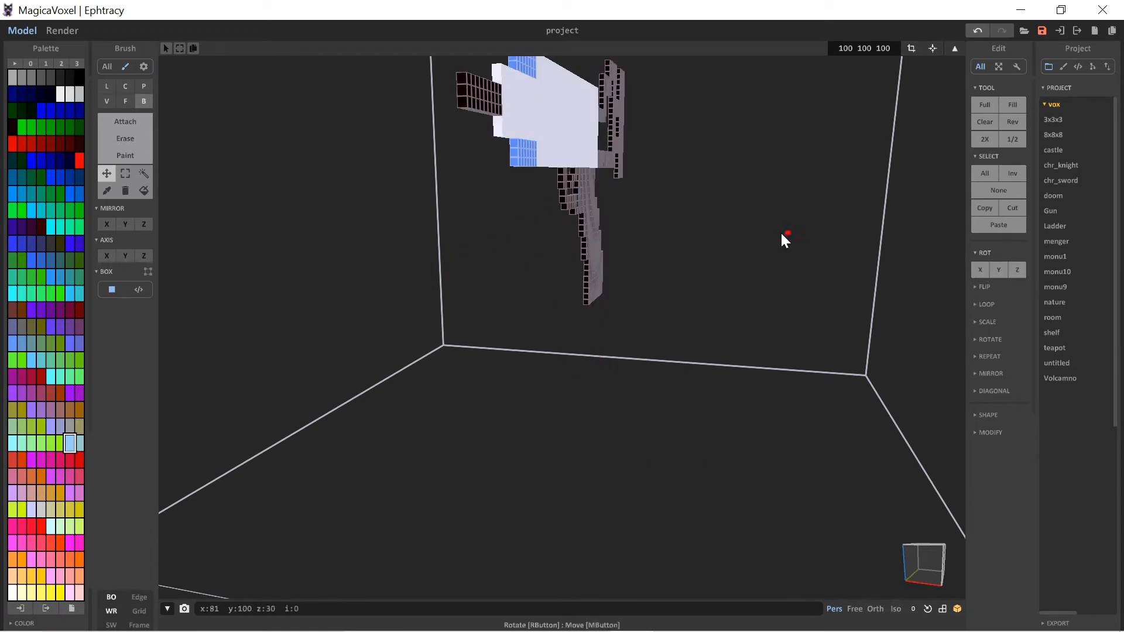
left_click_drag(787, 237, 699, 247)
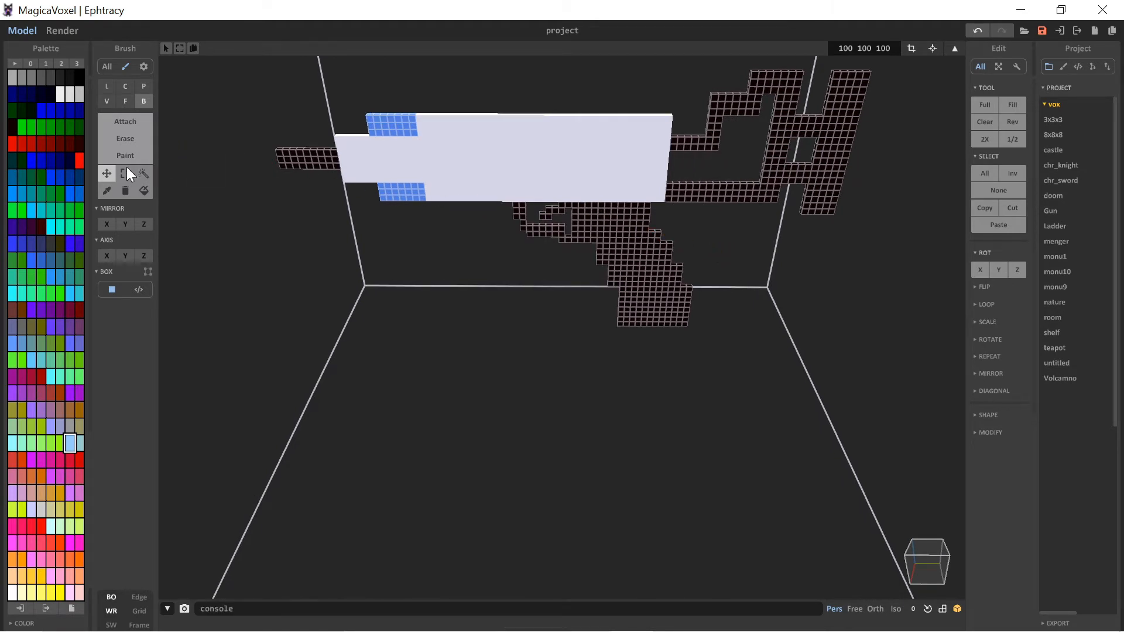
left_click(125, 173)
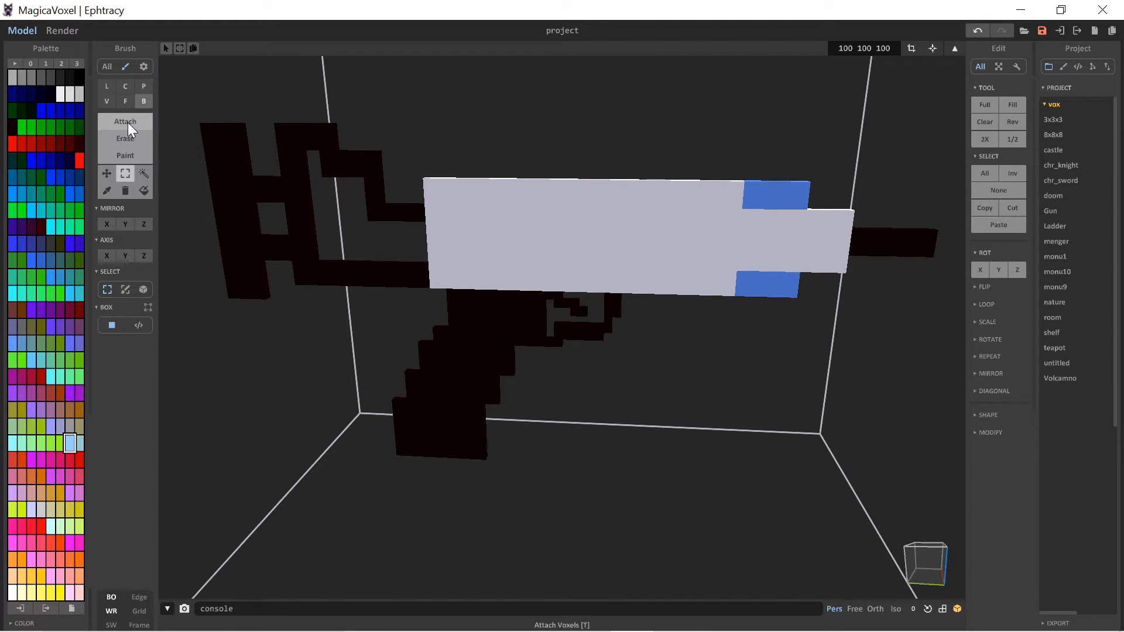
Attach white voxel boxes to thicken the barrel, widen the front and add a lower step
left_click(125, 138)
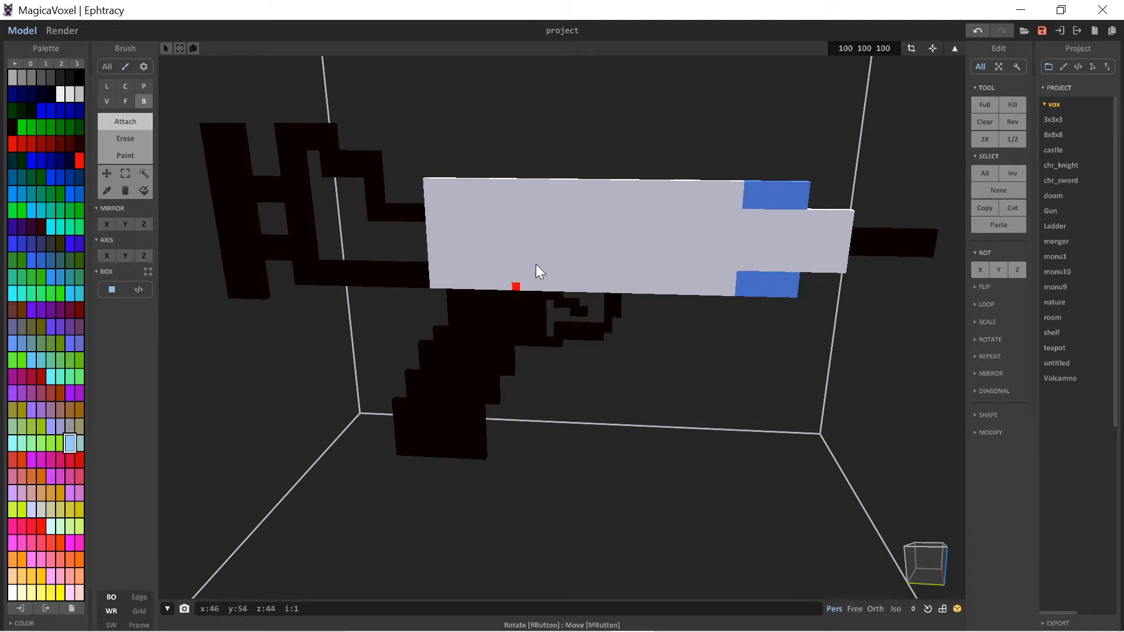
left_click_drag(537, 271, 491, 275)
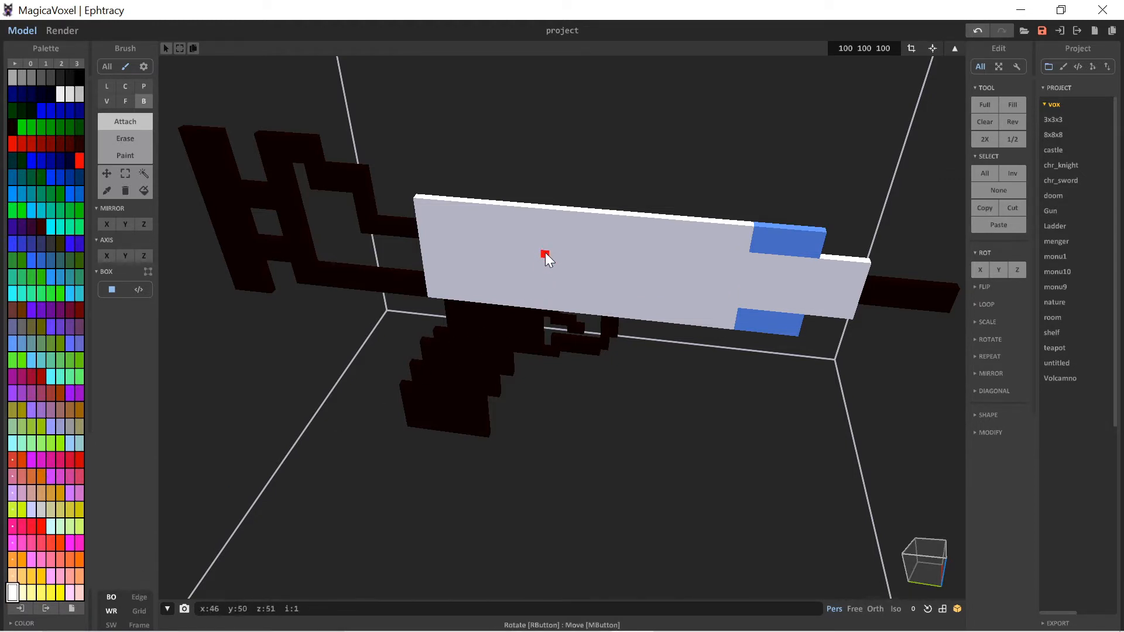
left_click_drag(544, 258, 445, 208)
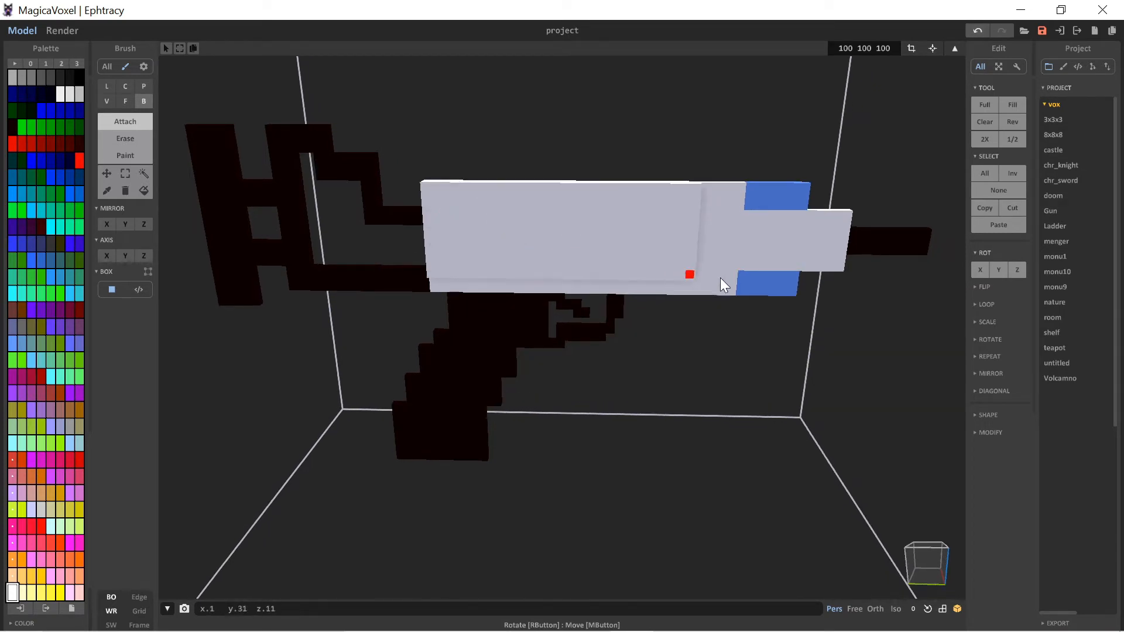
left_click_drag(724, 285, 713, 322)
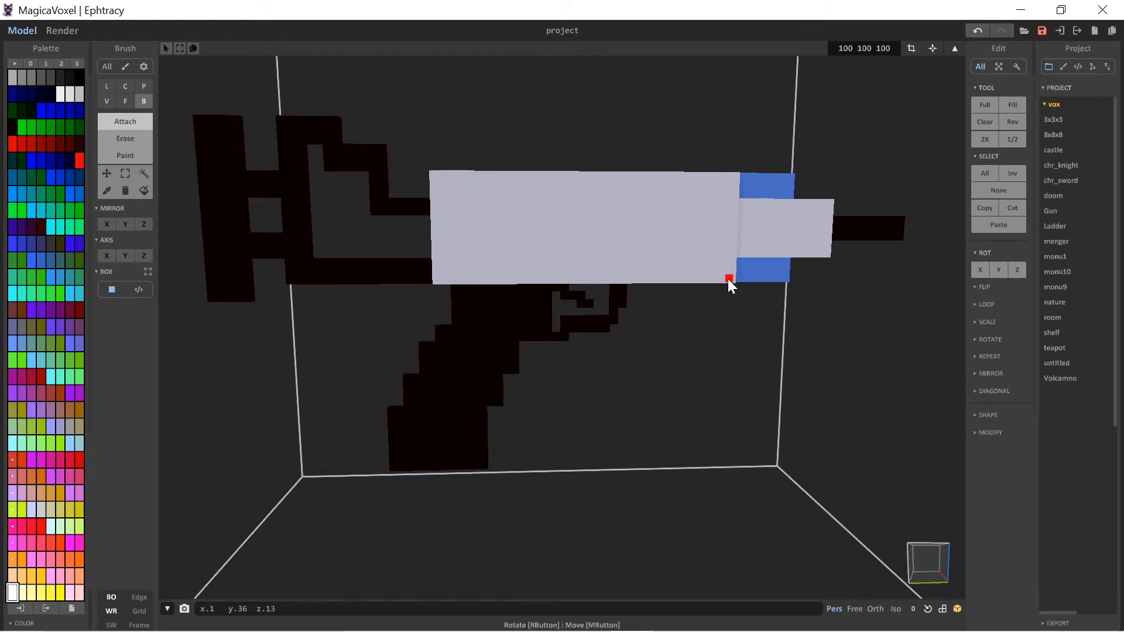
left_click_drag(730, 279, 741, 235)
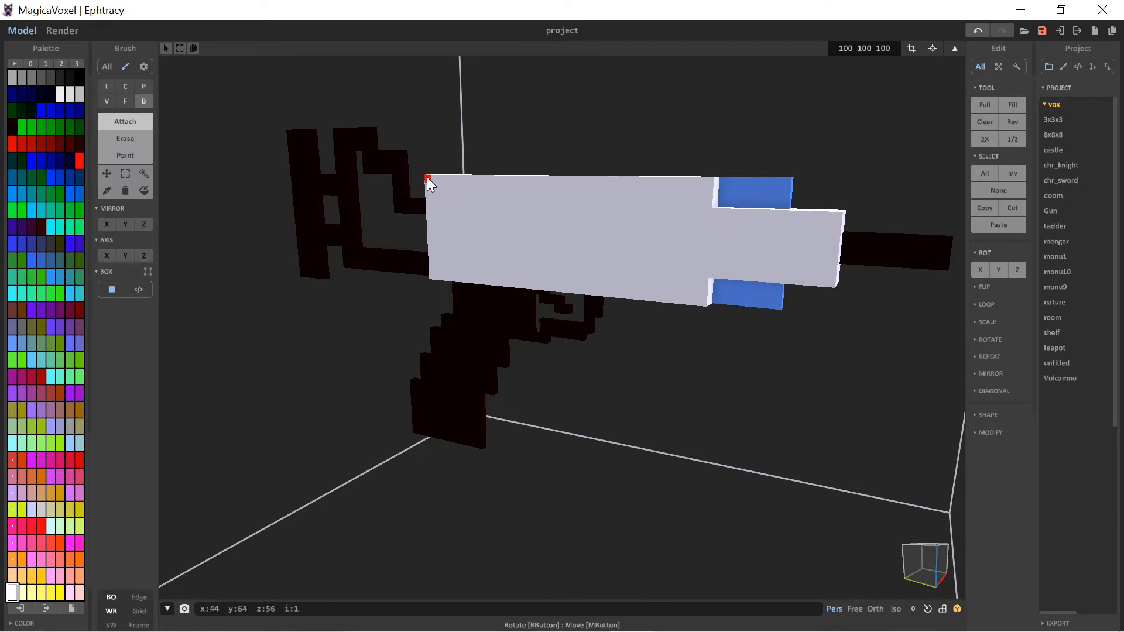
left_click_drag(427, 179, 703, 300)
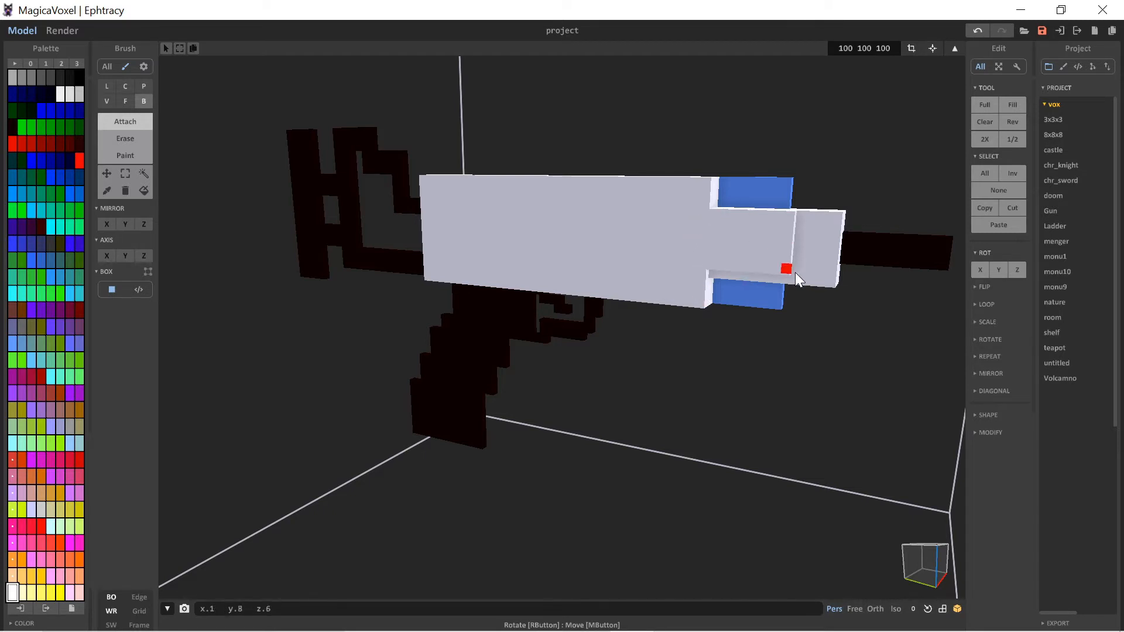
left_click_drag(799, 279, 584, 319)
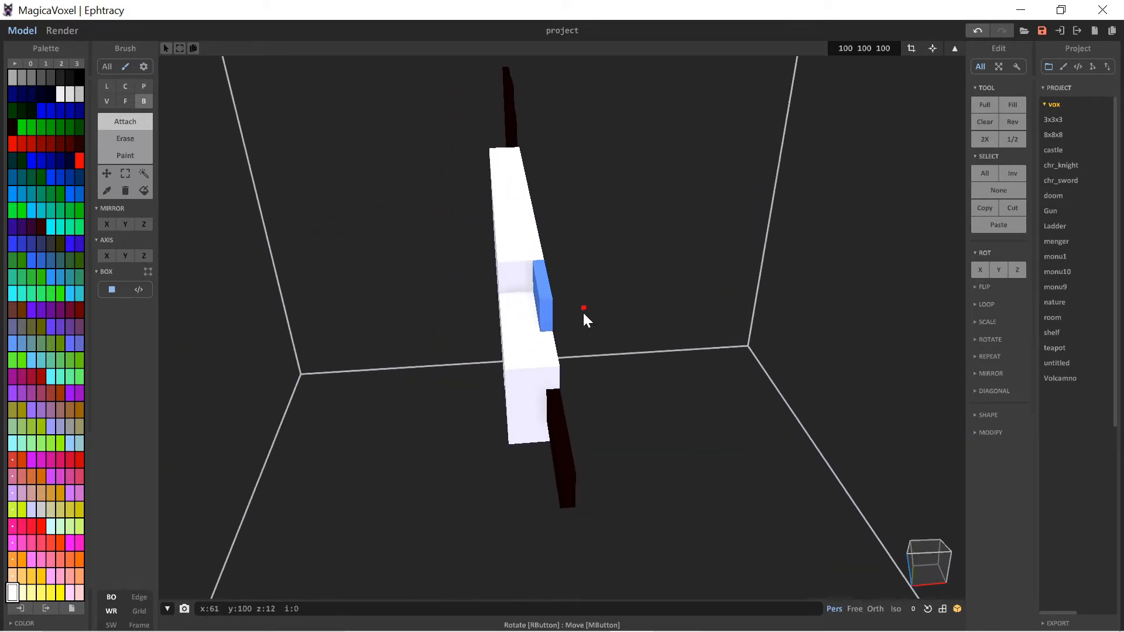
left_click_drag(584, 319, 430, 194)
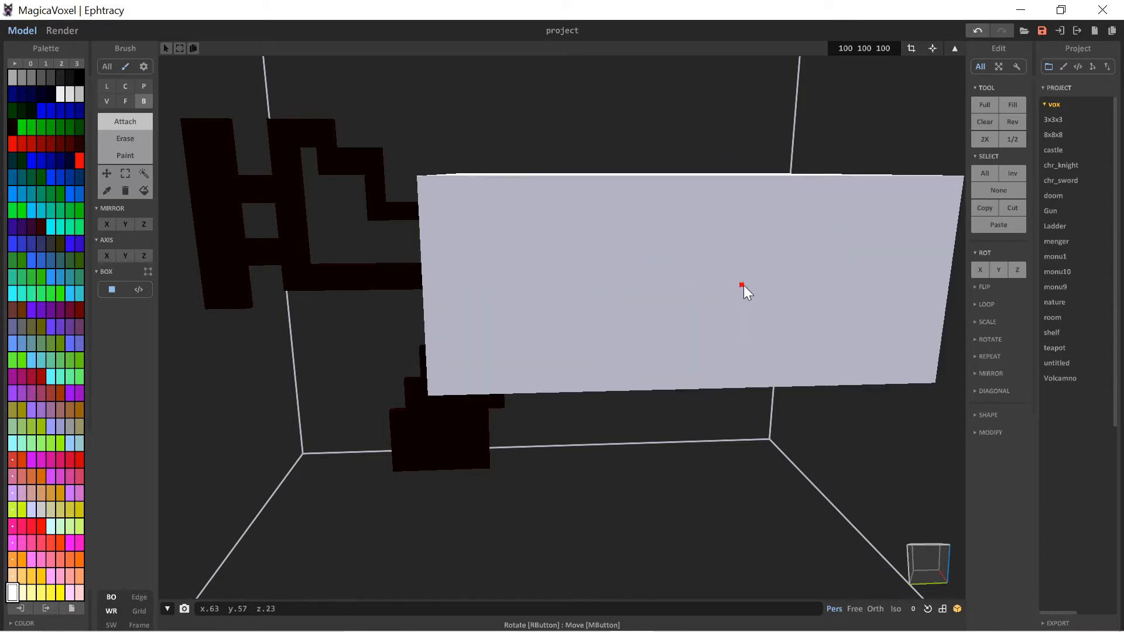
Add white slabs across the body's side, then orbit around to inspect the front step
left_click_drag(746, 290, 692, 259)
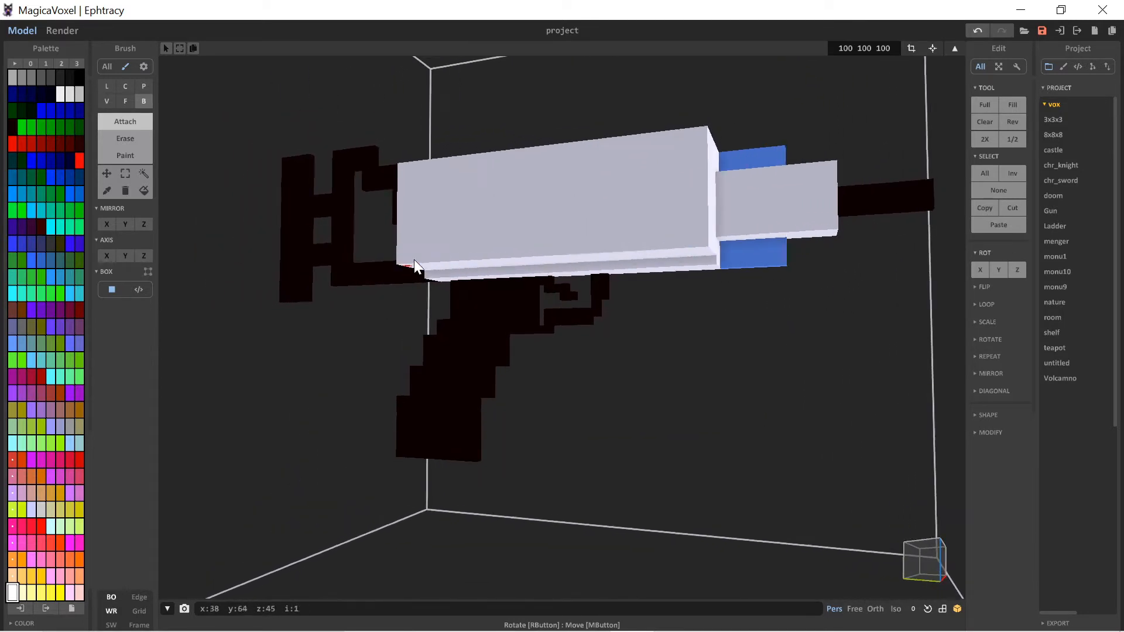
left_click_drag(501, 266, 501, 236)
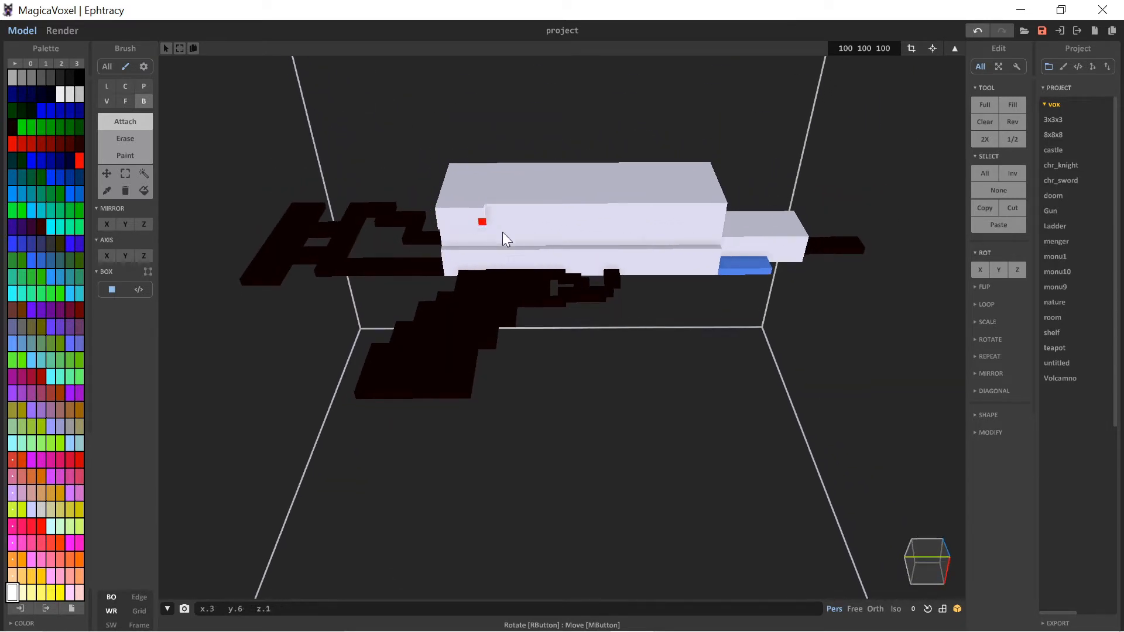
left_click_drag(502, 239, 625, 321)
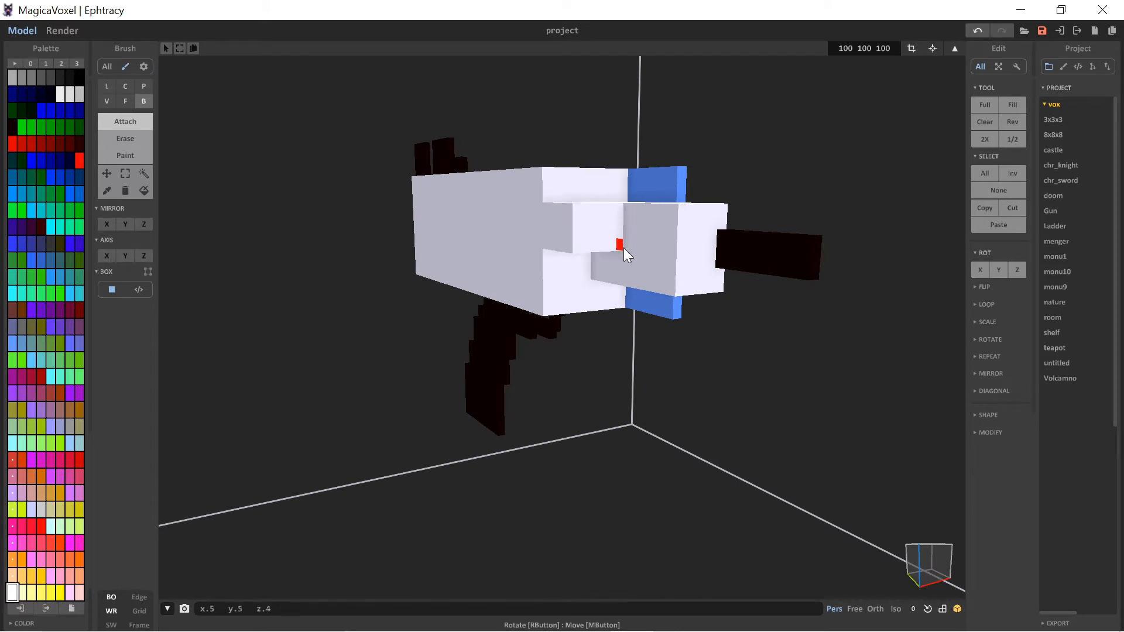
left_click_drag(627, 256, 632, 300)
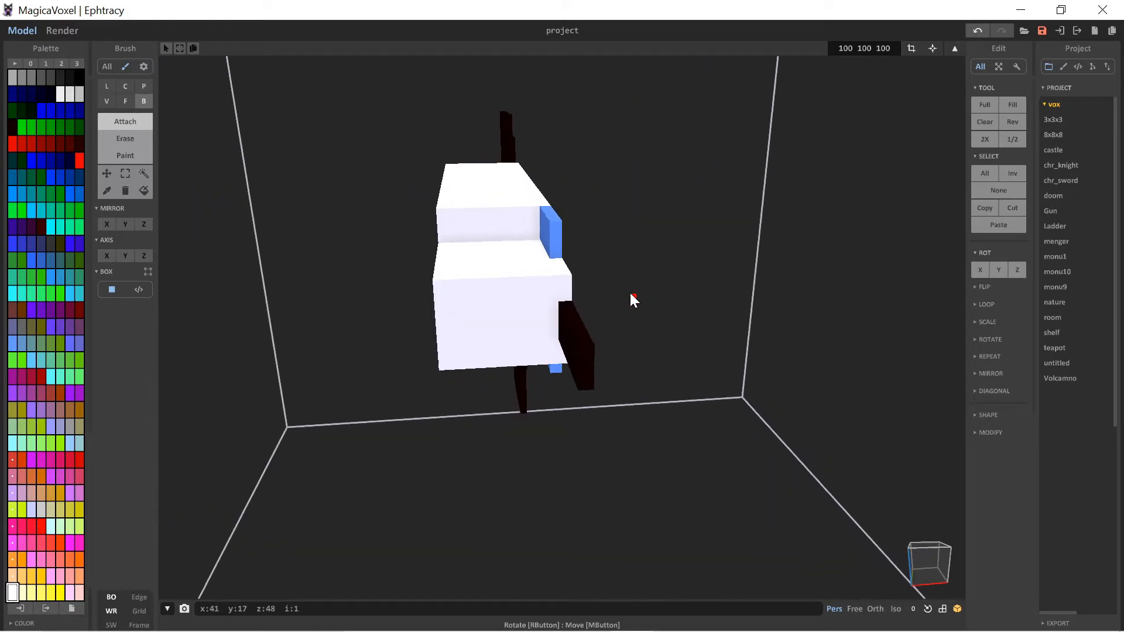
left_click_drag(630, 299, 422, 300)
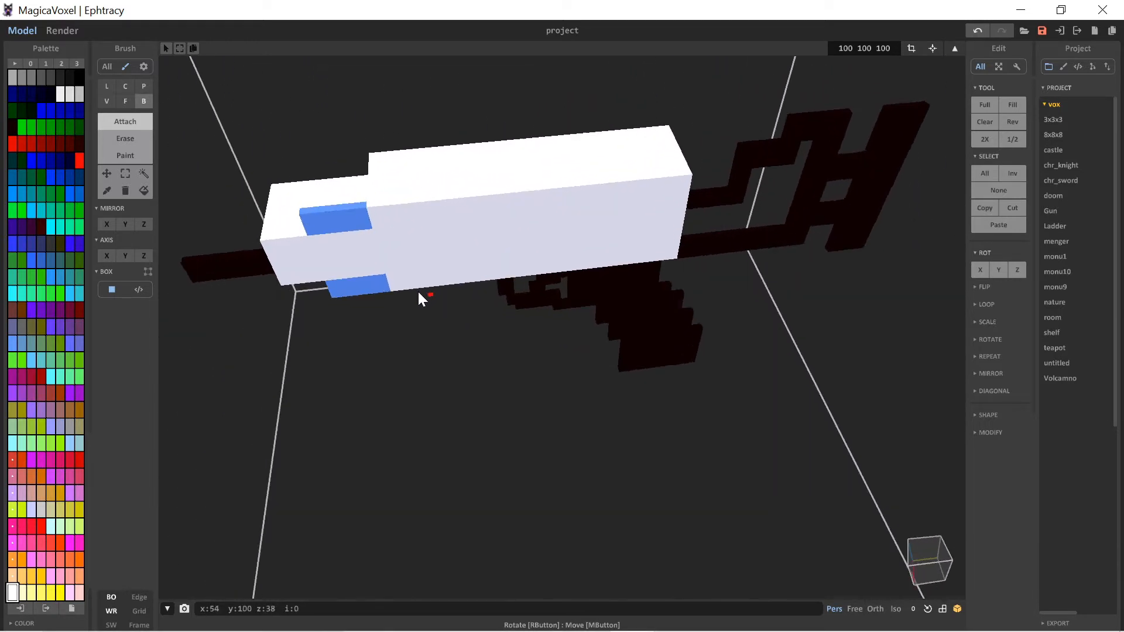
left_click_drag(423, 297, 463, 258)
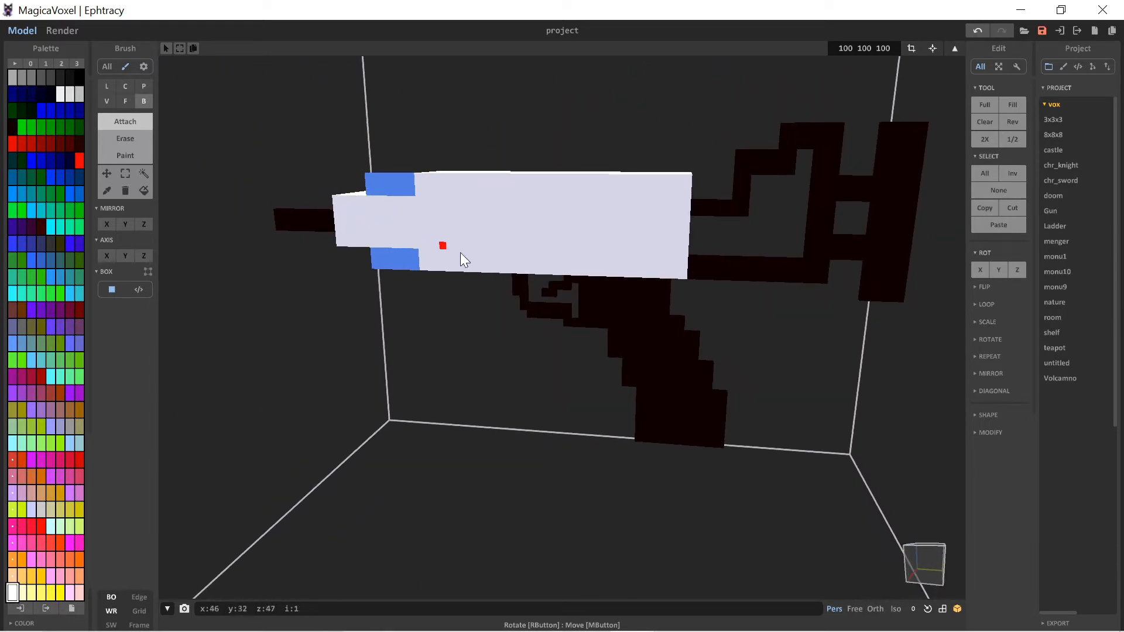
left_click_drag(462, 259, 828, 380)
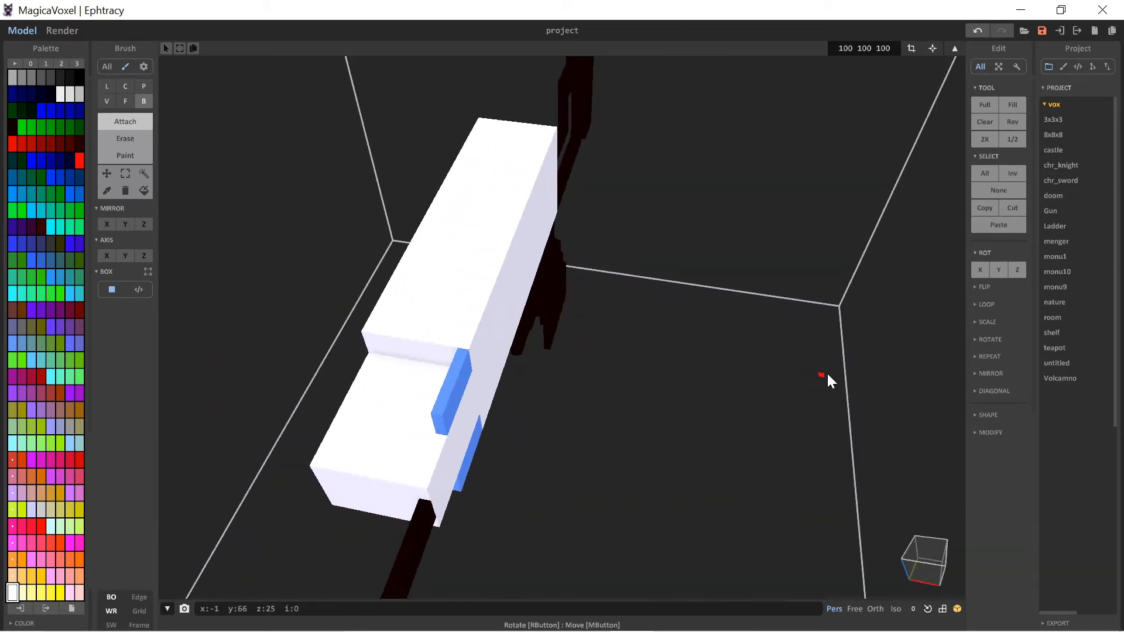
left_click_drag(822, 374, 687, 414)
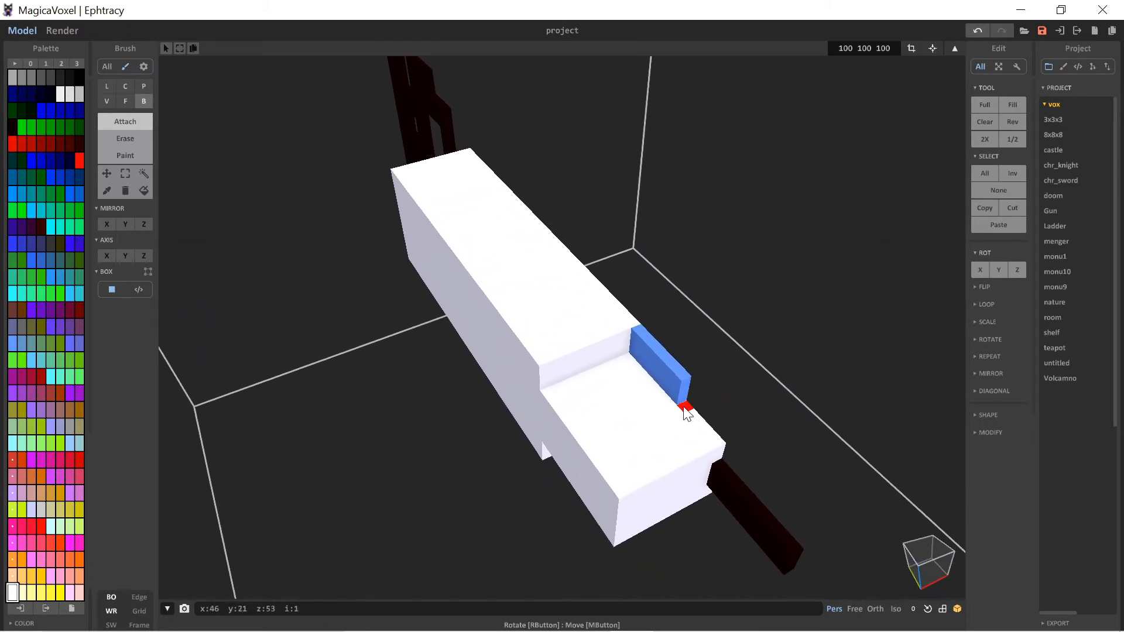
left_click_drag(685, 416, 709, 427)
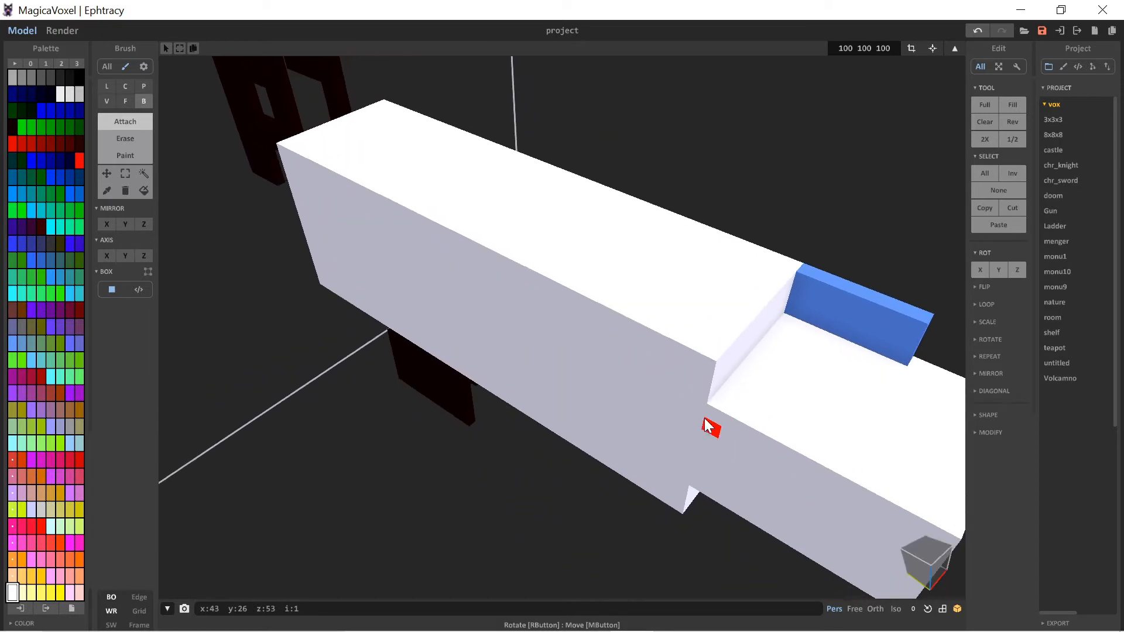
left_click_drag(709, 427, 741, 398)
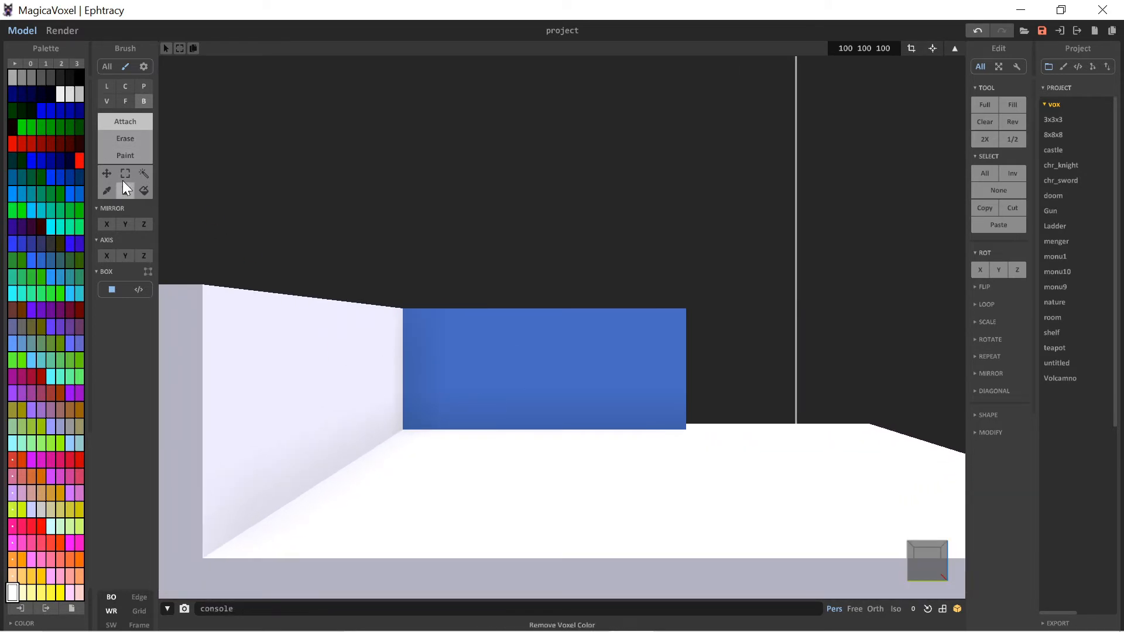
Box-select the blue accent voxels and move them onto the gun's front step
left_click(125, 174)
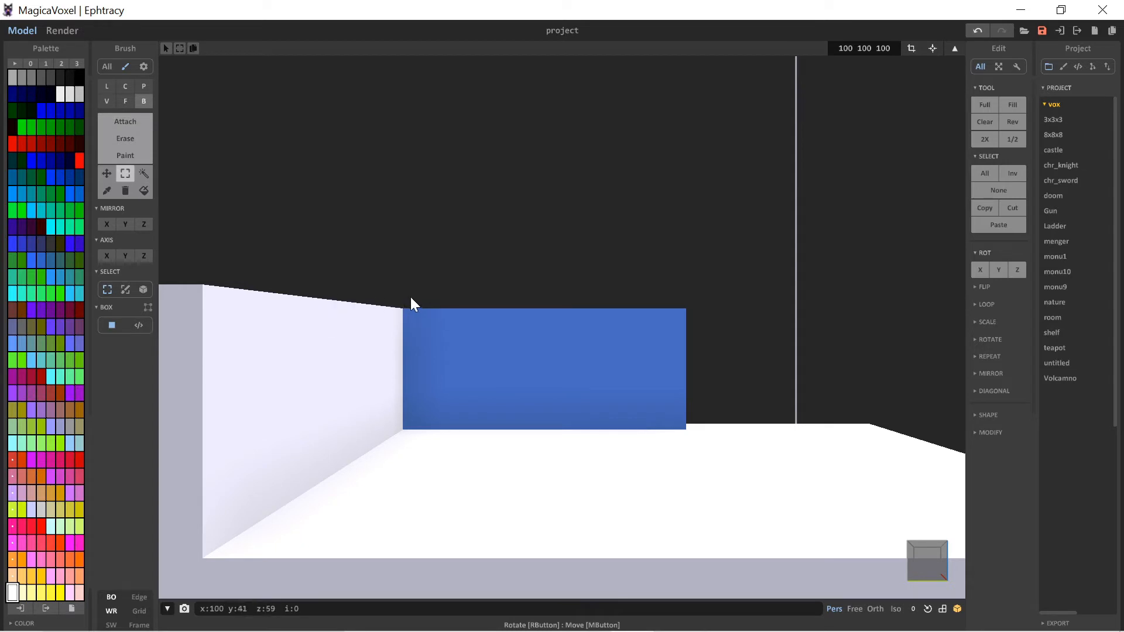
left_click_drag(412, 300, 716, 421)
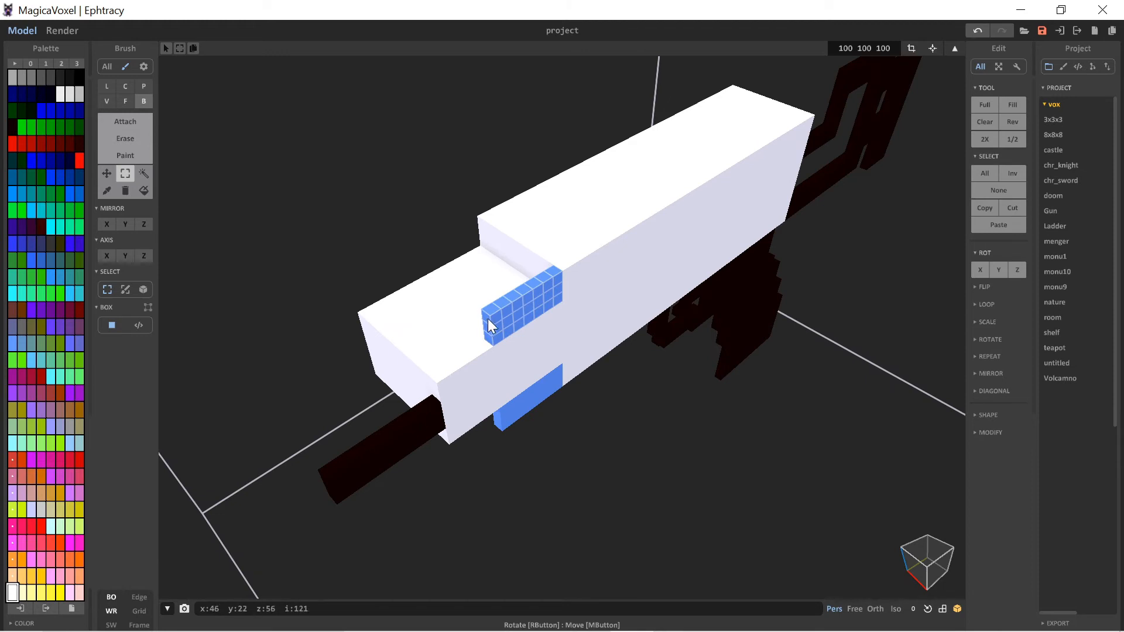
left_click_drag(491, 326, 652, 373)
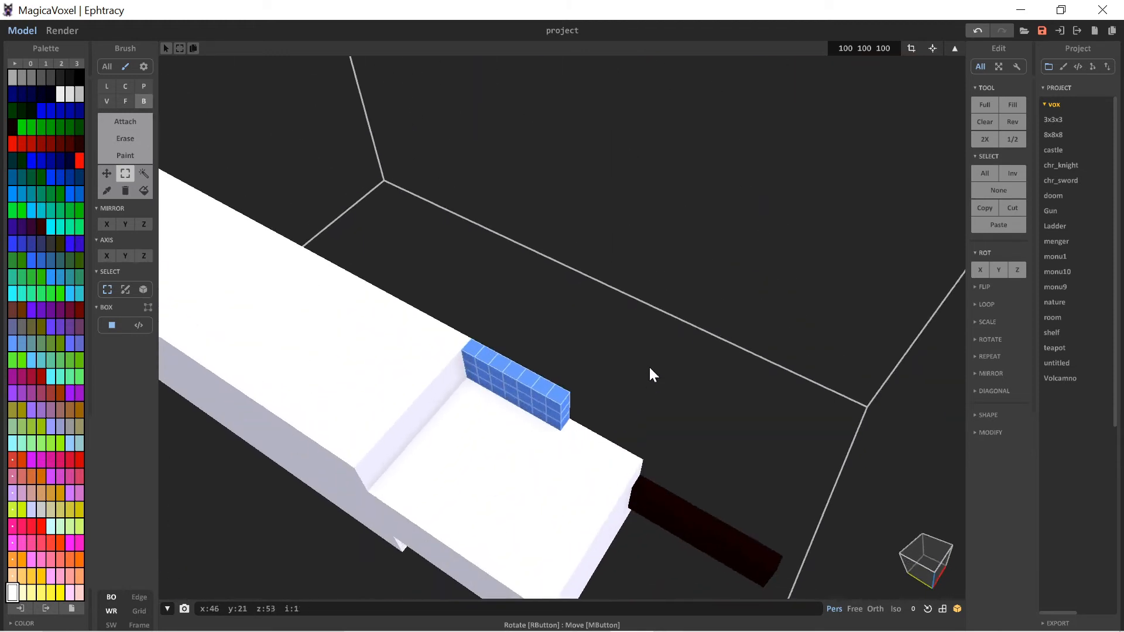
left_click_drag(652, 374, 244, 239)
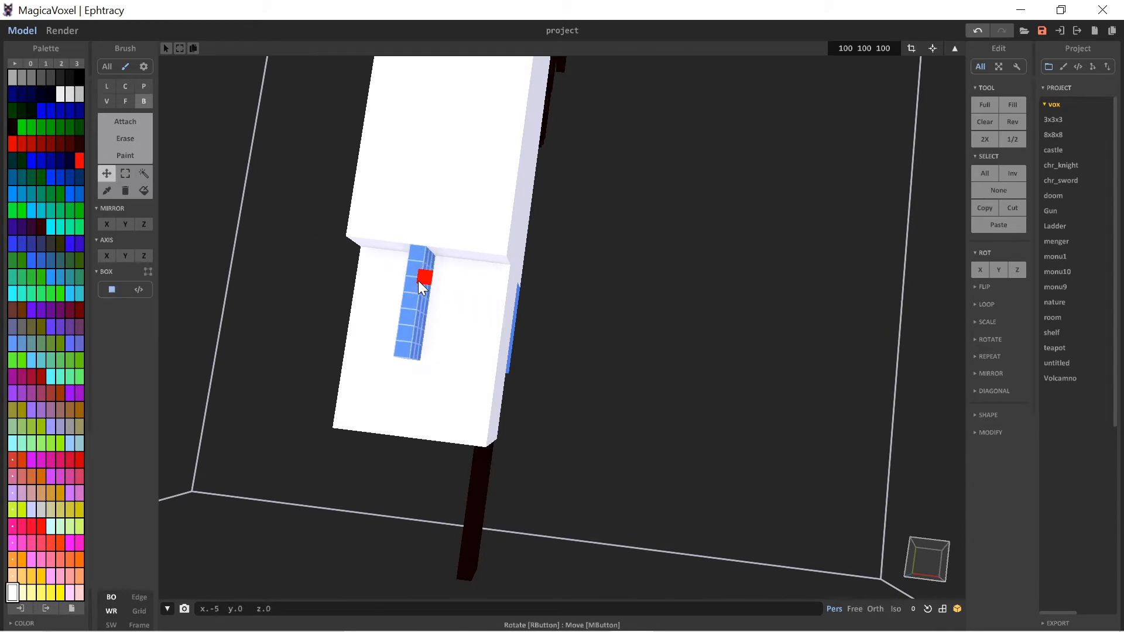
left_click_drag(422, 287, 470, 294)
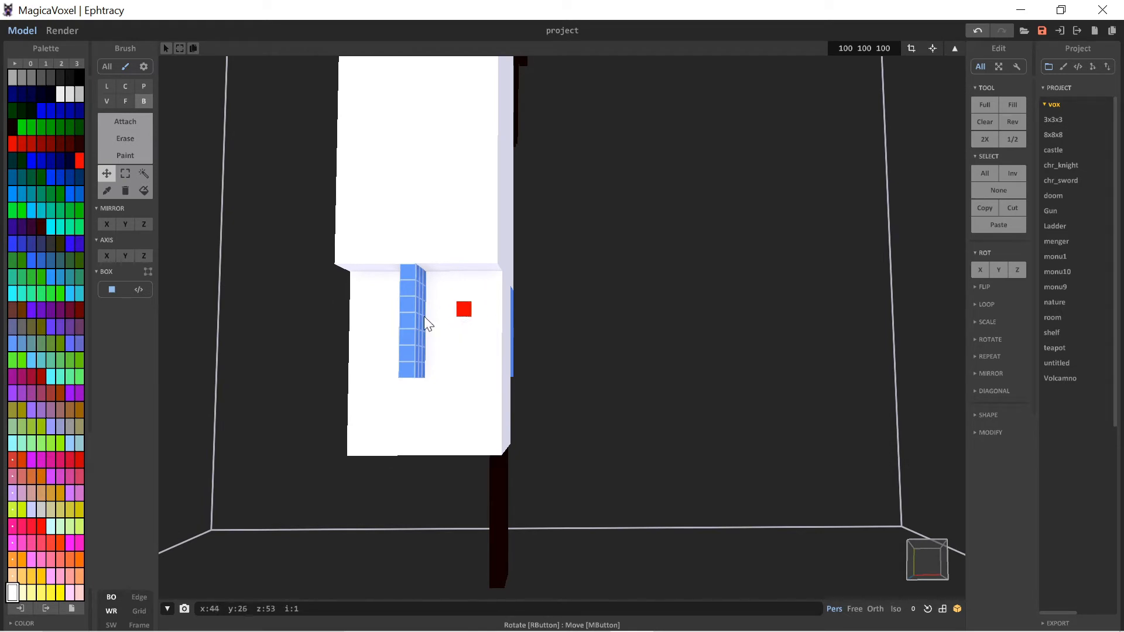
left_click(424, 320)
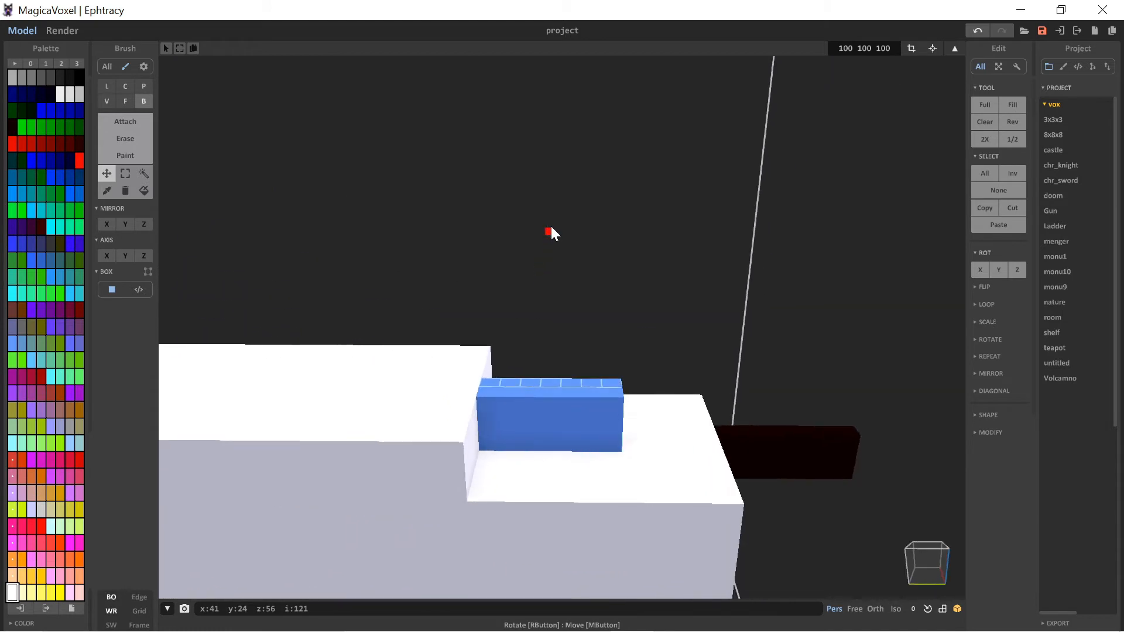
Reselect the blue block on the front step from a side-on view
left_click_drag(552, 233, 459, 201)
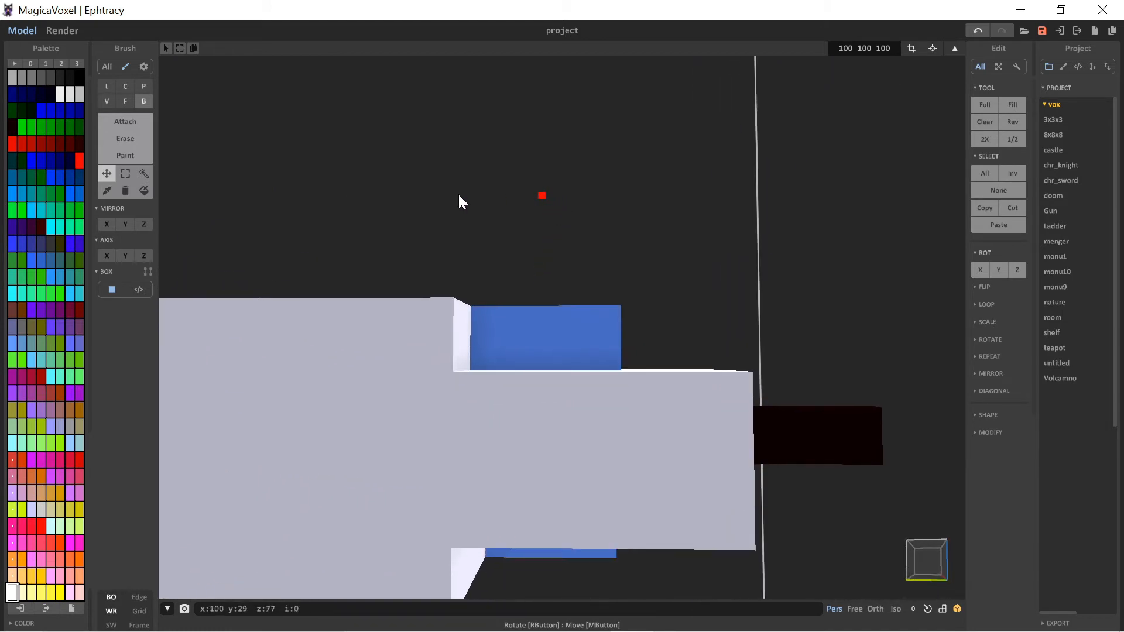
left_click(125, 173)
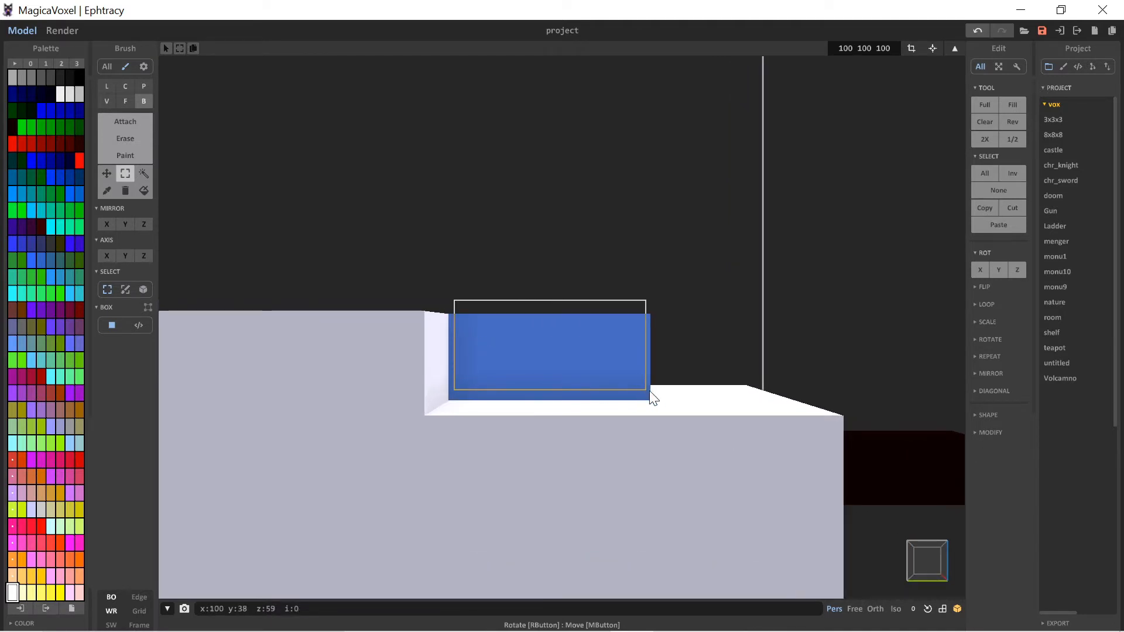
left_click_drag(652, 398, 523, 453)
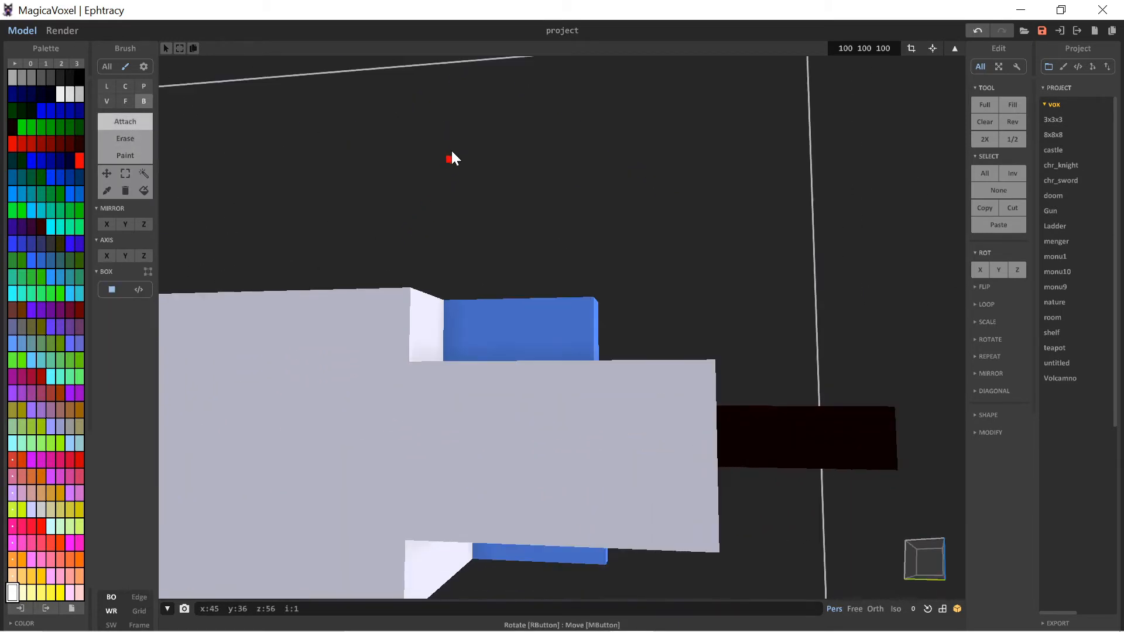
Attach blue voxels so the front accent block juts past the white body's side
left_click_drag(452, 158, 438, 447)
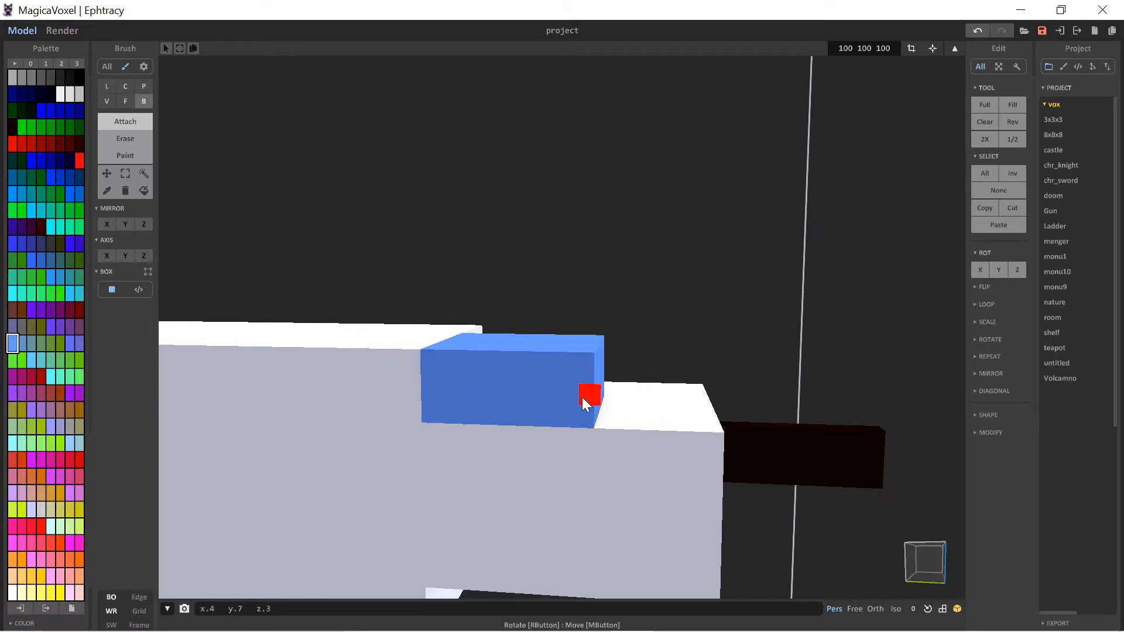
left_click_drag(584, 401, 538, 337)
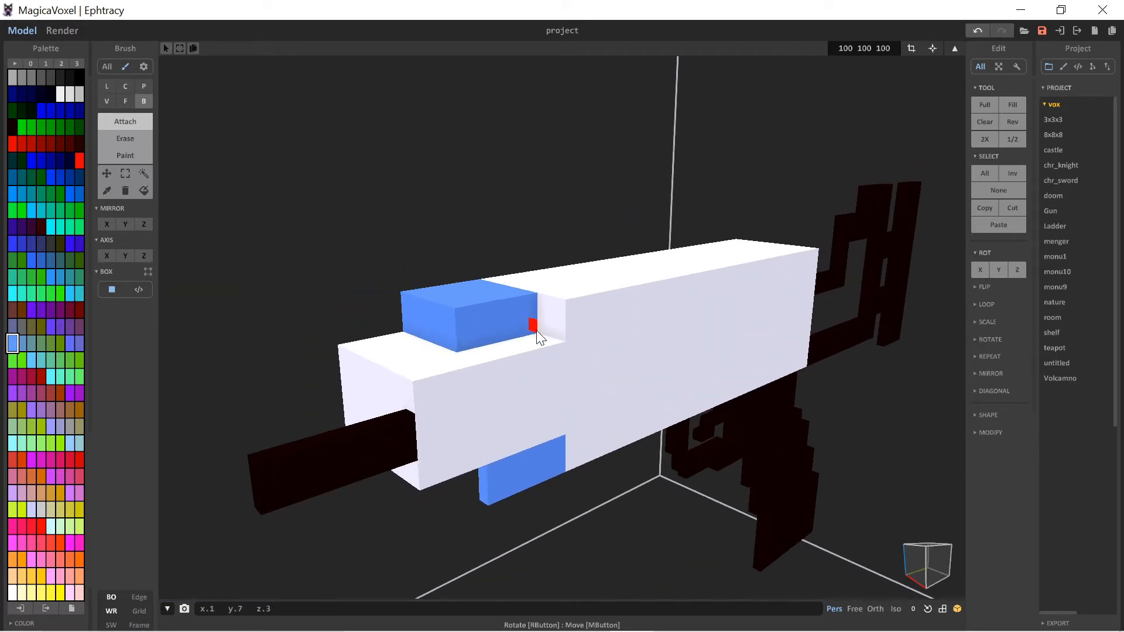
left_click_drag(537, 337, 498, 513)
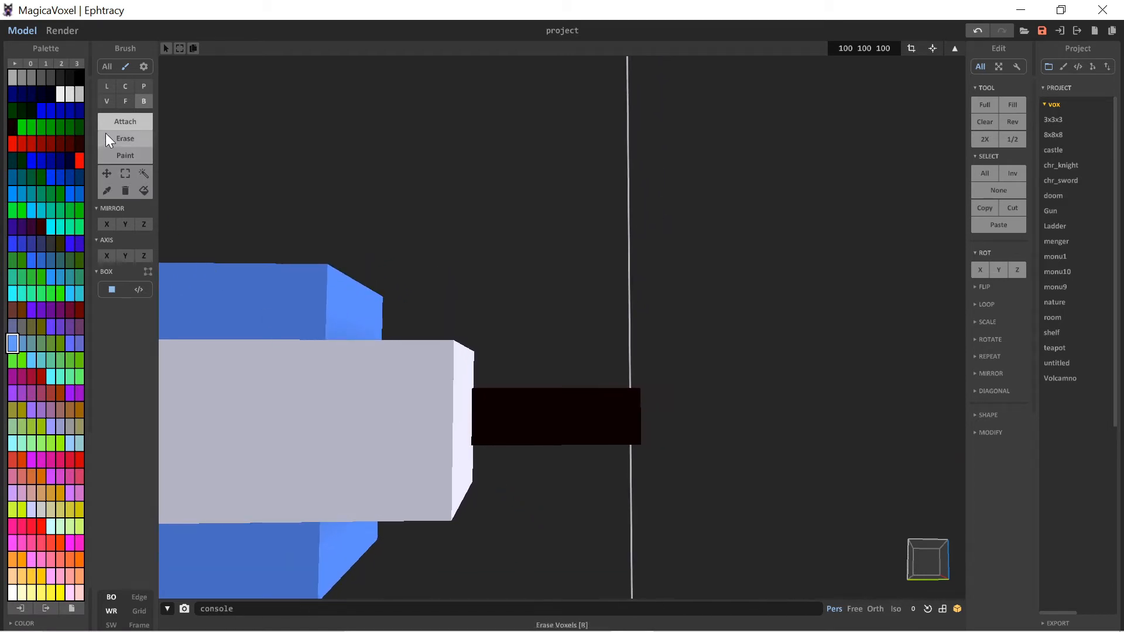
Extend the black barrel core through the white front face into a recessed muzzle
left_click(125, 156)
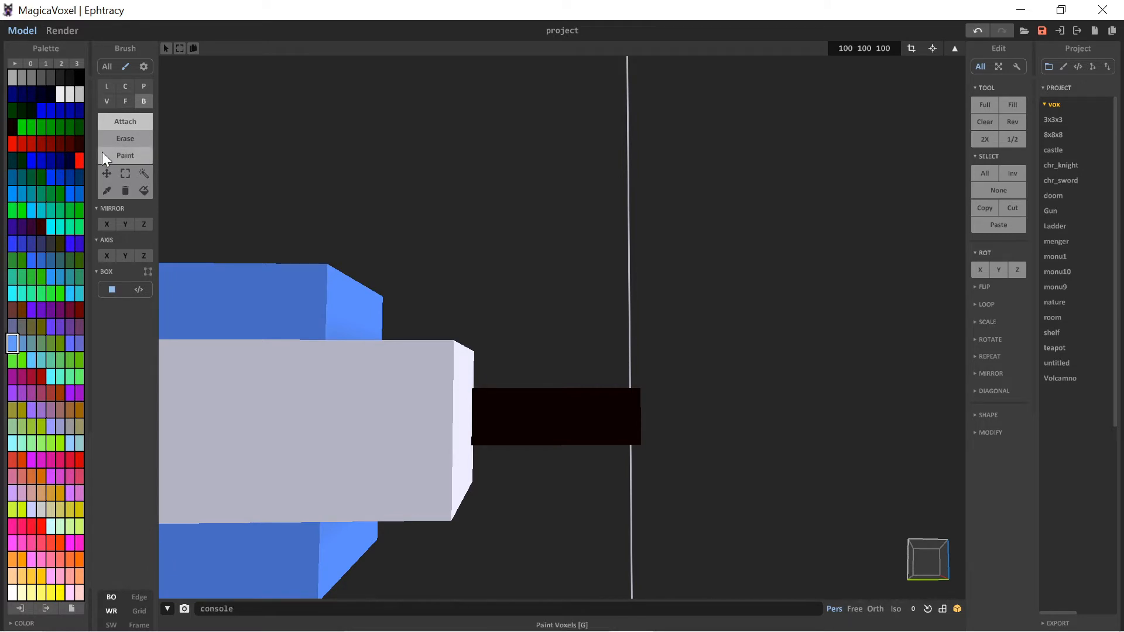
left_click(106, 174)
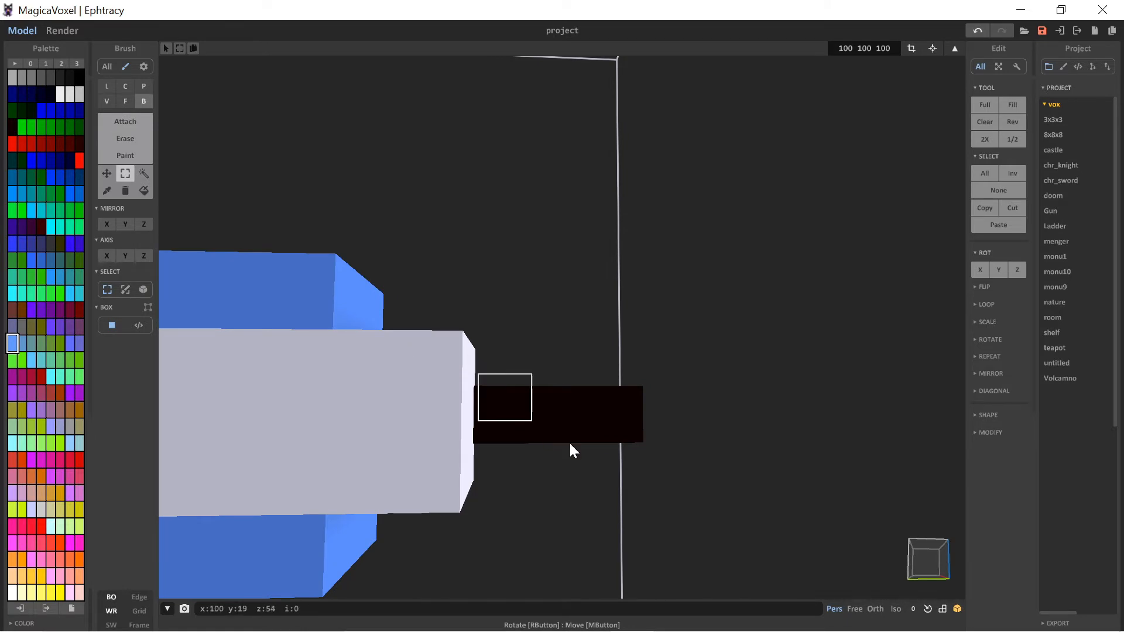
left_click_drag(574, 451, 523, 498)
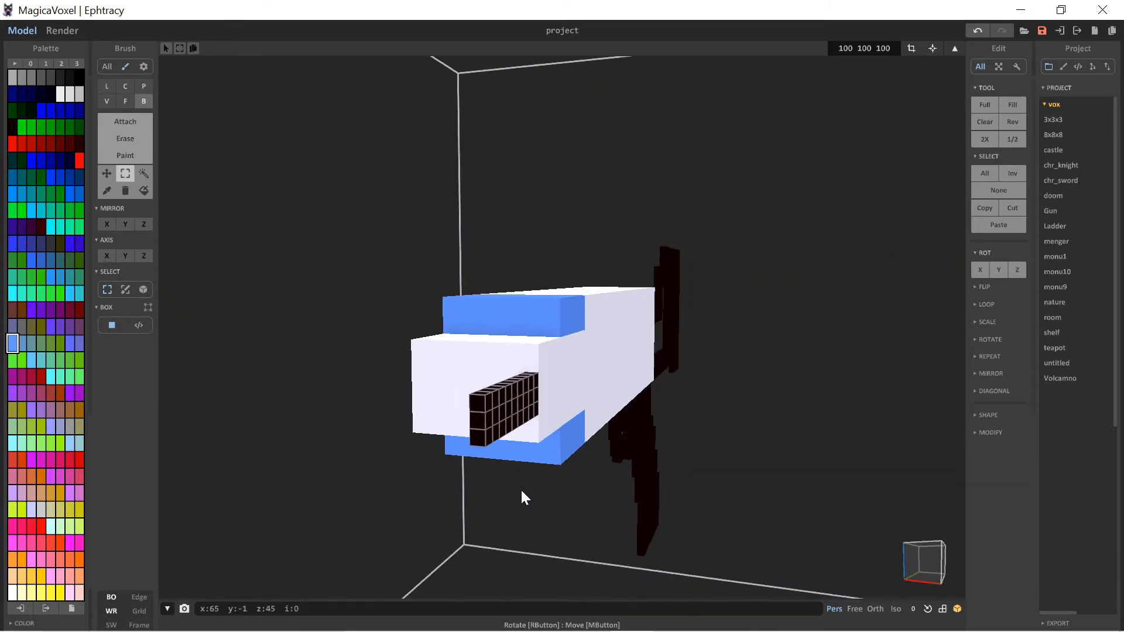
left_click_drag(523, 498, 531, 455)
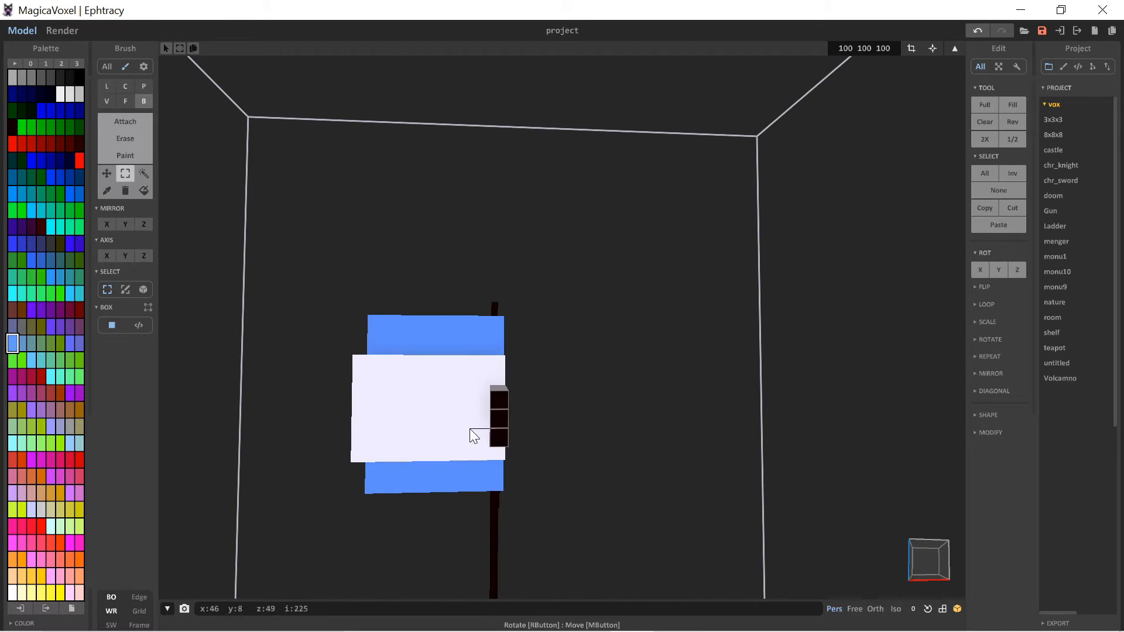
left_click_drag(473, 435, 655, 443)
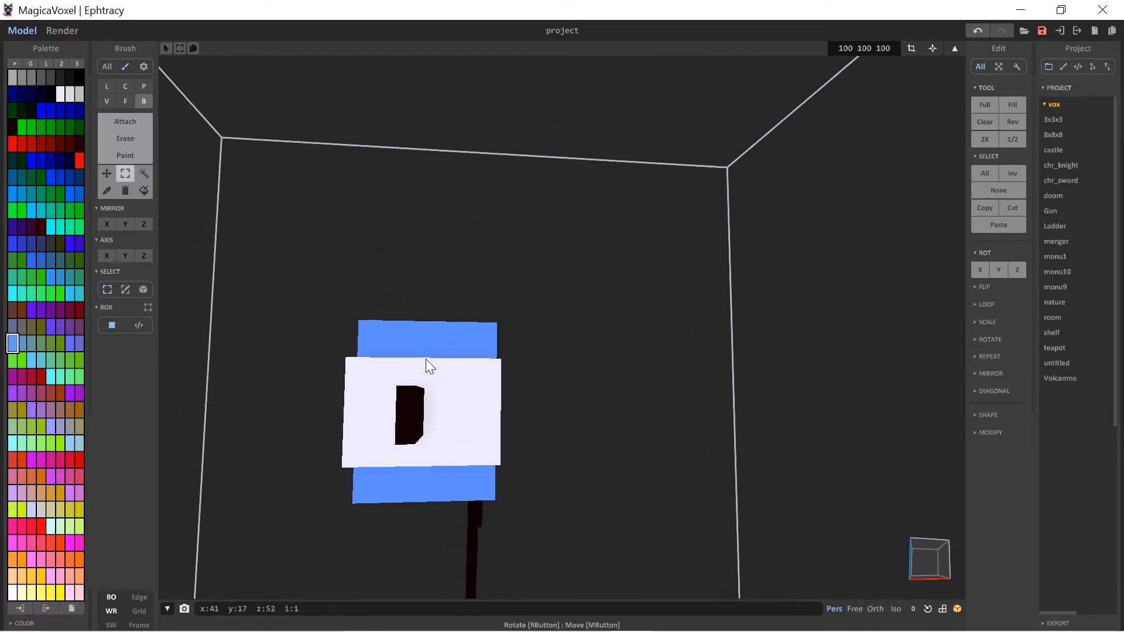
left_click(124, 156)
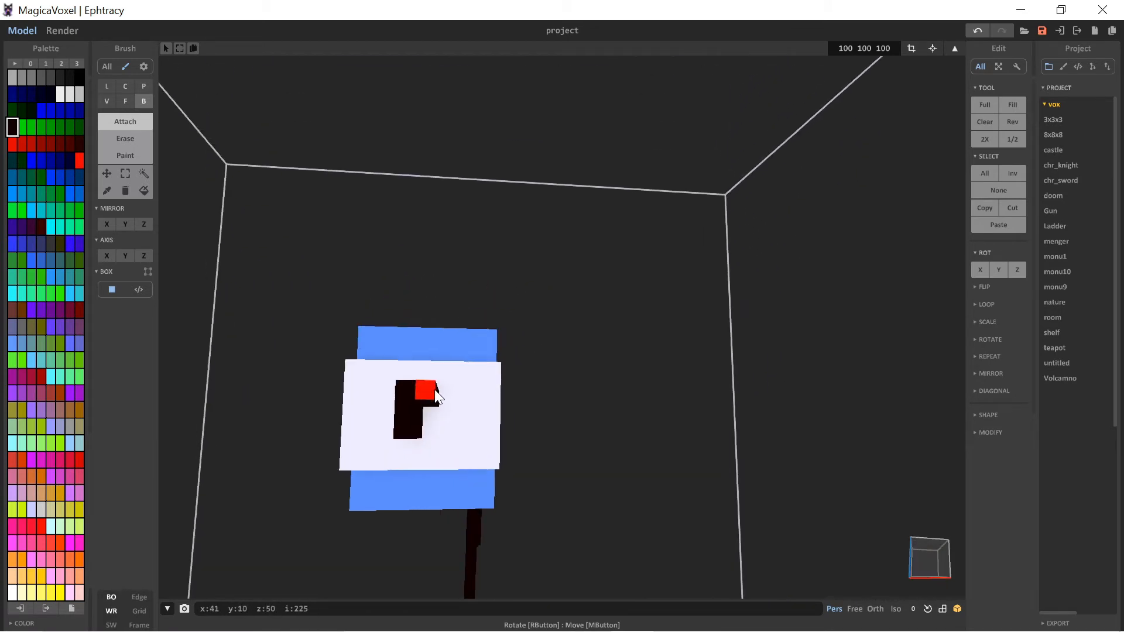
With the grid shown, attach black voxels to push the muzzle out from the front face
left_click_drag(430, 394, 412, 412)
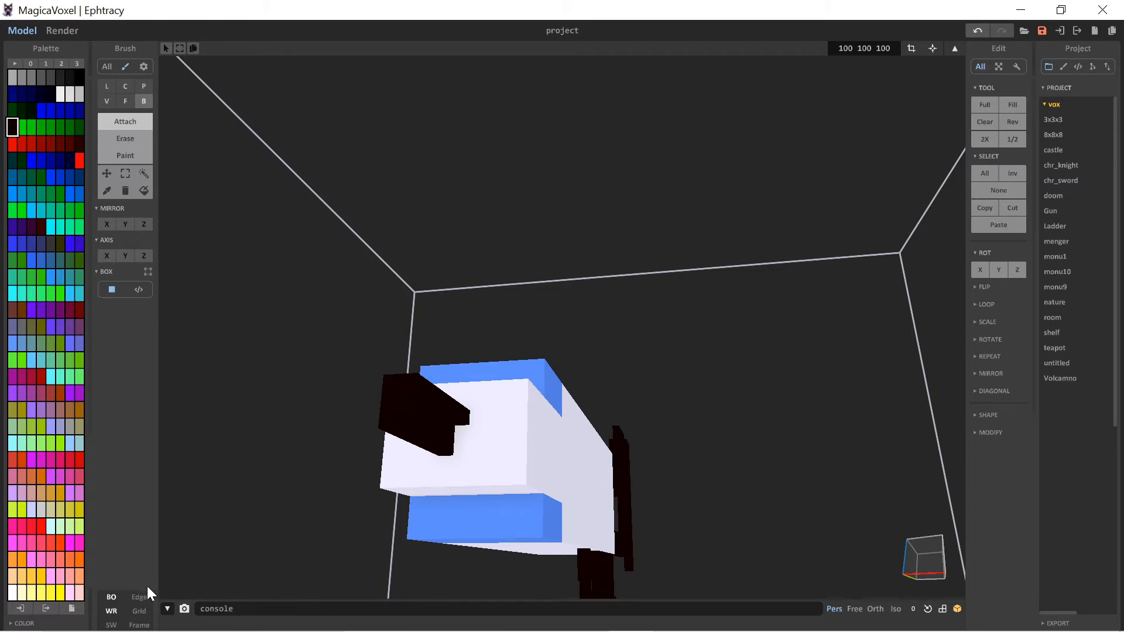
left_click(140, 597)
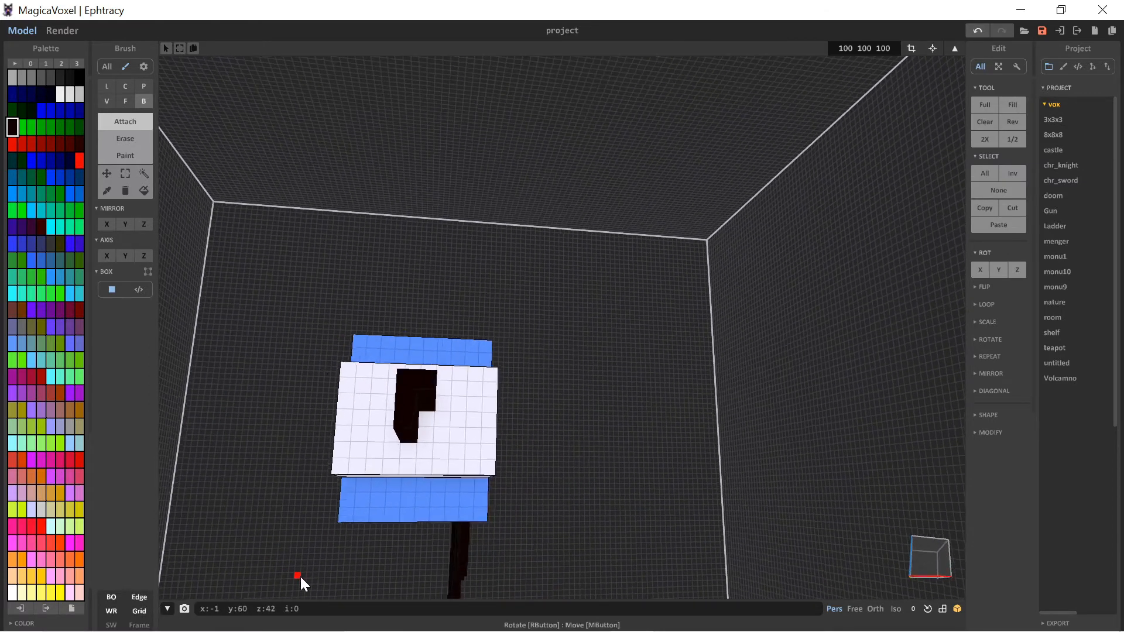
left_click_drag(300, 578, 289, 471)
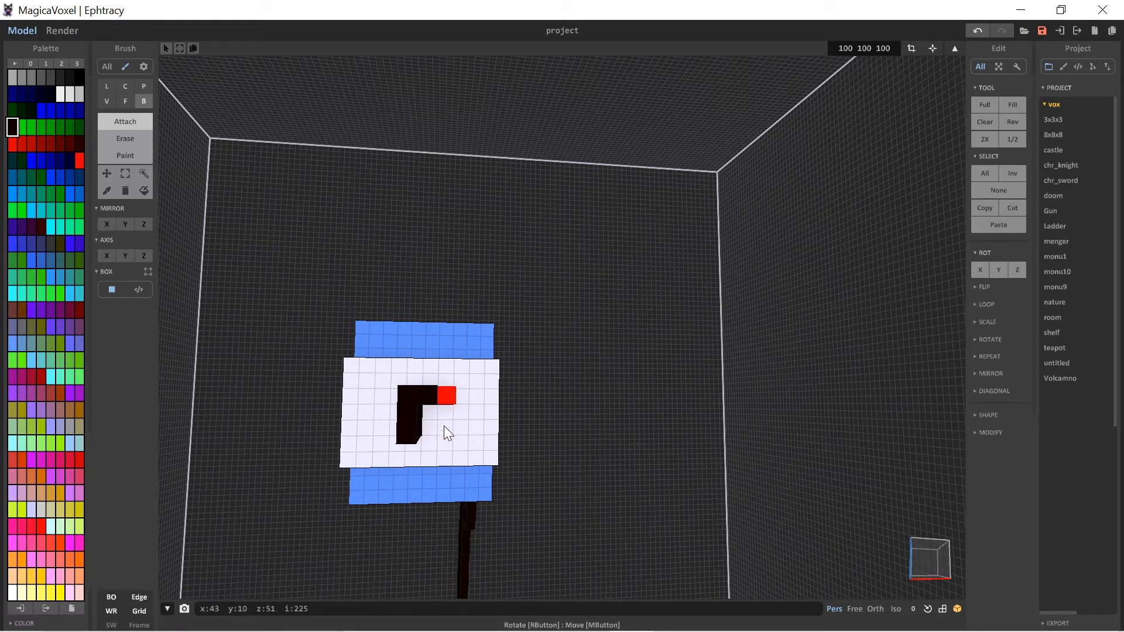
left_click(446, 430)
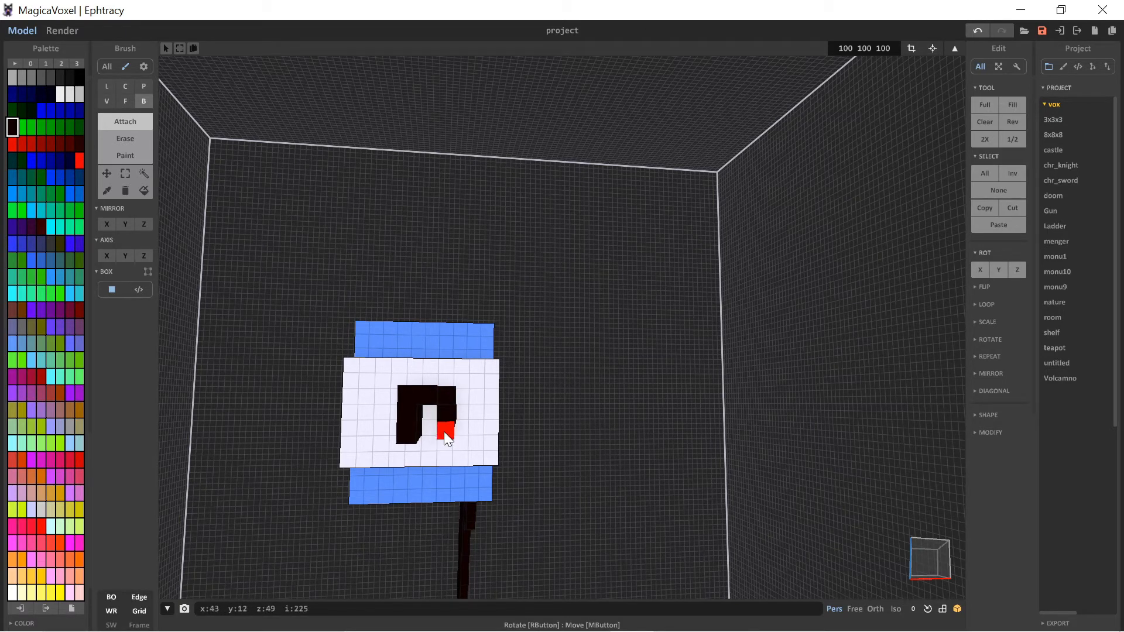
left_click_drag(444, 437, 322, 434)
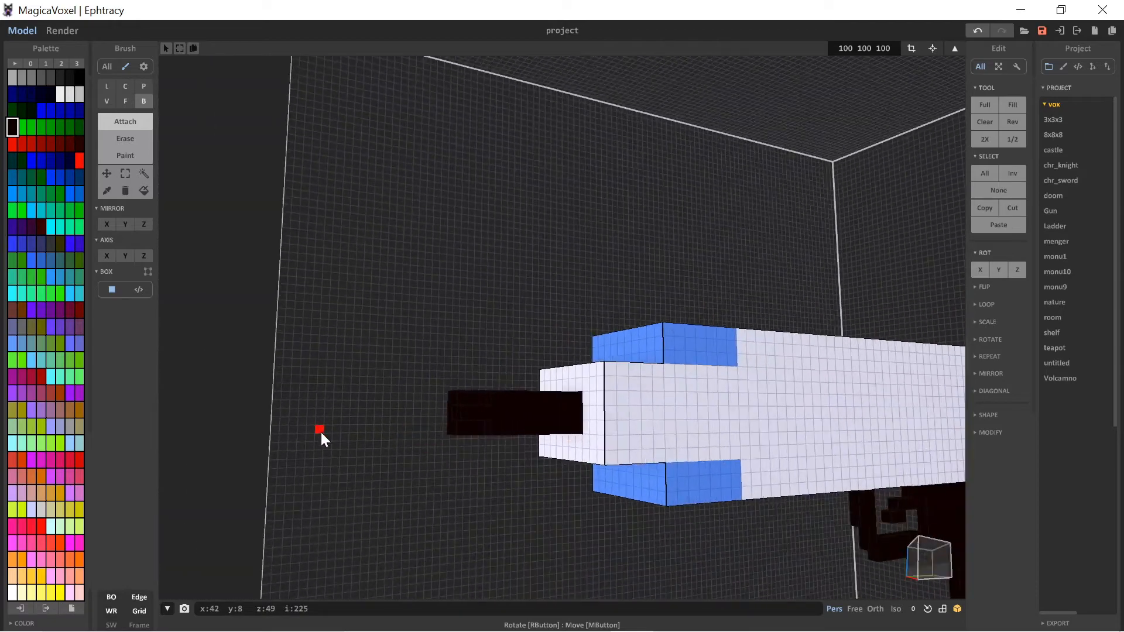
mouse_move(506, 434)
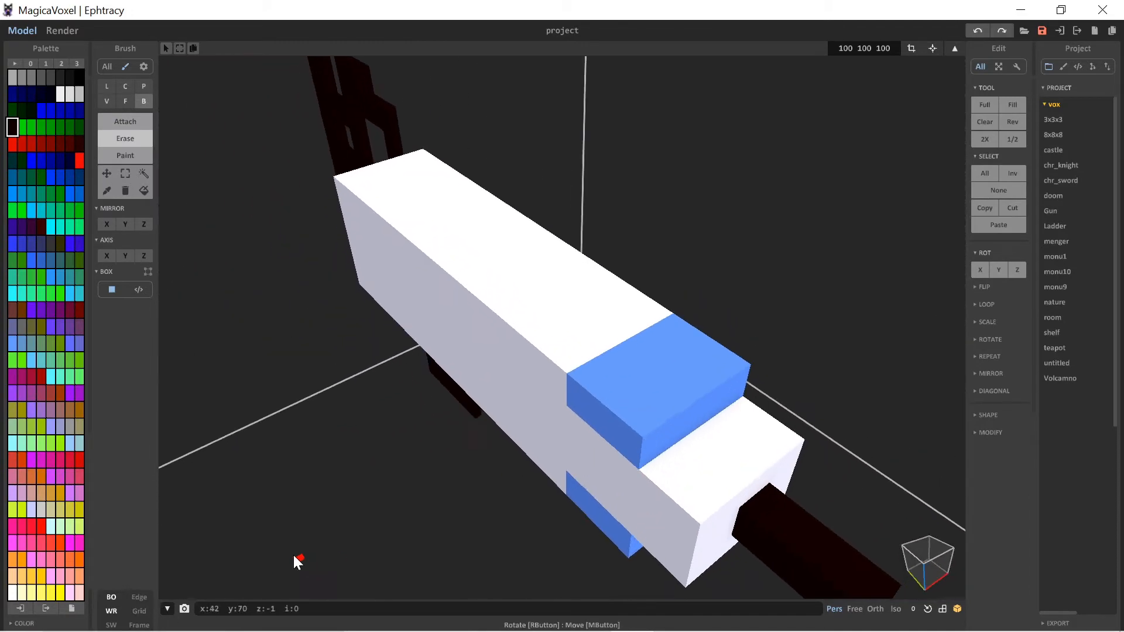
Offset a copy of the black grip voxels beside the original, then deselect
left_click_drag(297, 561, 237, 494)
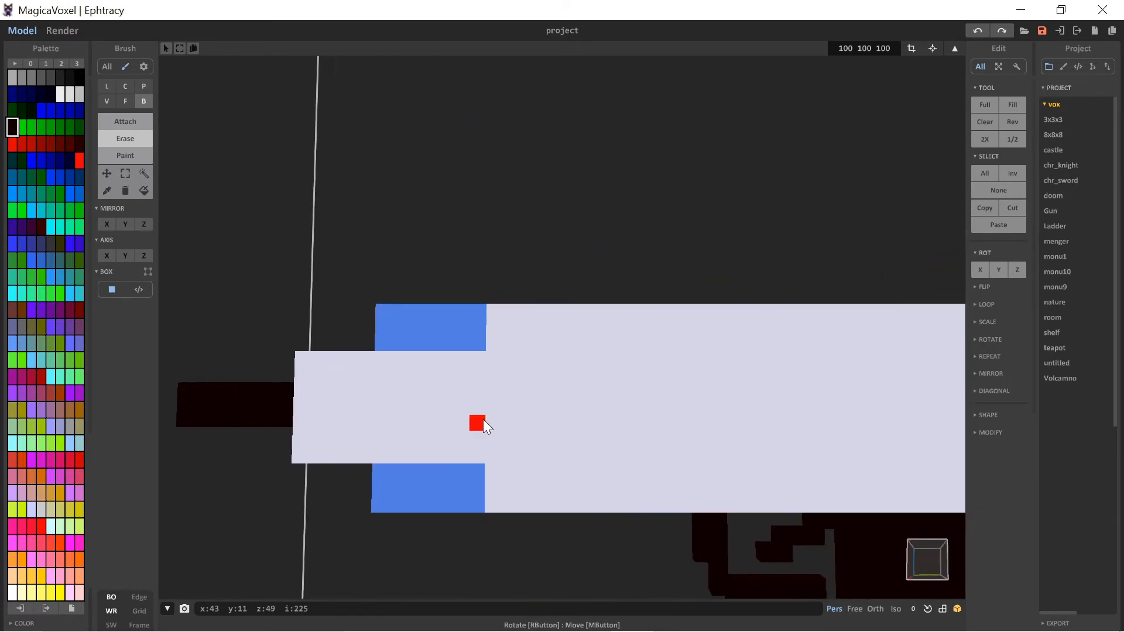
left_click_drag(480, 424, 398, 314)
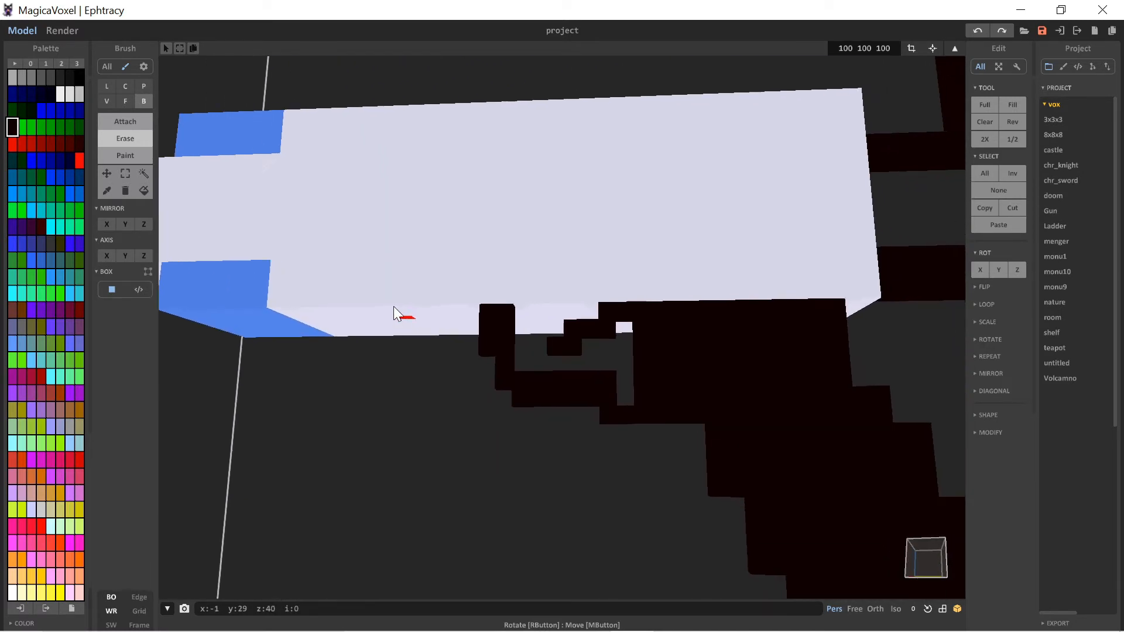
left_click_drag(398, 315, 577, 416)
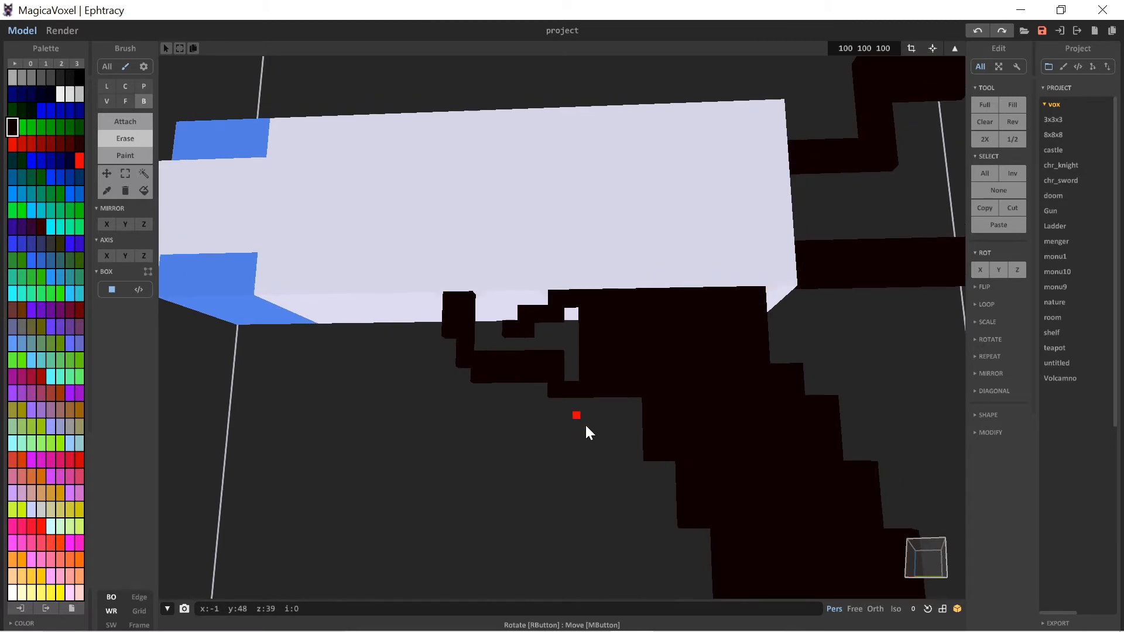
left_click_drag(587, 432, 655, 399)
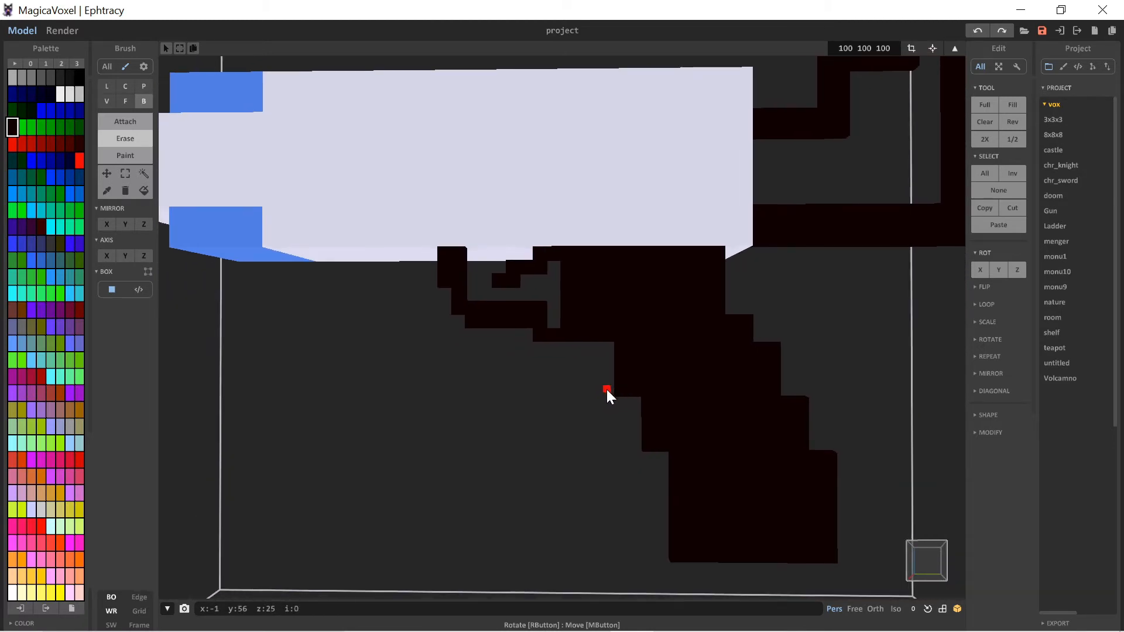
left_click_drag(607, 395, 730, 389)
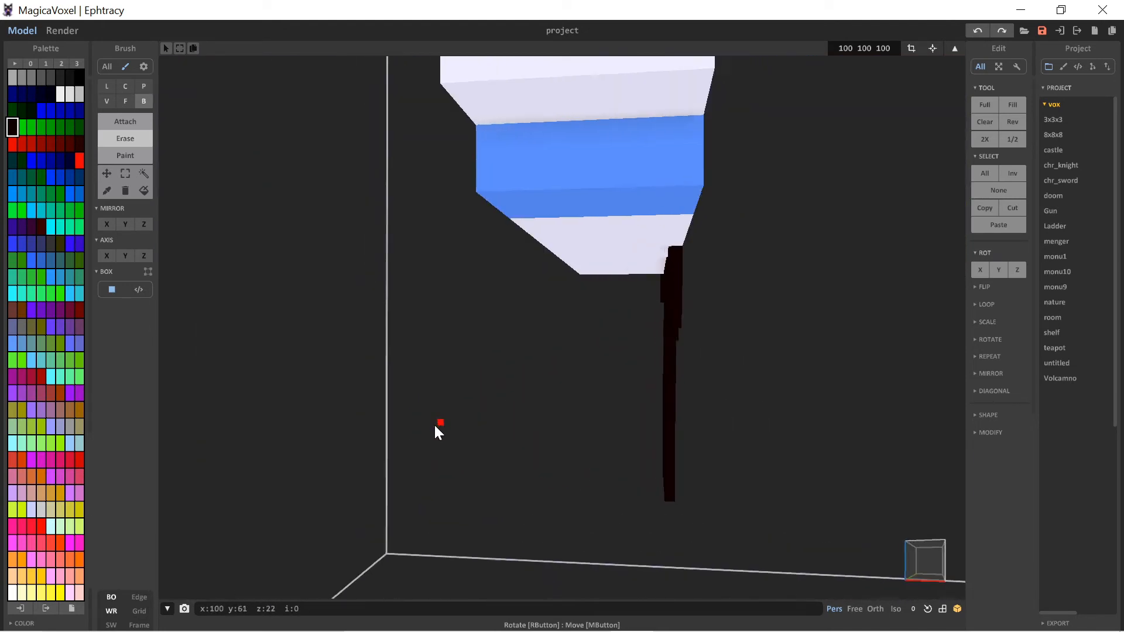
left_click_drag(440, 422, 306, 434)
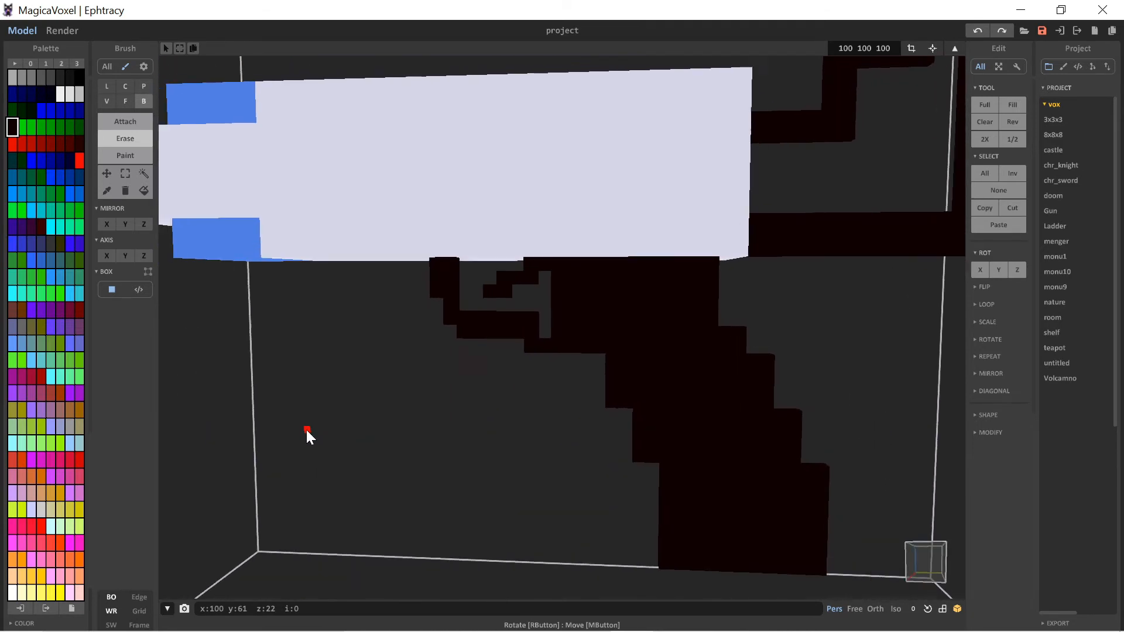
left_click(125, 173)
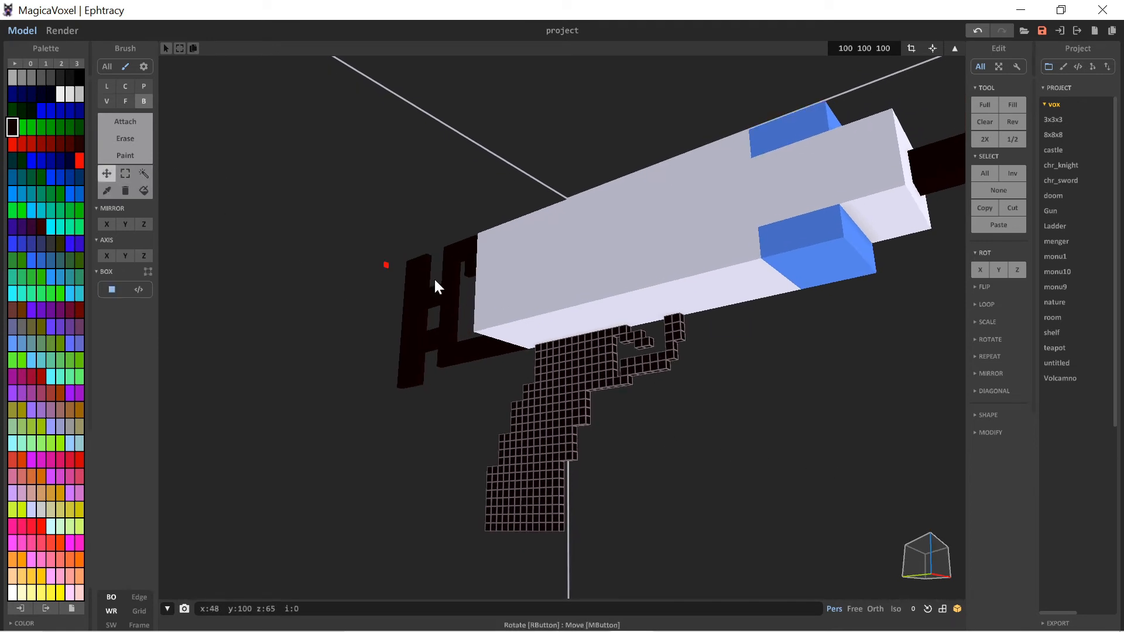
left_click_drag(437, 286, 505, 362)
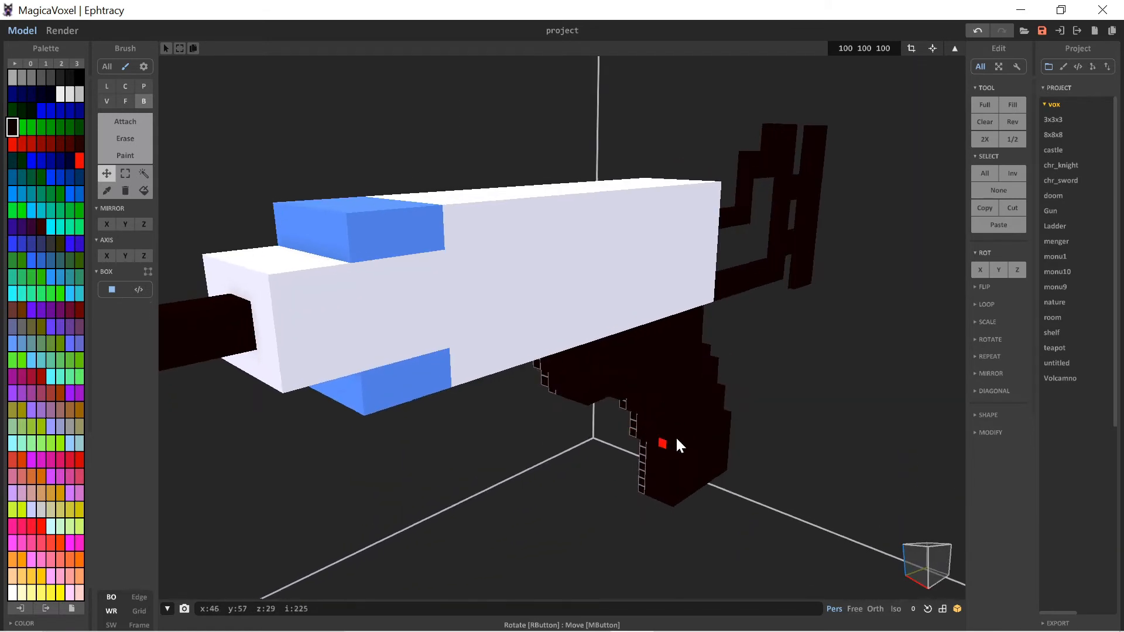
left_click_drag(680, 444, 640, 499)
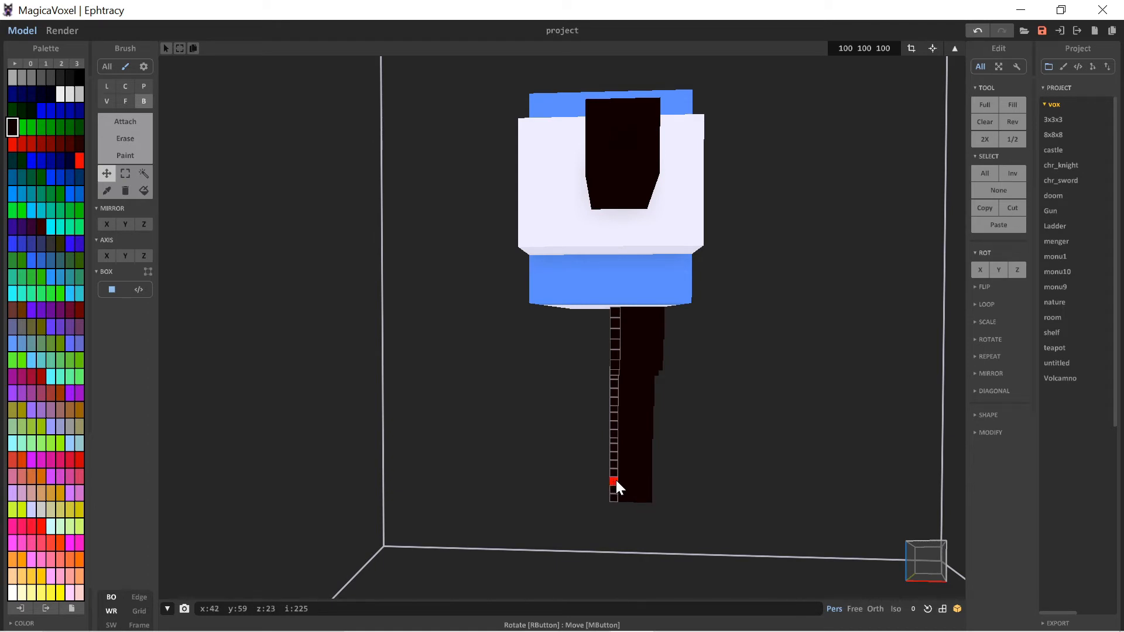
mouse_move(607, 483)
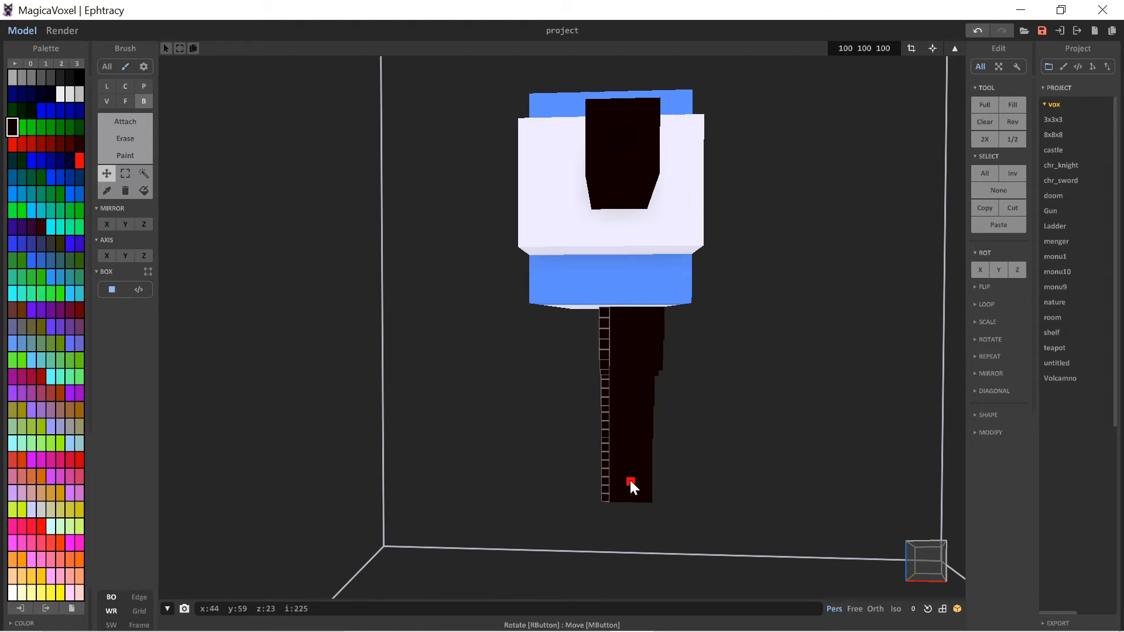
left_click_drag(631, 487, 398, 398)
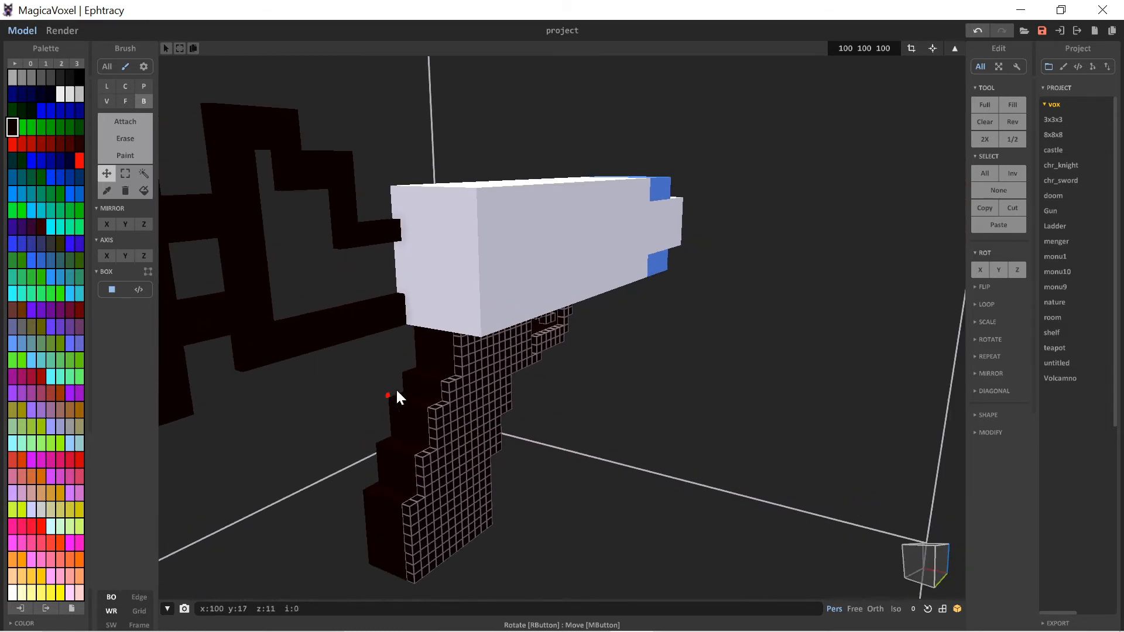
mouse_move(571, 464)
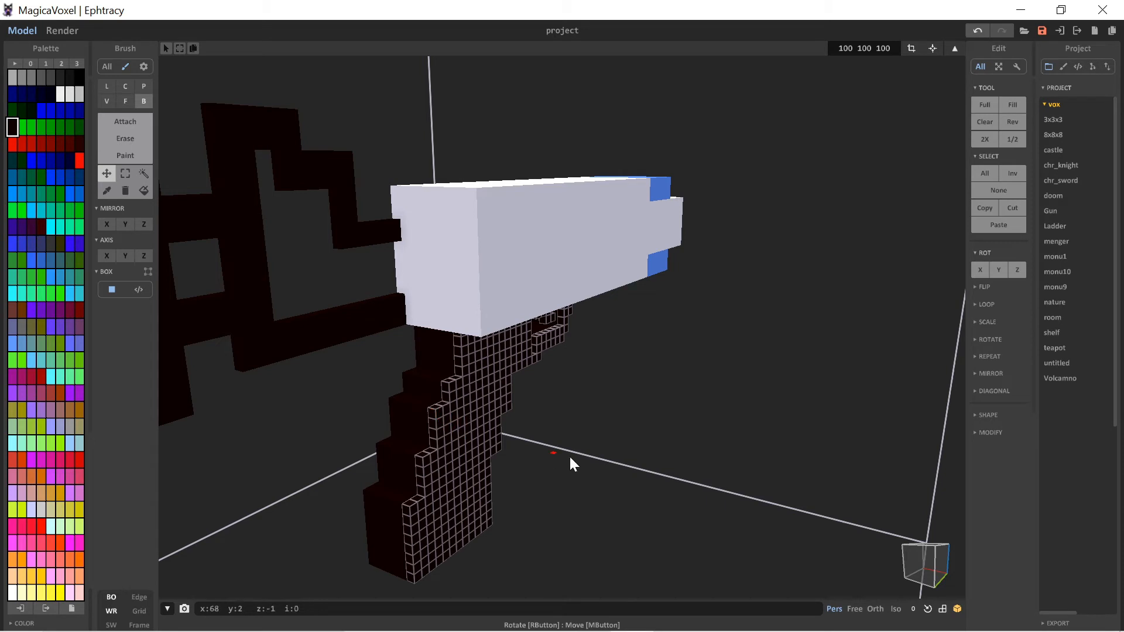
left_click(125, 173)
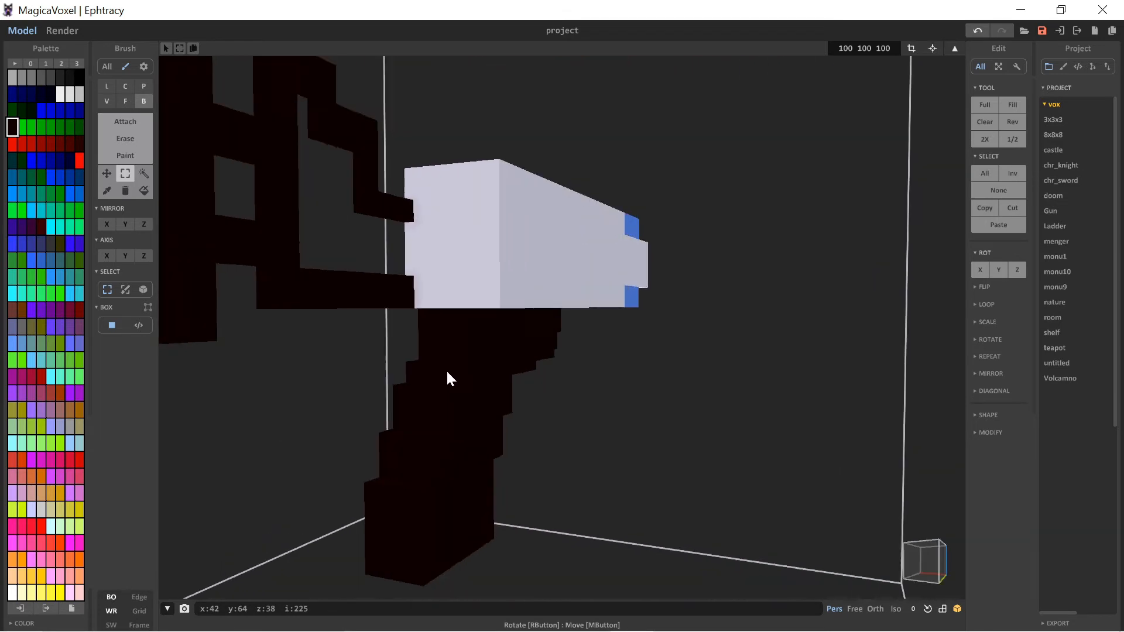
Shift a copy of the black rear stock sideways beside the original for extra depth
left_click_drag(448, 379, 659, 479)
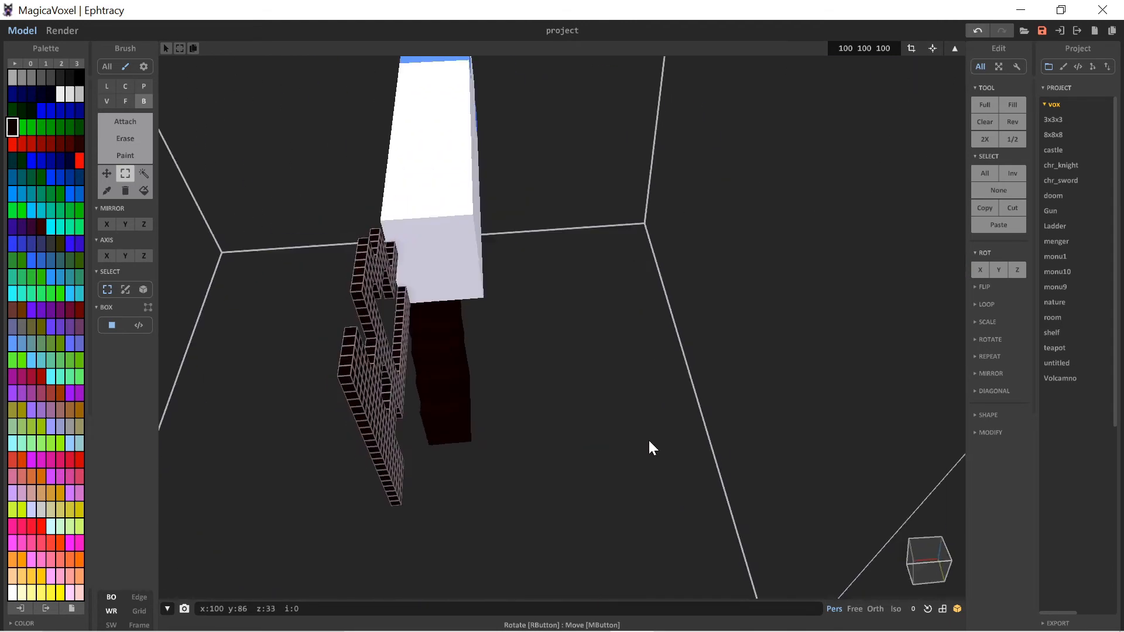
left_click_drag(652, 448, 524, 387)
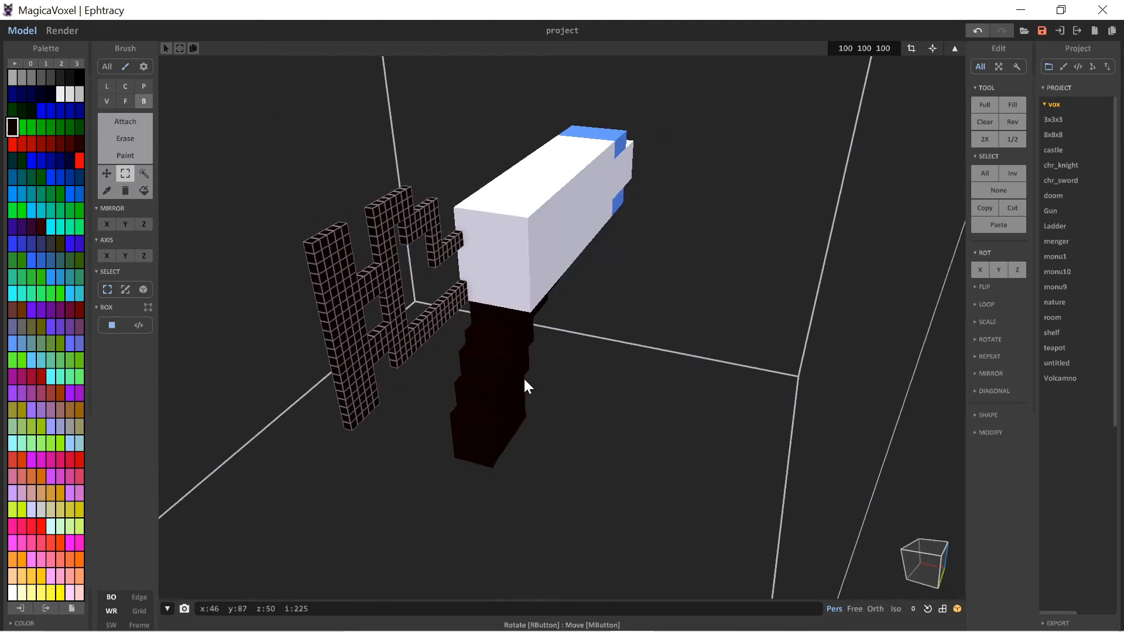
left_click_drag(527, 387, 734, 435)
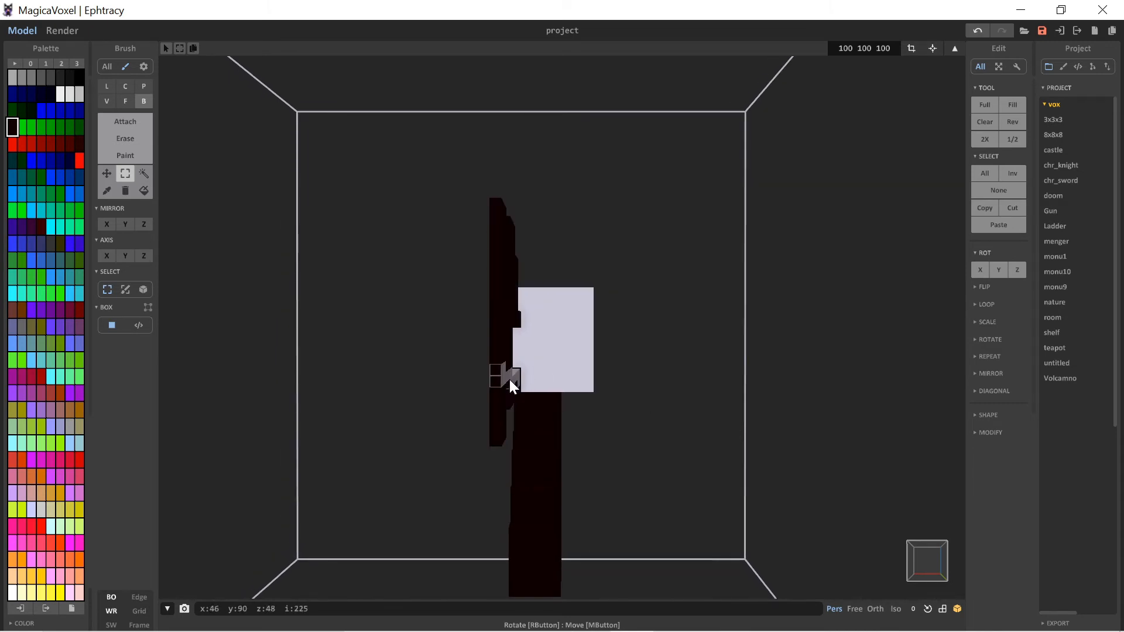
left_click_drag(509, 387, 638, 409)
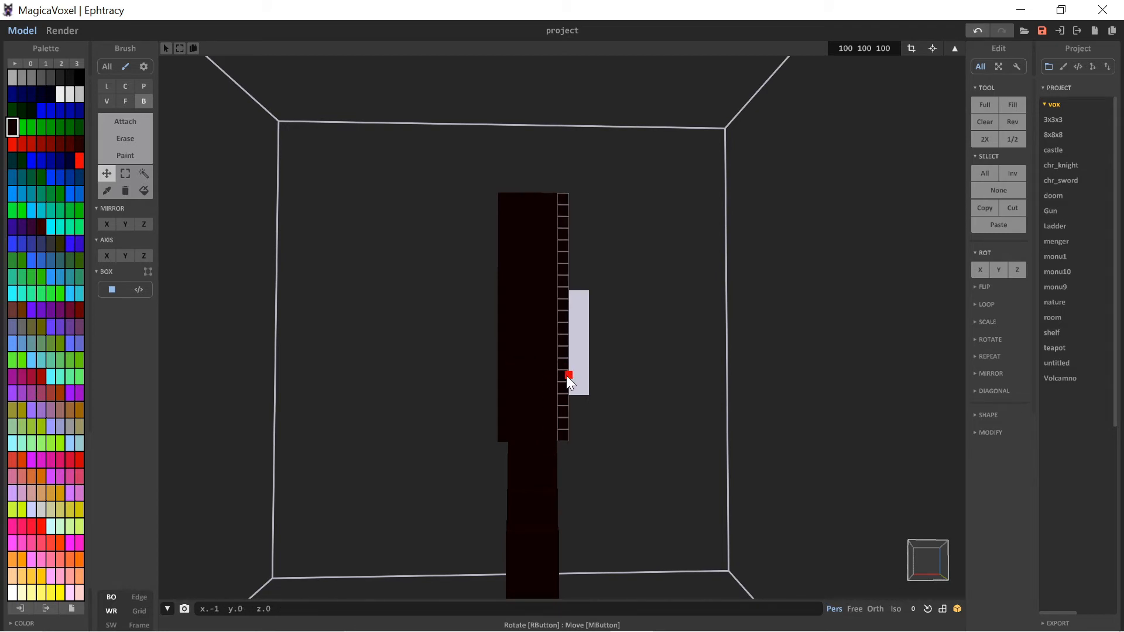
left_click_drag(566, 380, 419, 378)
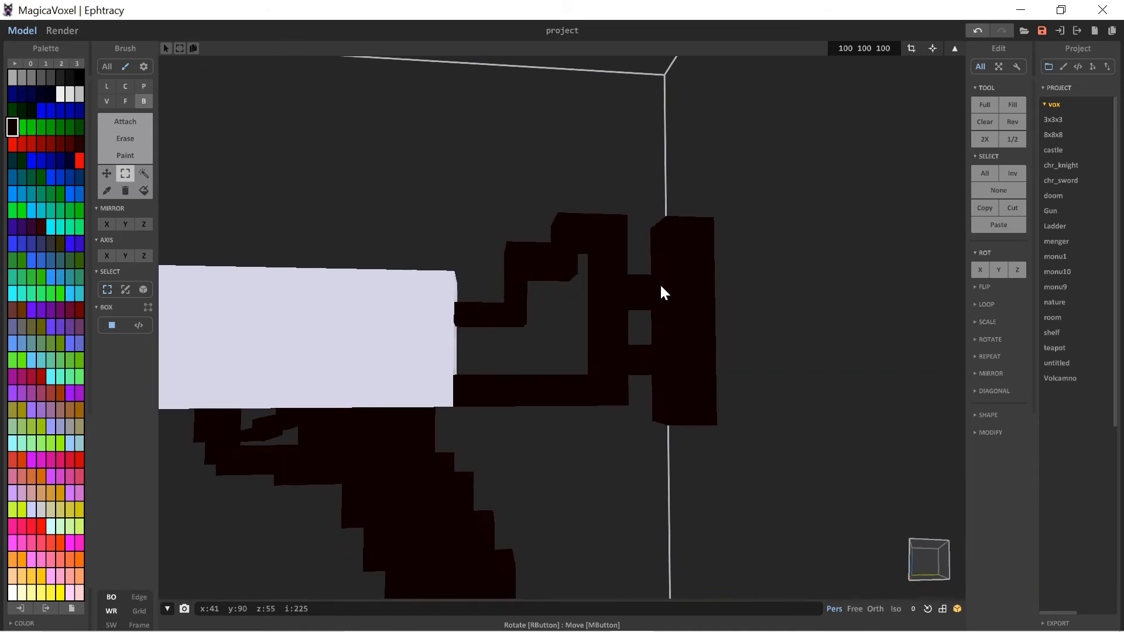
mouse_move(482, 207)
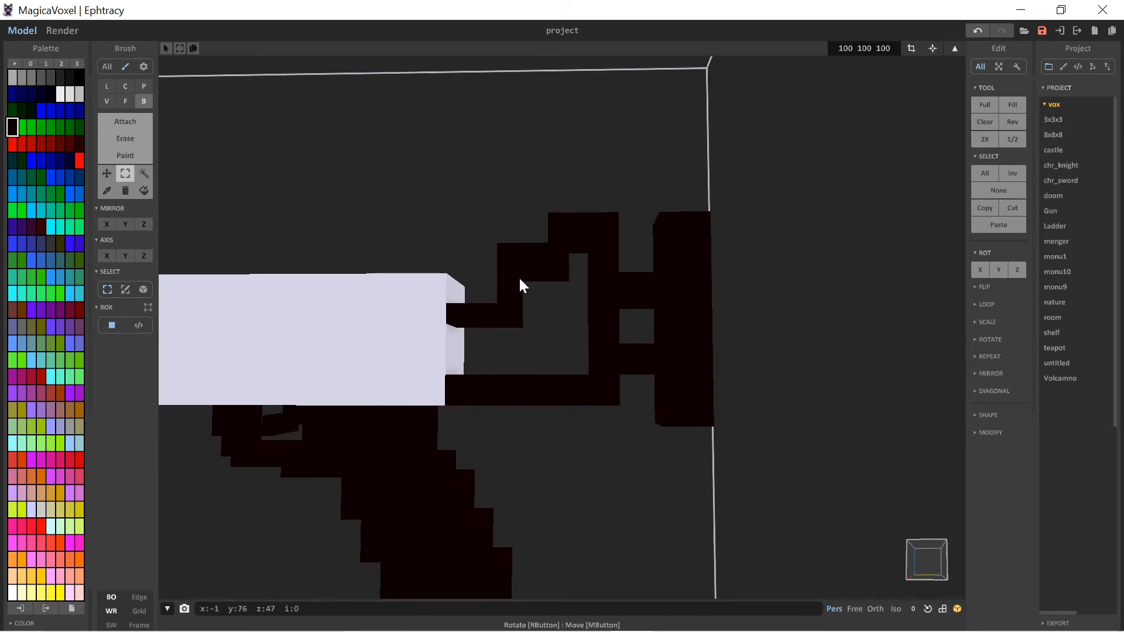
left_click_drag(522, 285, 459, 233)
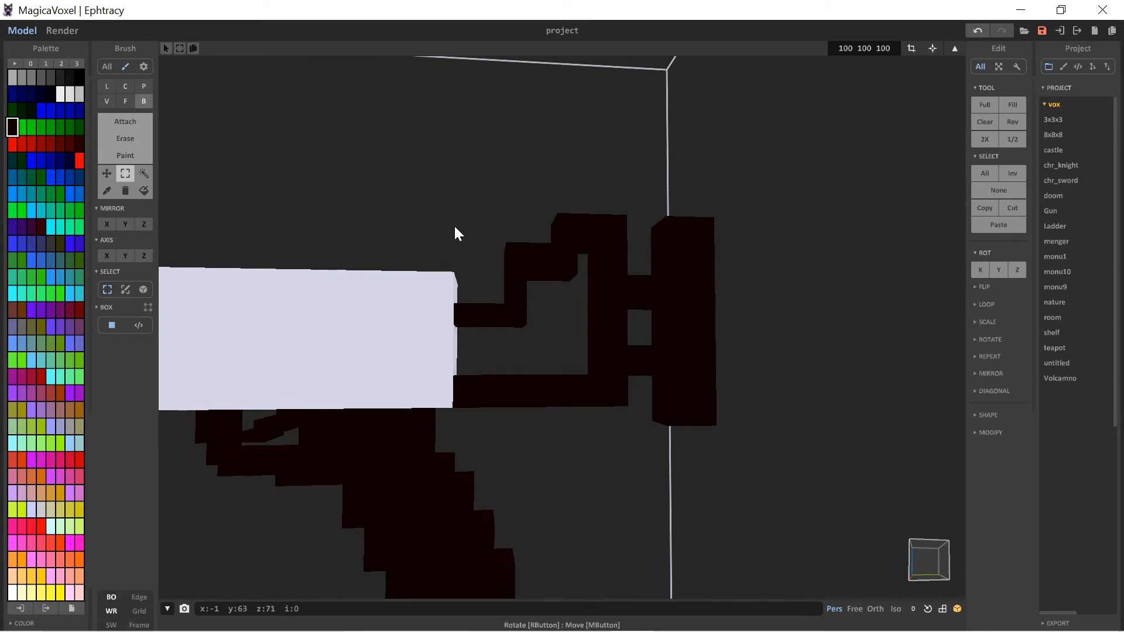
left_click_drag(455, 233, 786, 419)
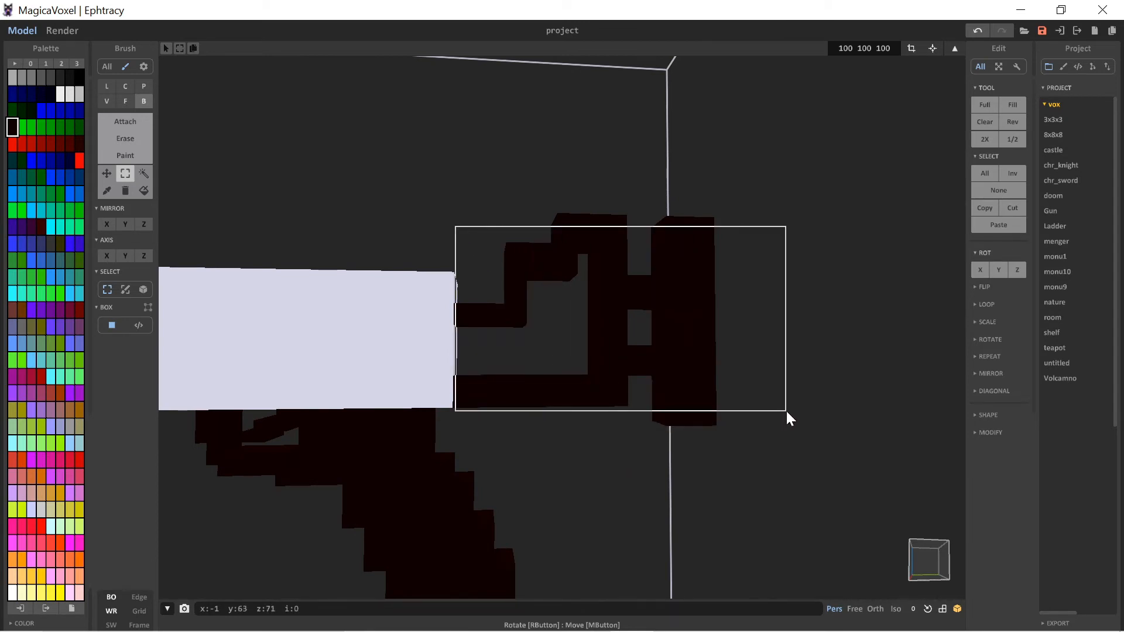
left_click_drag(789, 419, 699, 441)
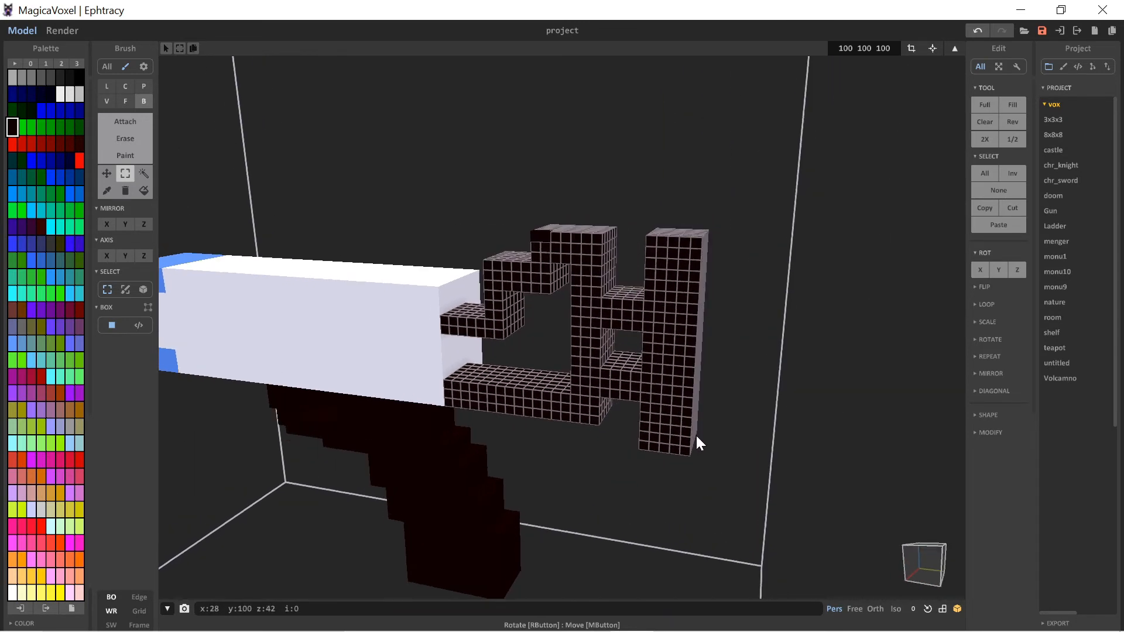
left_click_drag(698, 442, 731, 452)
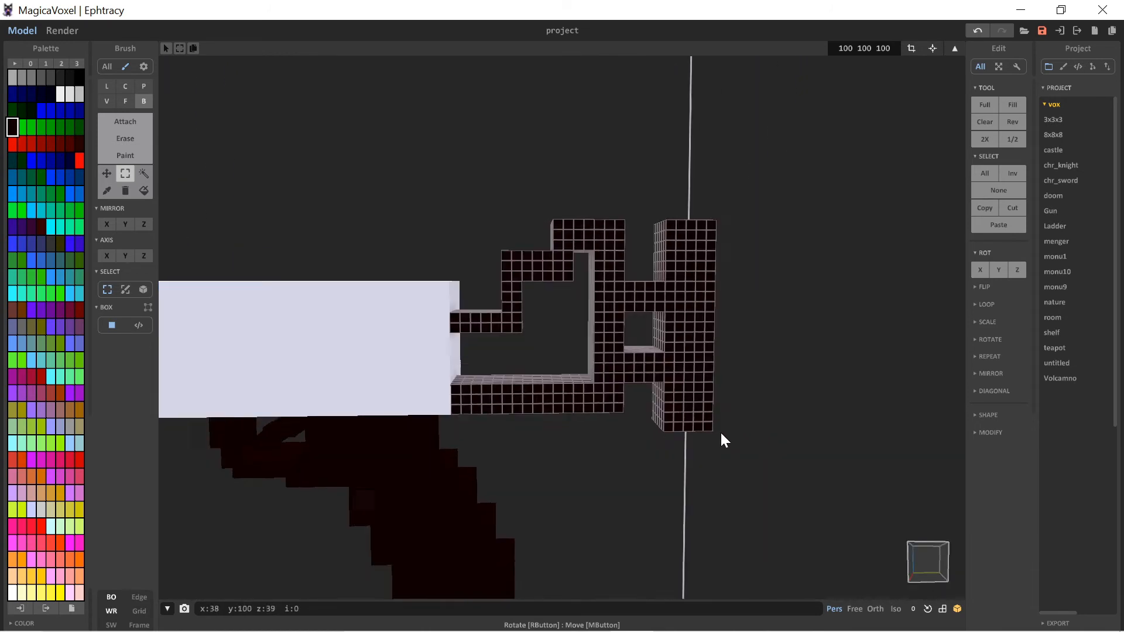
left_click_drag(724, 441, 502, 409)
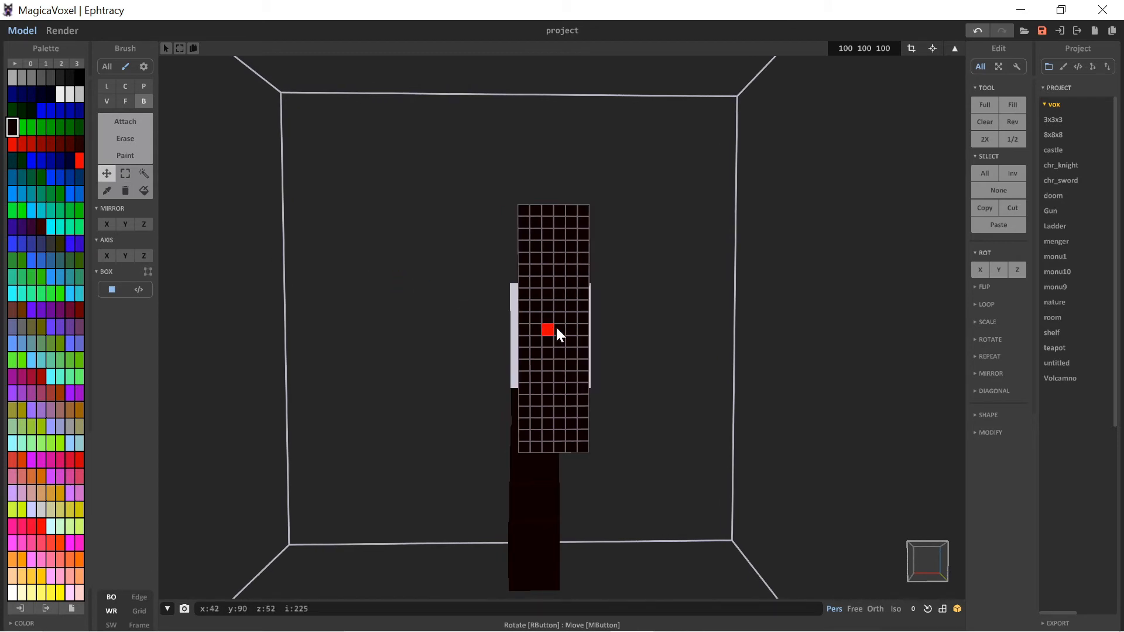
left_click_drag(559, 333, 678, 384)
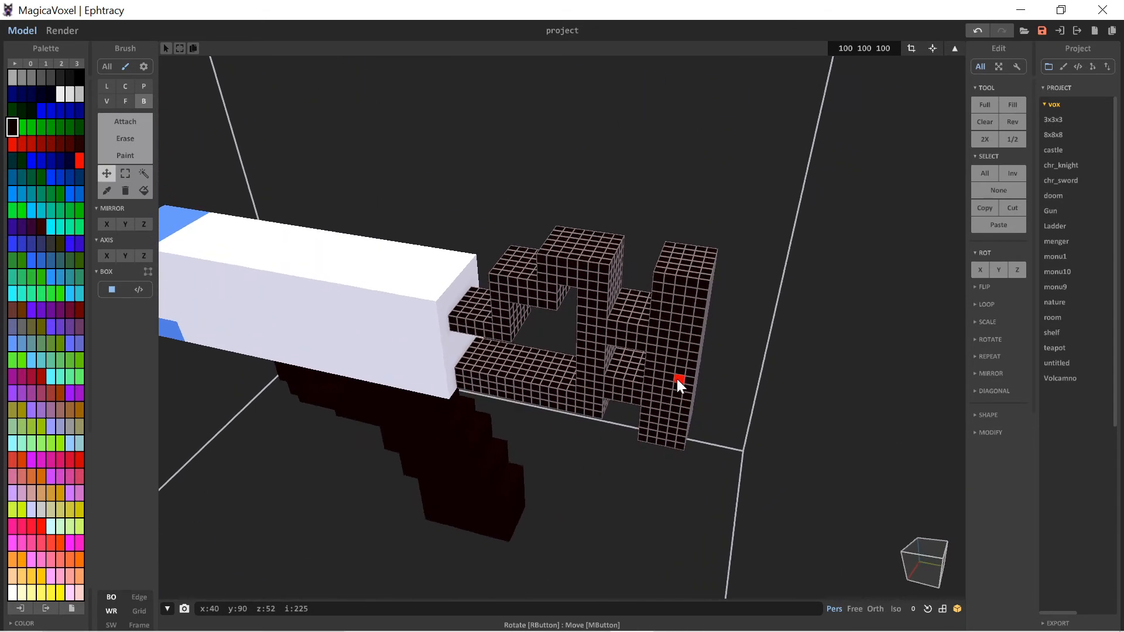
left_click_drag(679, 384, 467, 328)
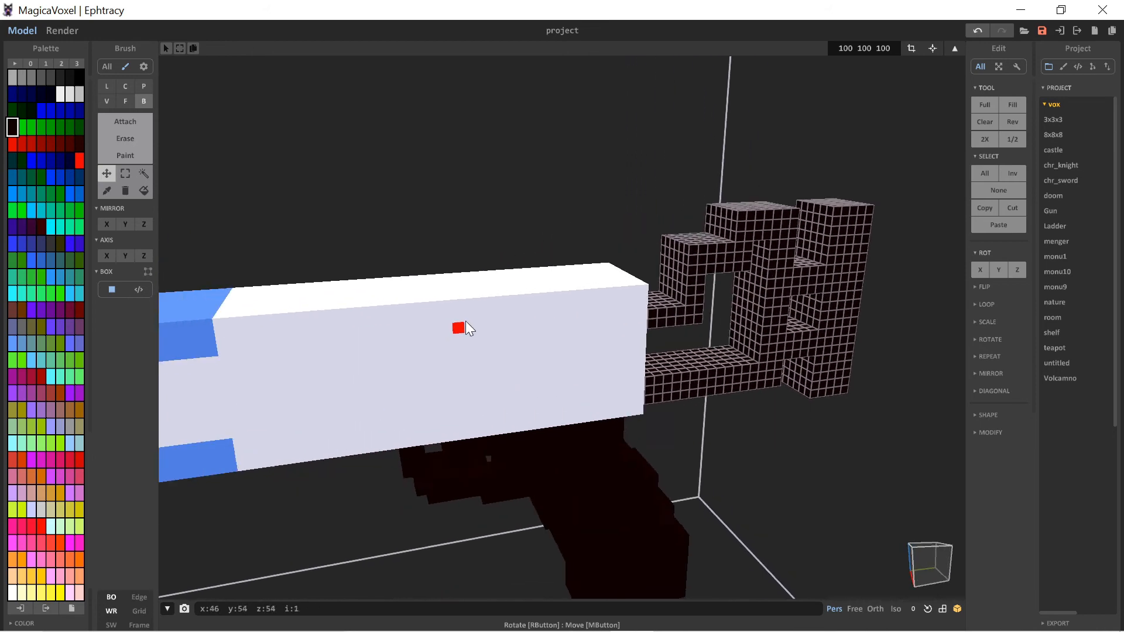
left_click_drag(466, 329, 534, 443)
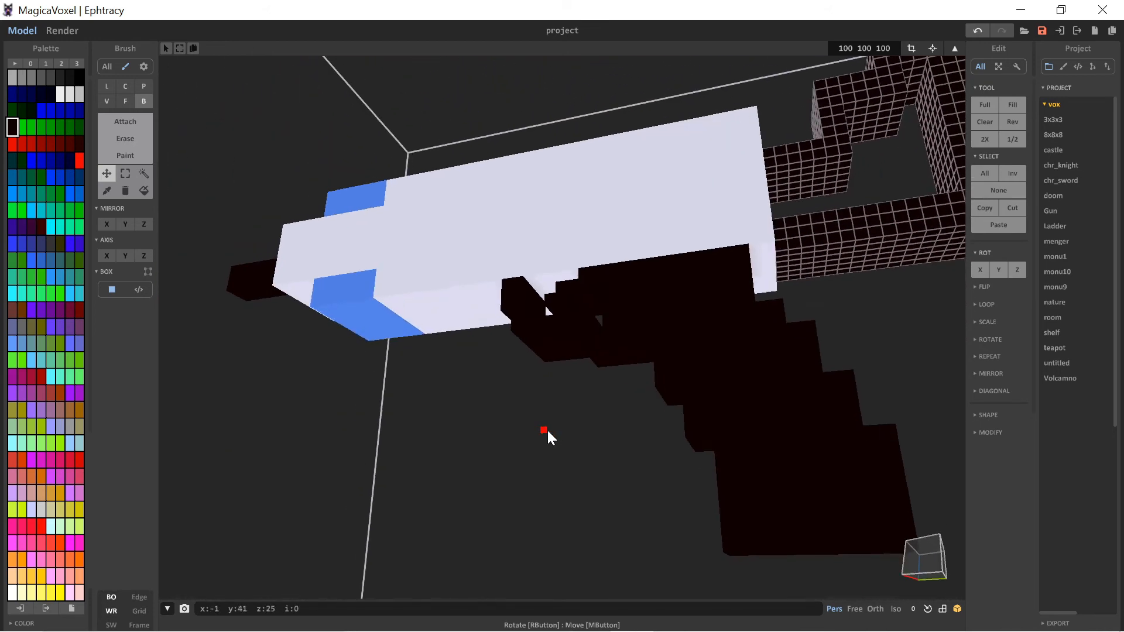
left_click_drag(545, 434, 889, 559)
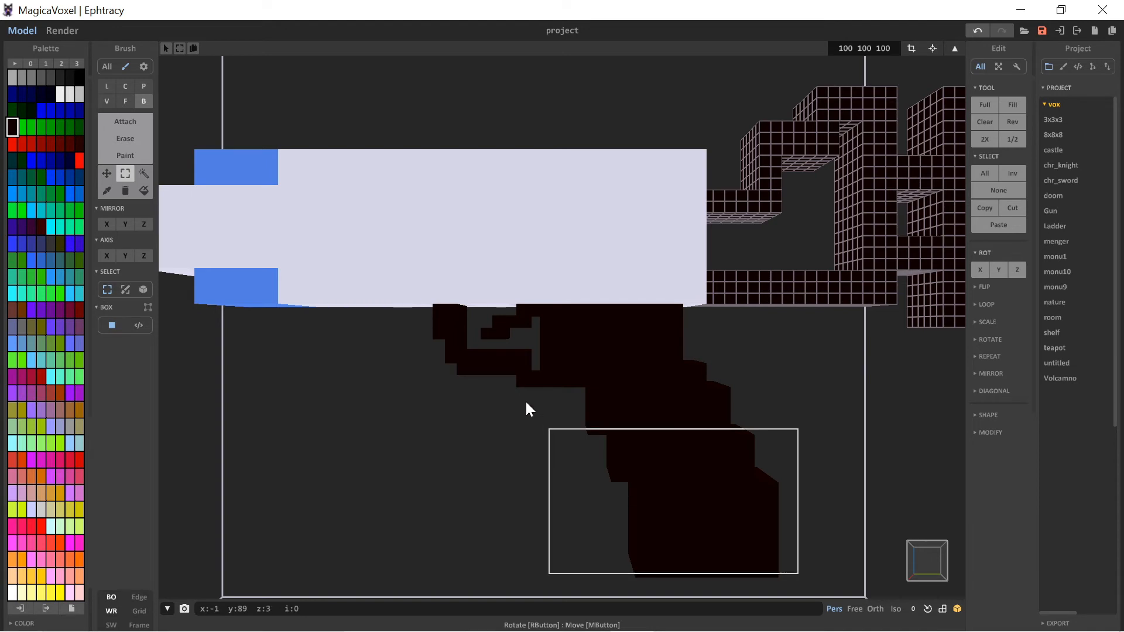
left_click_drag(527, 408, 488, 368)
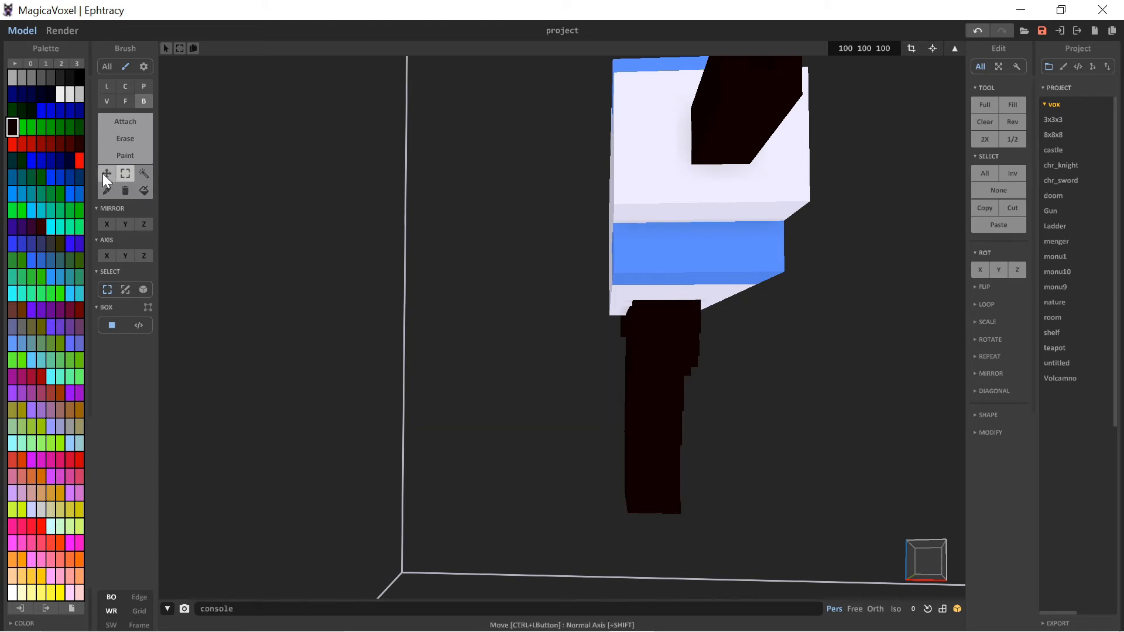
left_click_drag(645, 287, 502, 315)
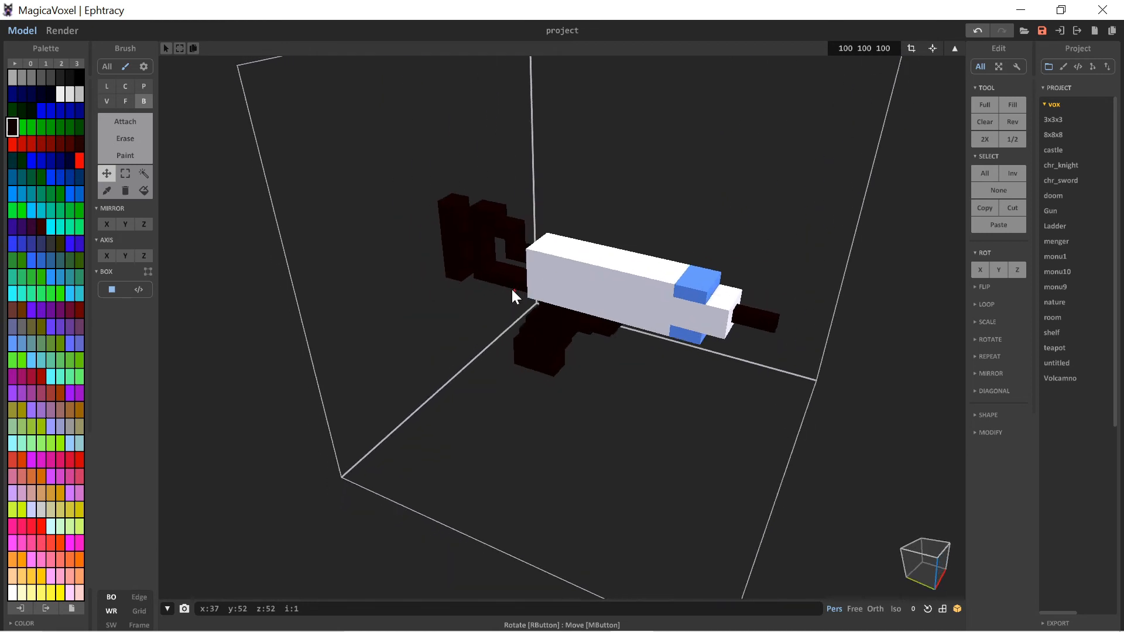
left_click_drag(513, 297, 359, 255)
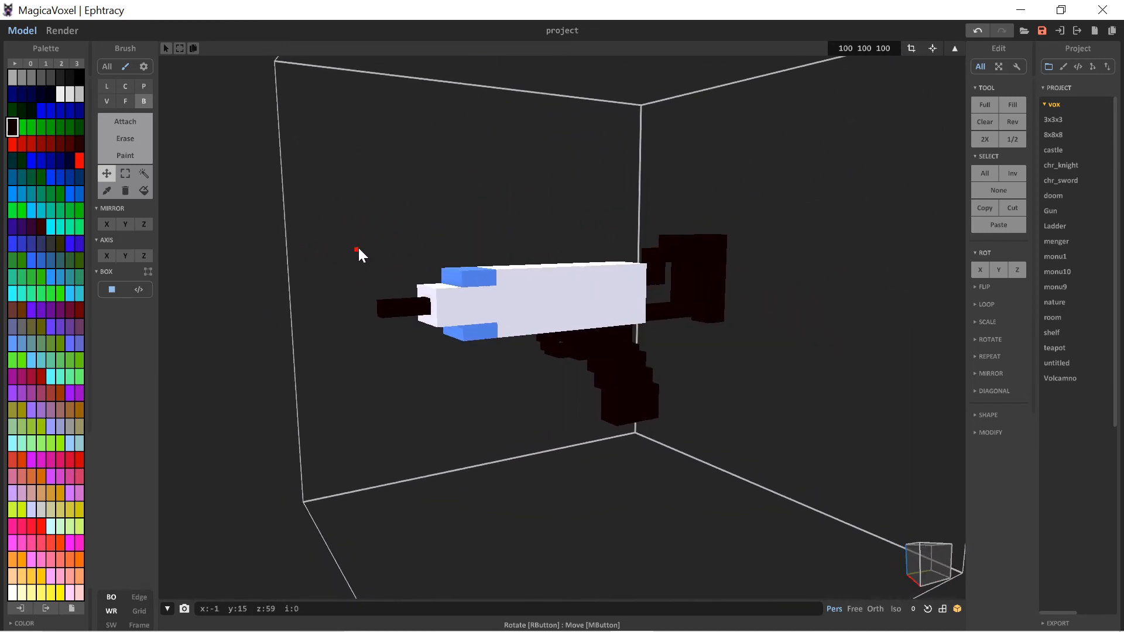
mouse_move(874, 301)
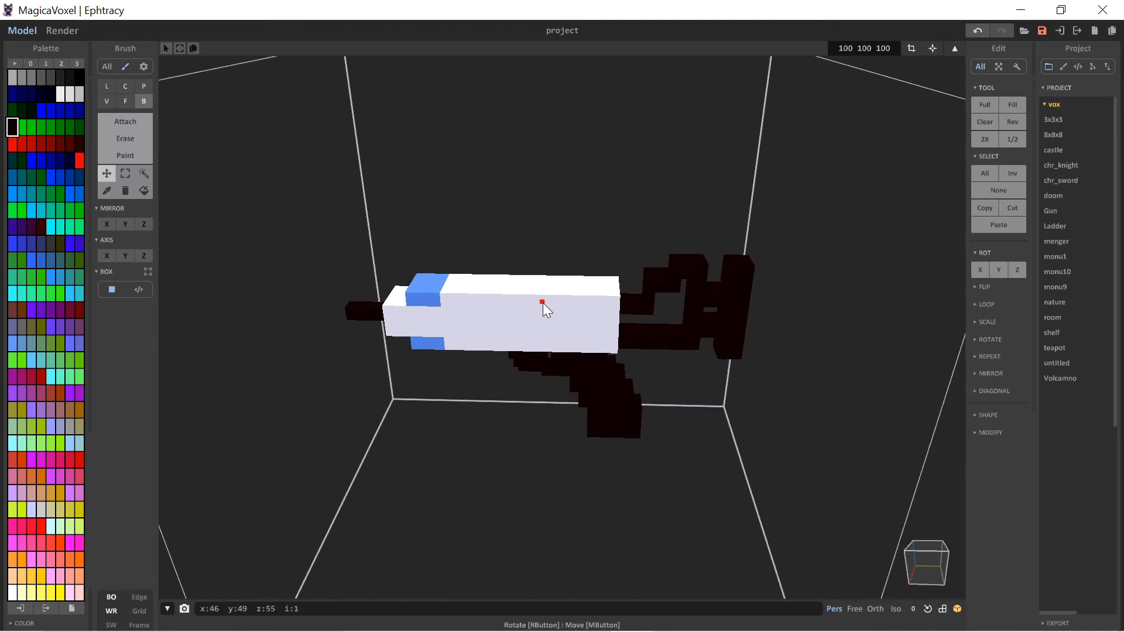
mouse_move(567, 321)
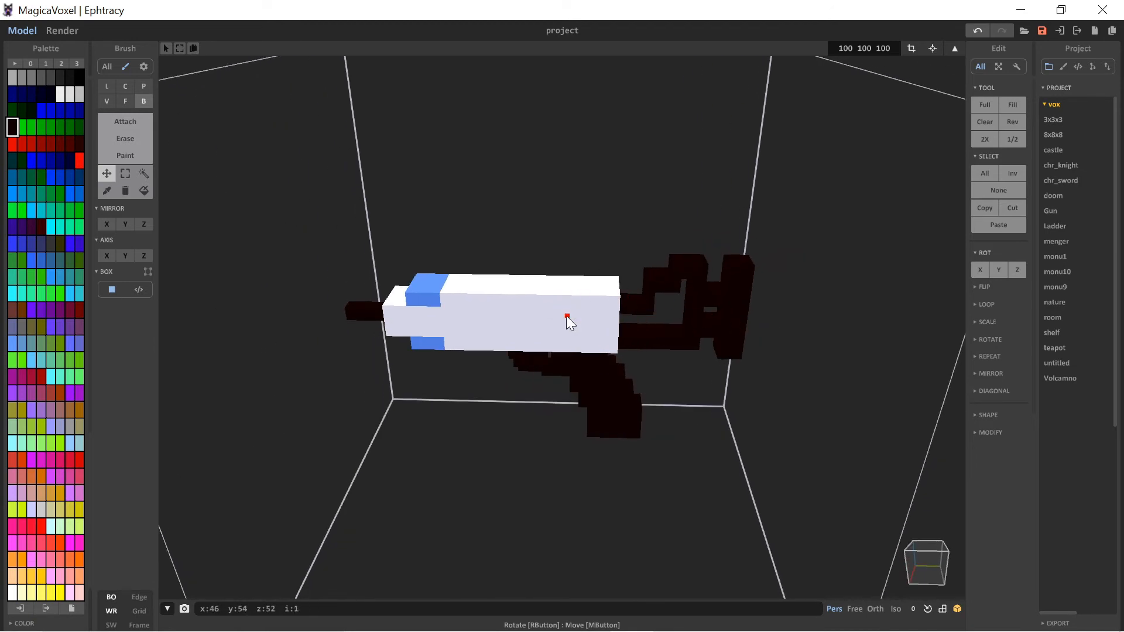
mouse_move(513, 315)
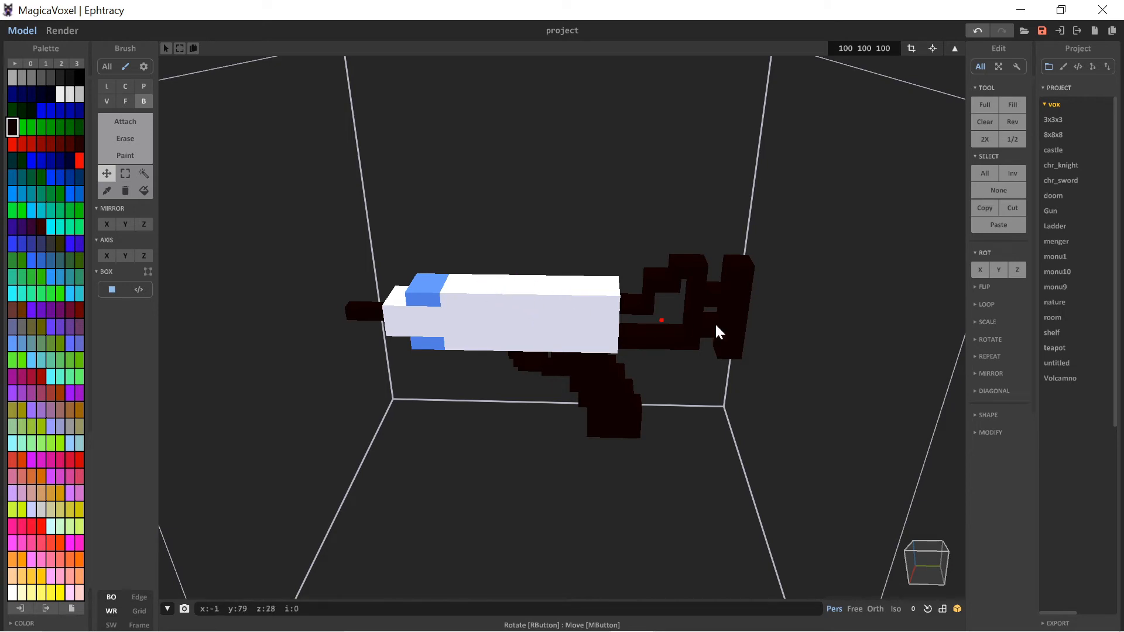
mouse_move(817, 344)
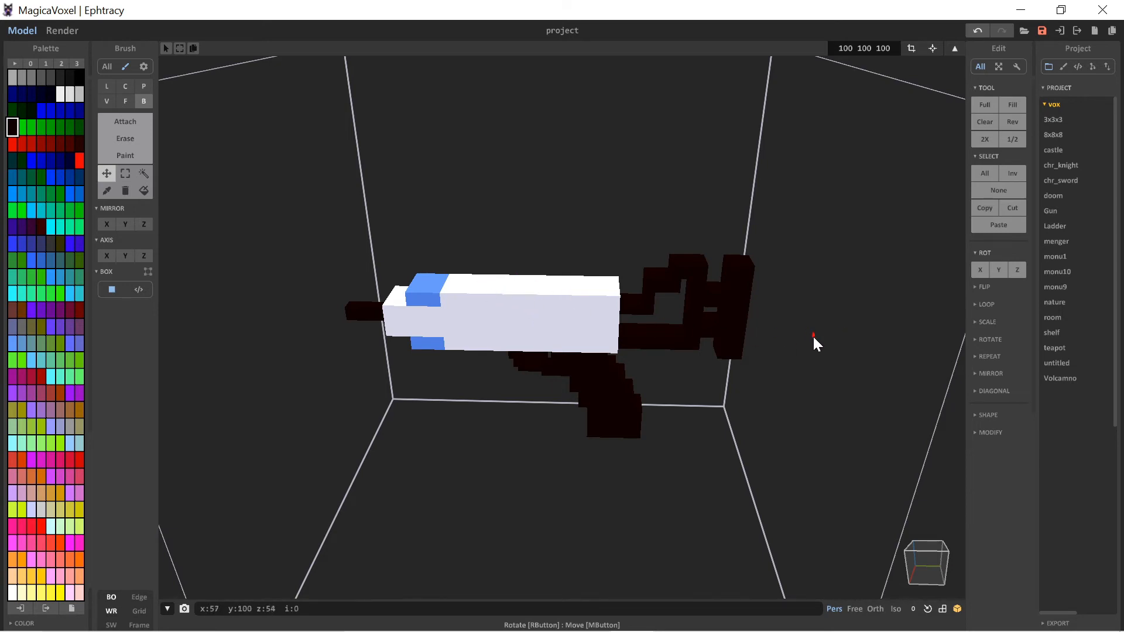
Open the Gun model, inspect it from several angles, and switch to Render mode
left_click(1050, 210)
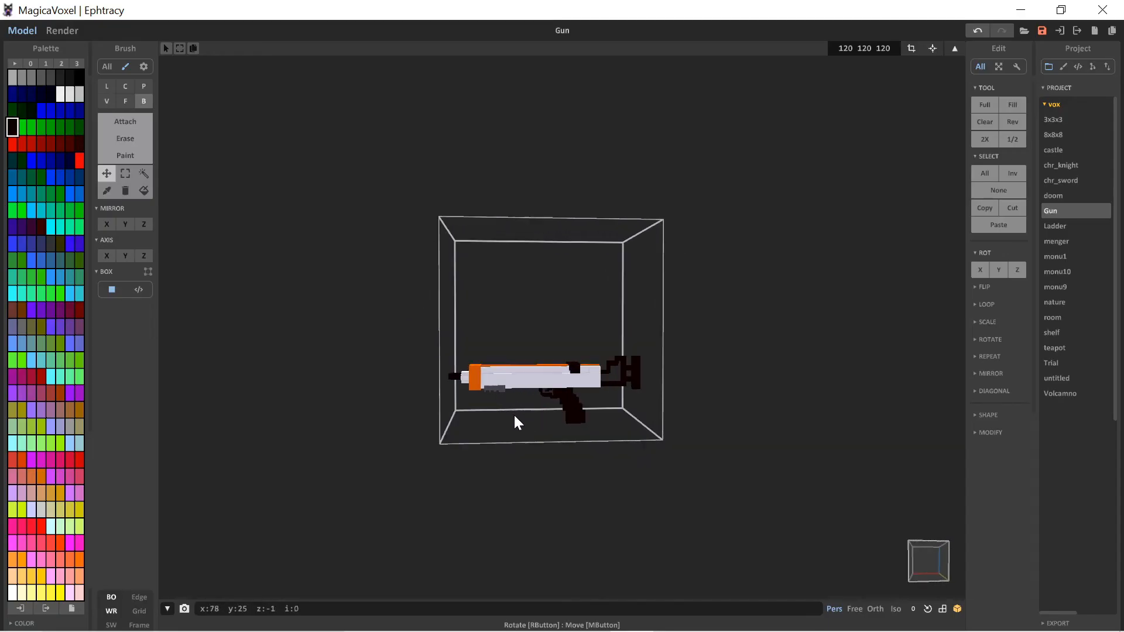
left_click_drag(517, 423, 659, 371)
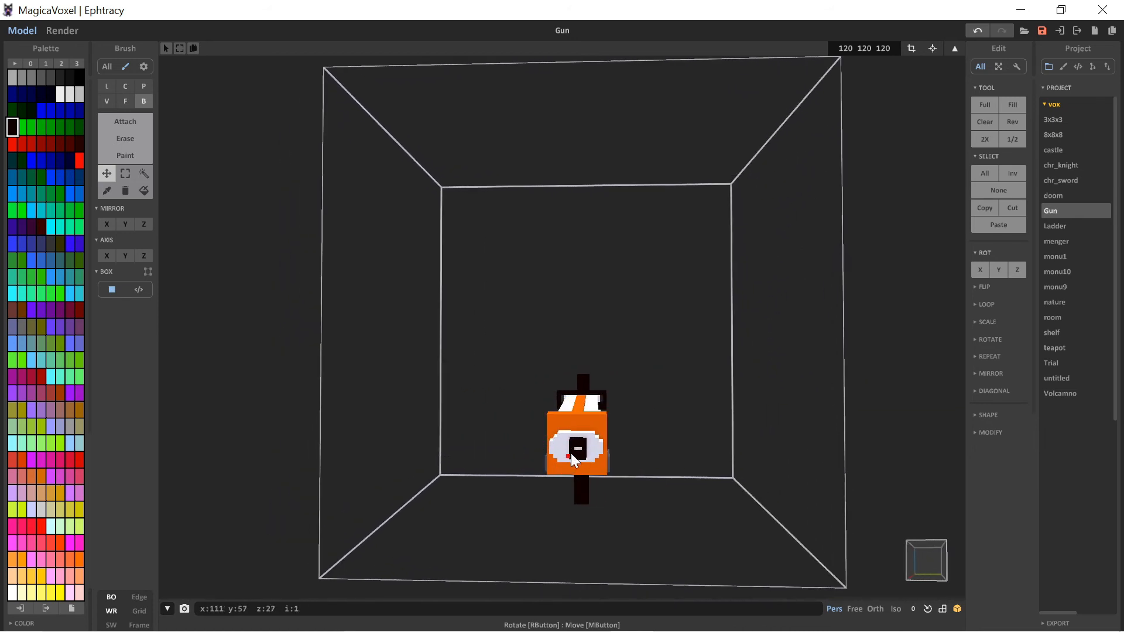
left_click_drag(574, 451, 459, 450)
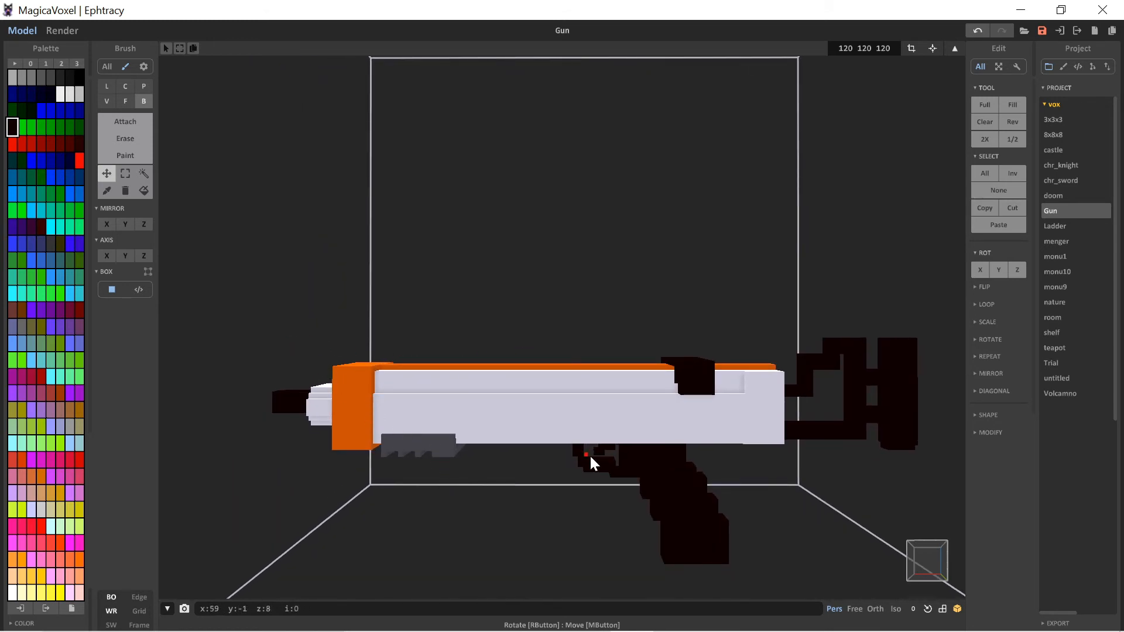
left_click_drag(592, 463, 695, 341)
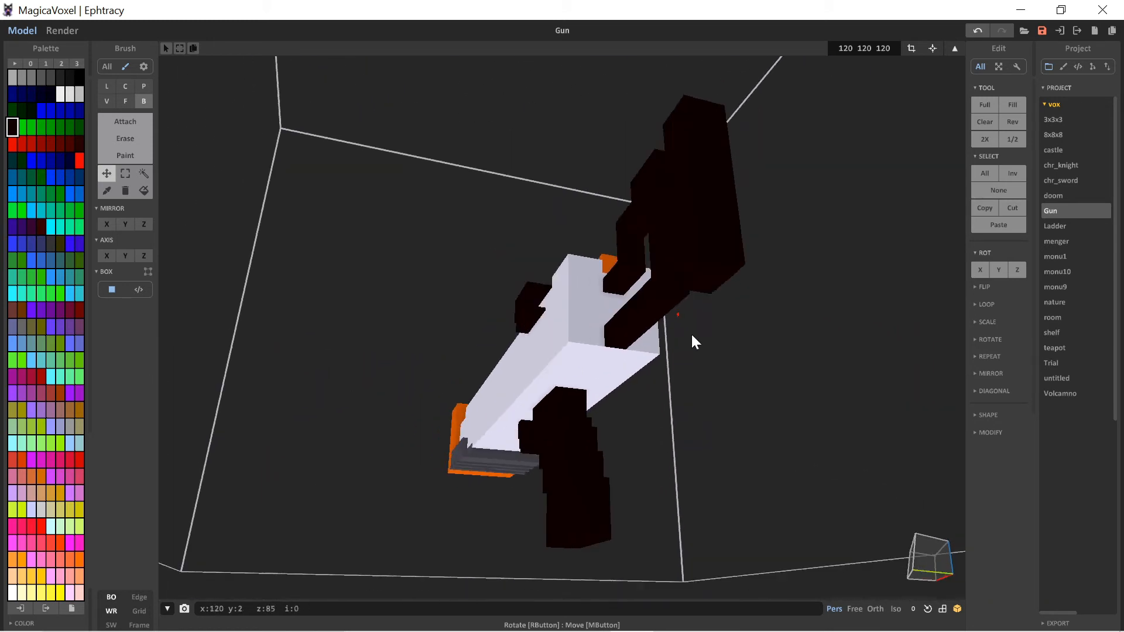
left_click_drag(695, 341, 671, 485)
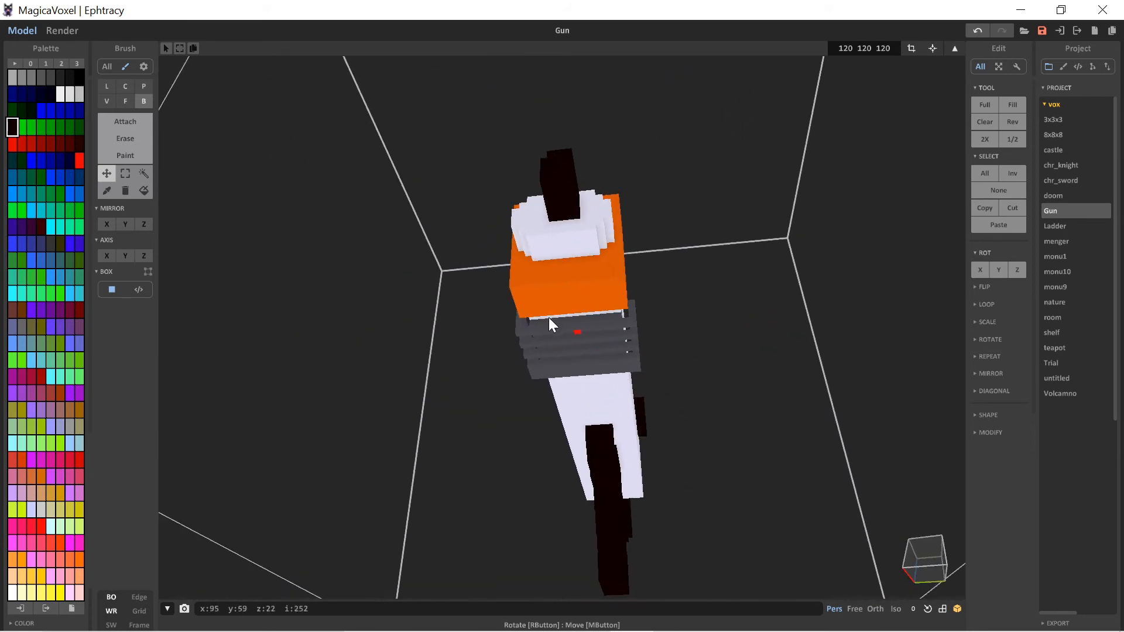
left_click_drag(559, 322, 488, 419)
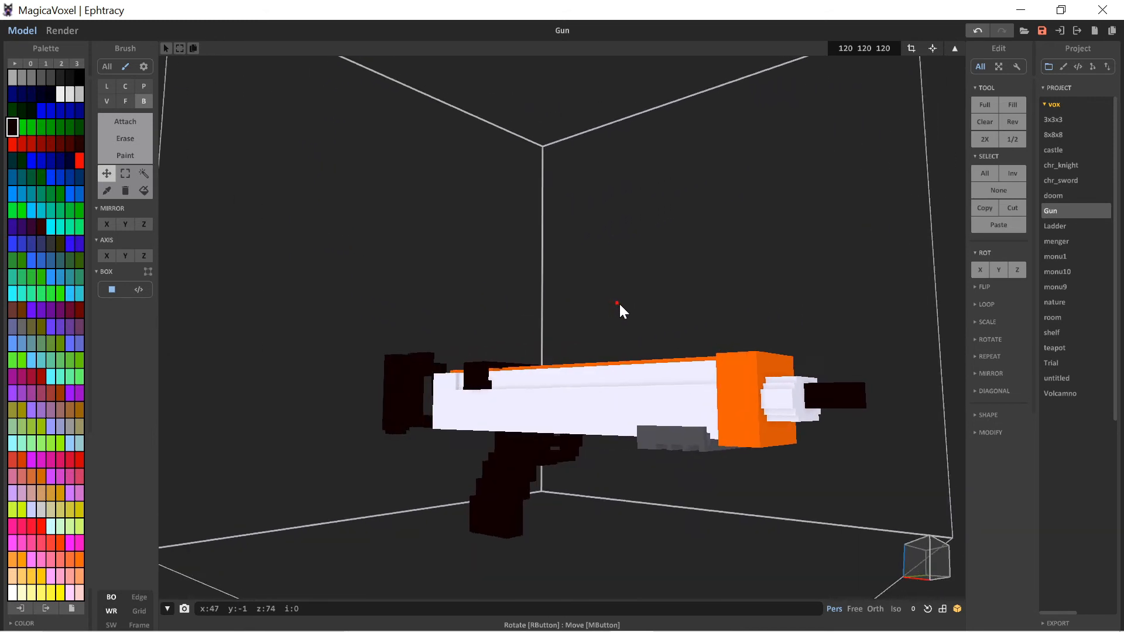
left_click_drag(620, 311, 614, 347)
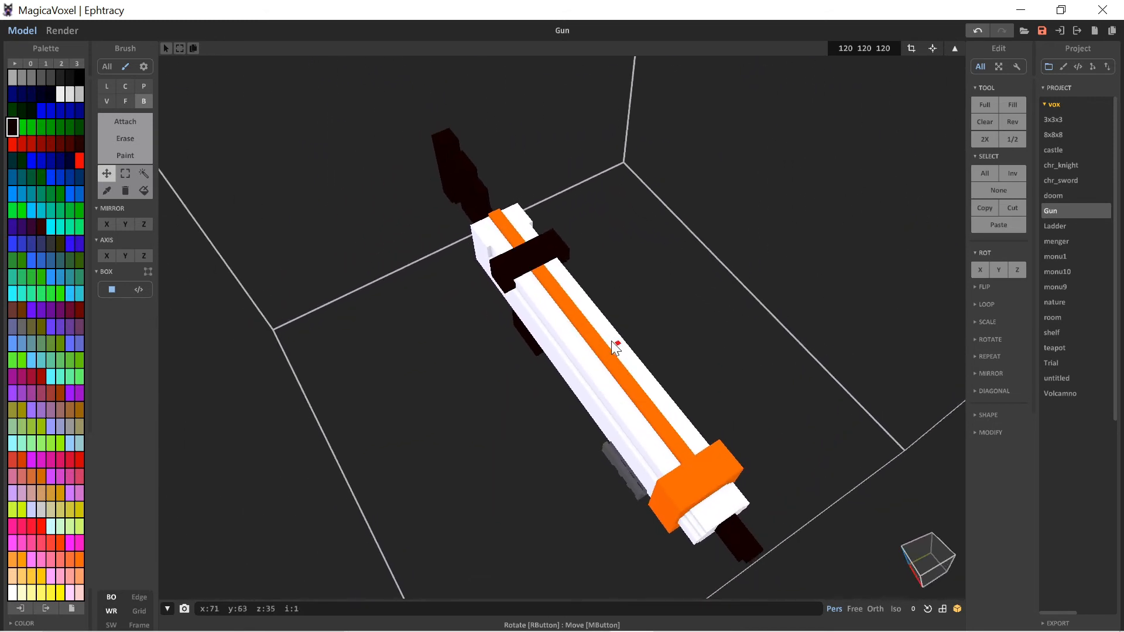
mouse_move(271, 194)
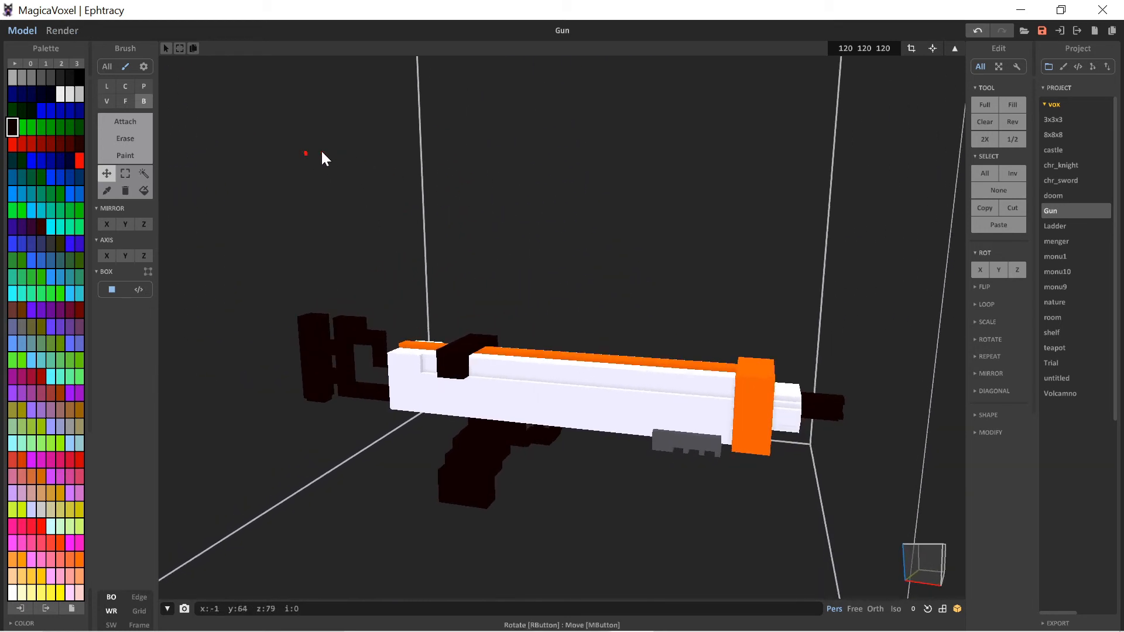
left_click(63, 30)
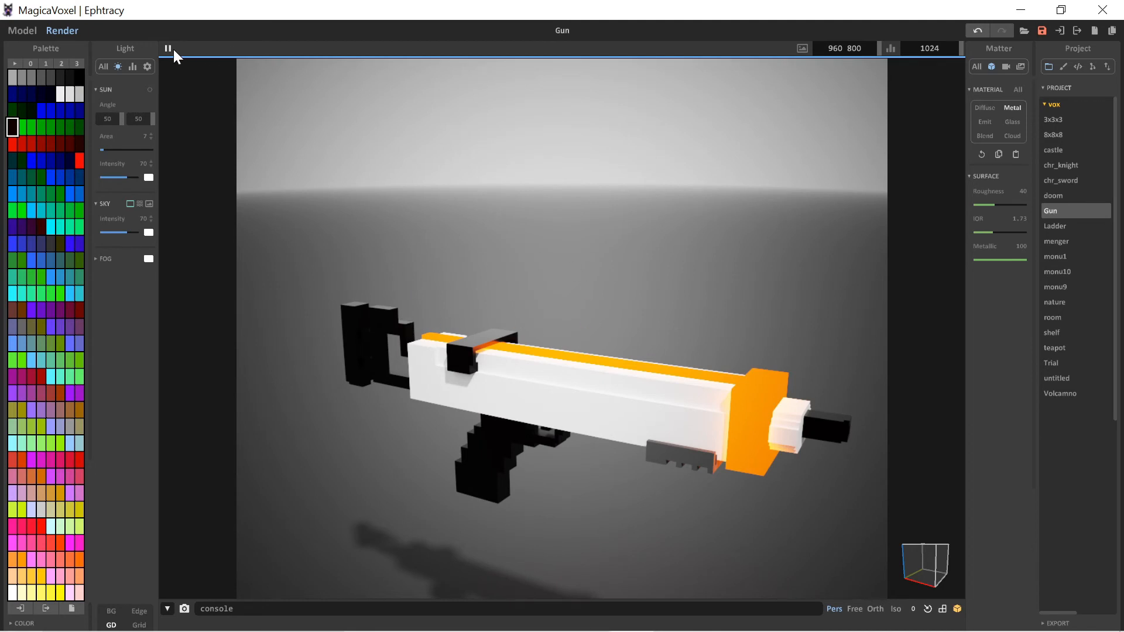
mouse_move(638, 278)
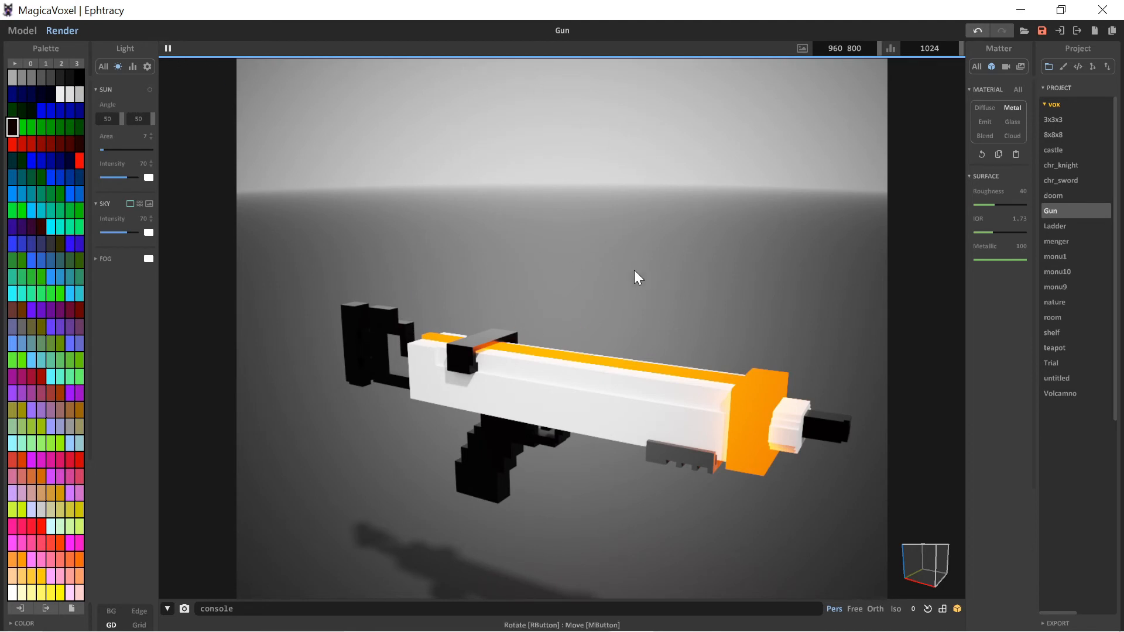
mouse_move(533, 393)
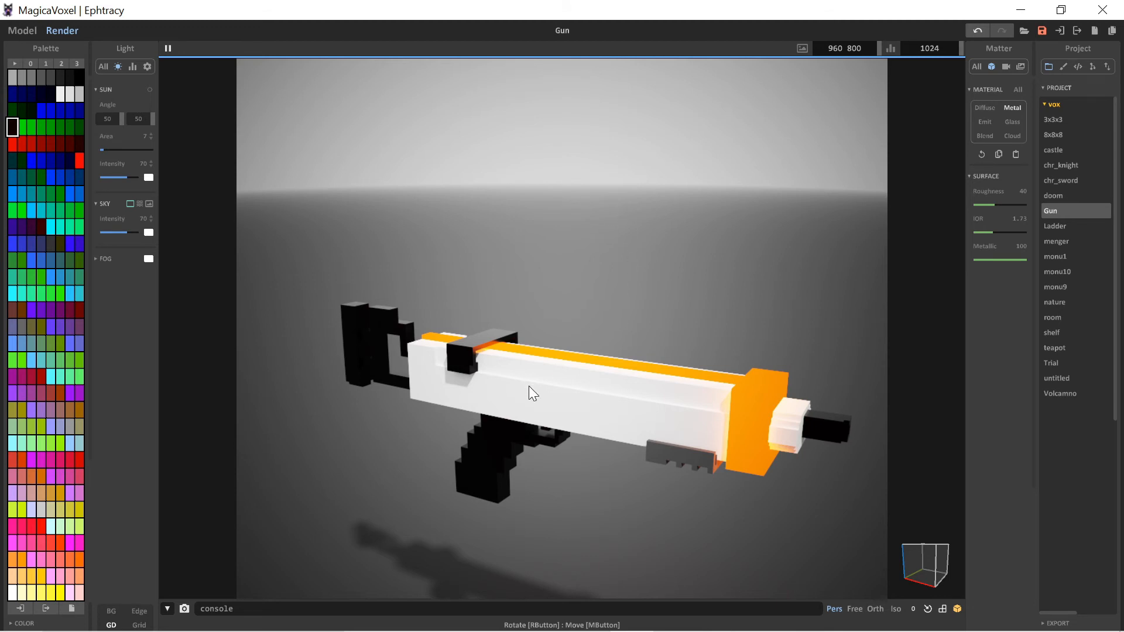
mouse_move(747, 415)
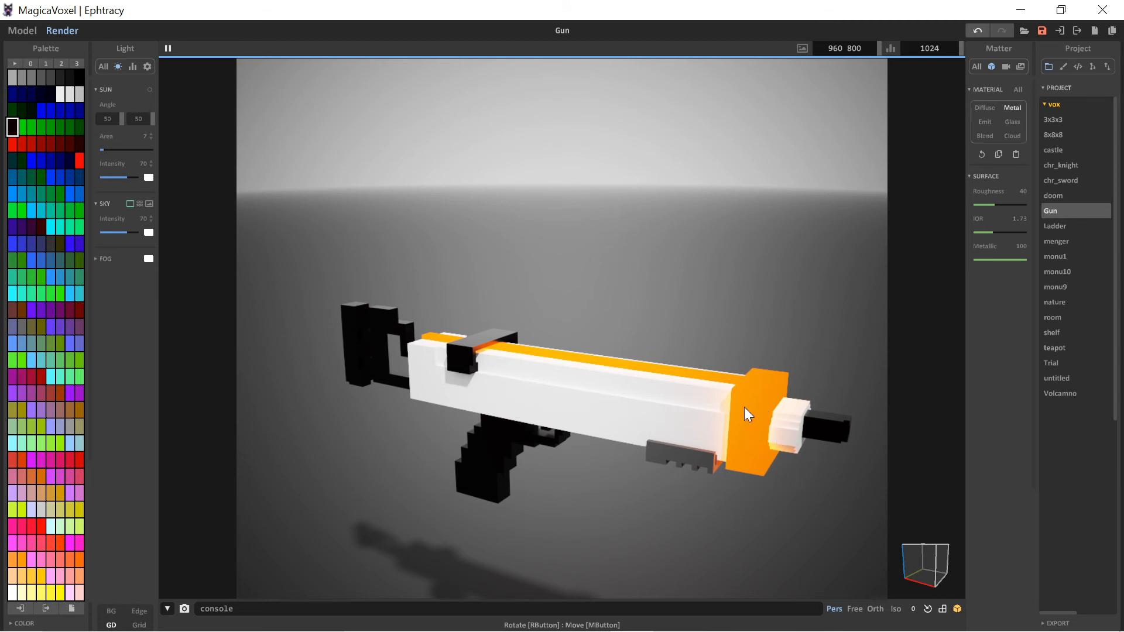
mouse_move(845, 418)
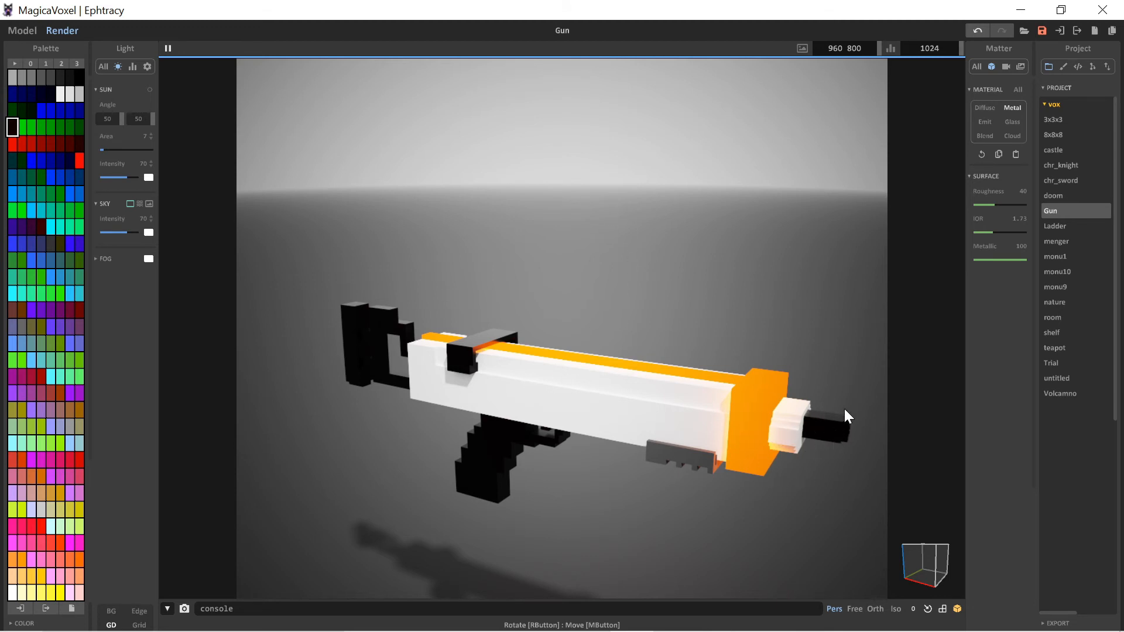
mouse_move(337, 297)
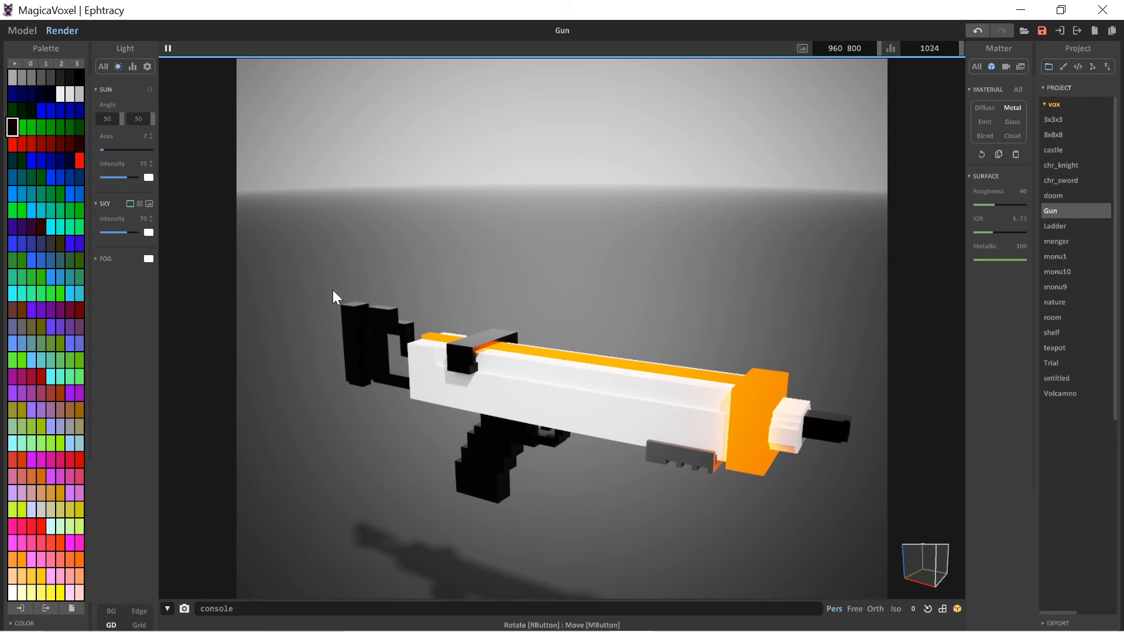
mouse_move(495, 349)
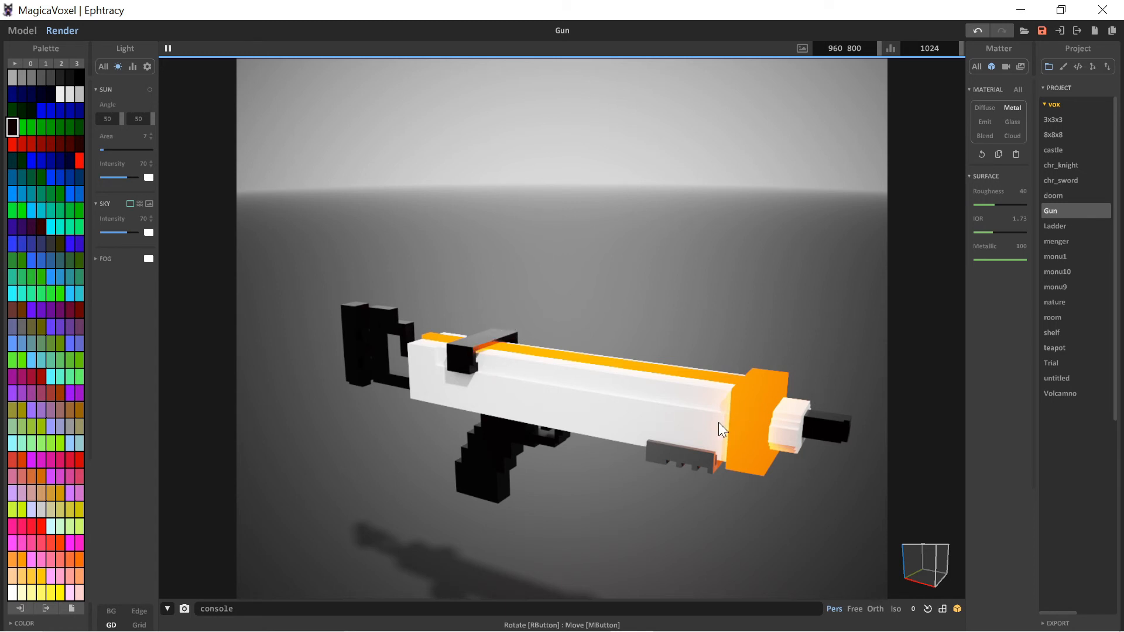
mouse_move(673, 399)
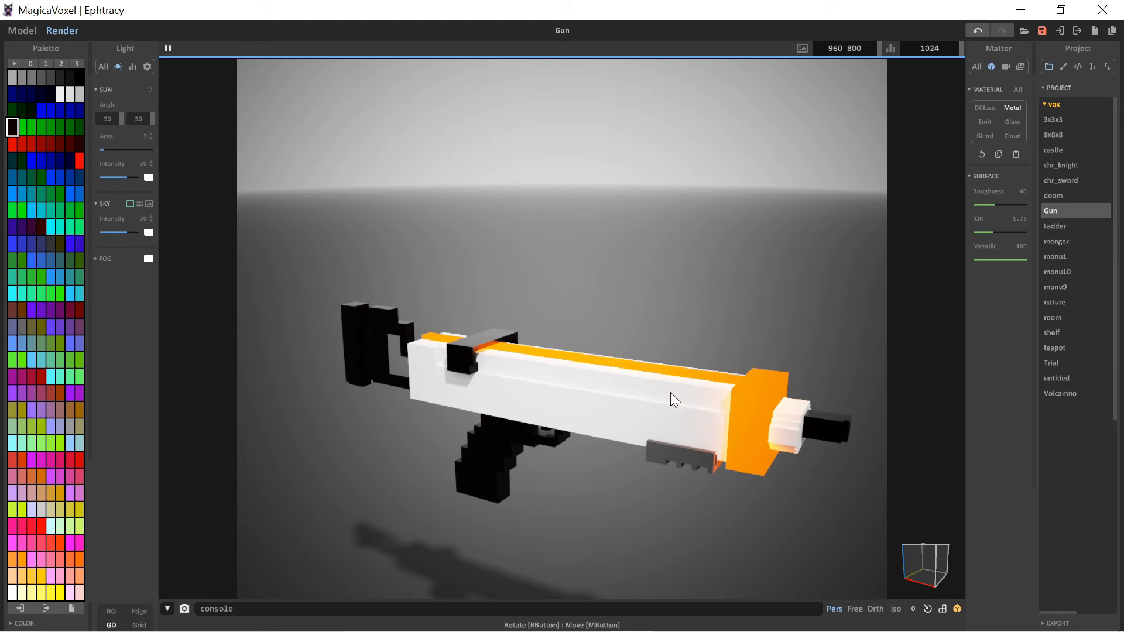
mouse_move(428, 344)
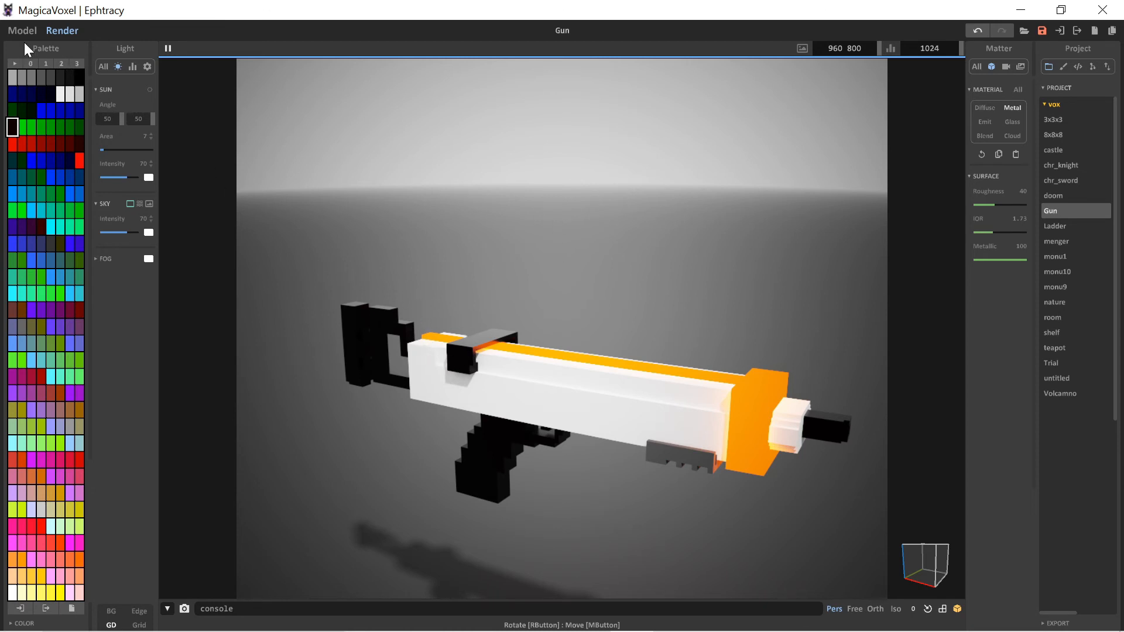
left_click(21, 29)
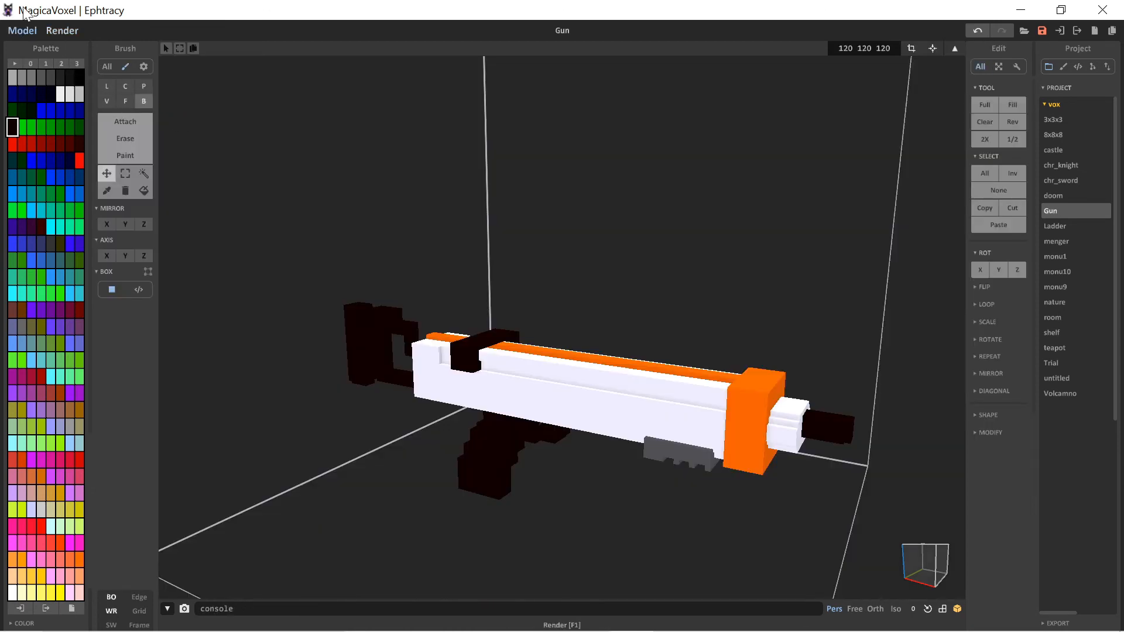
mouse_move(499, 333)
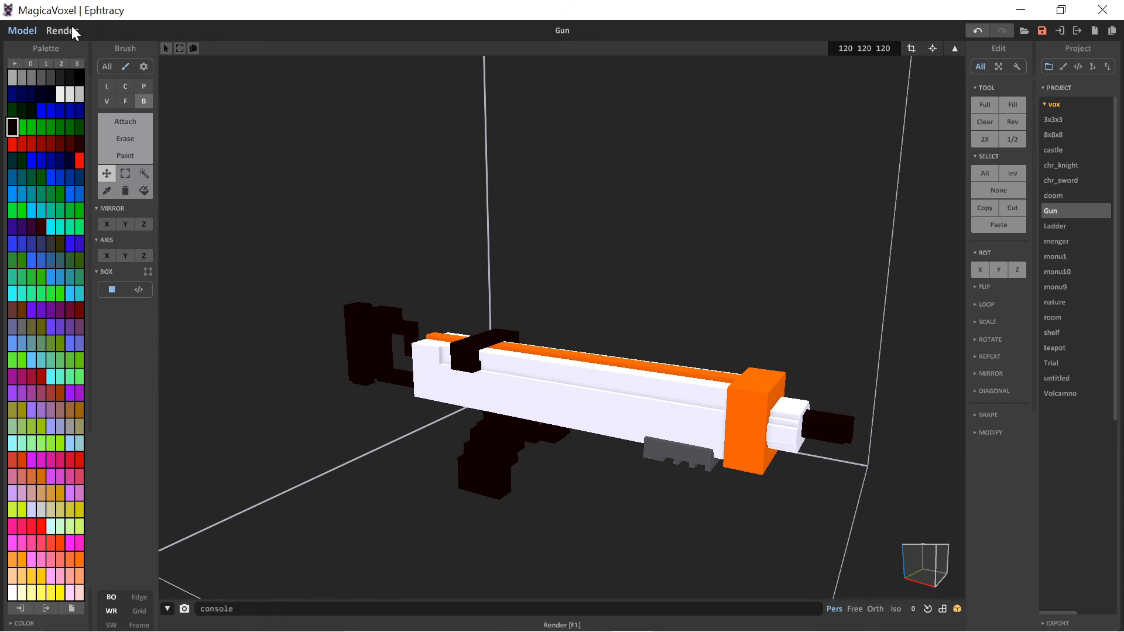
left_click(62, 30)
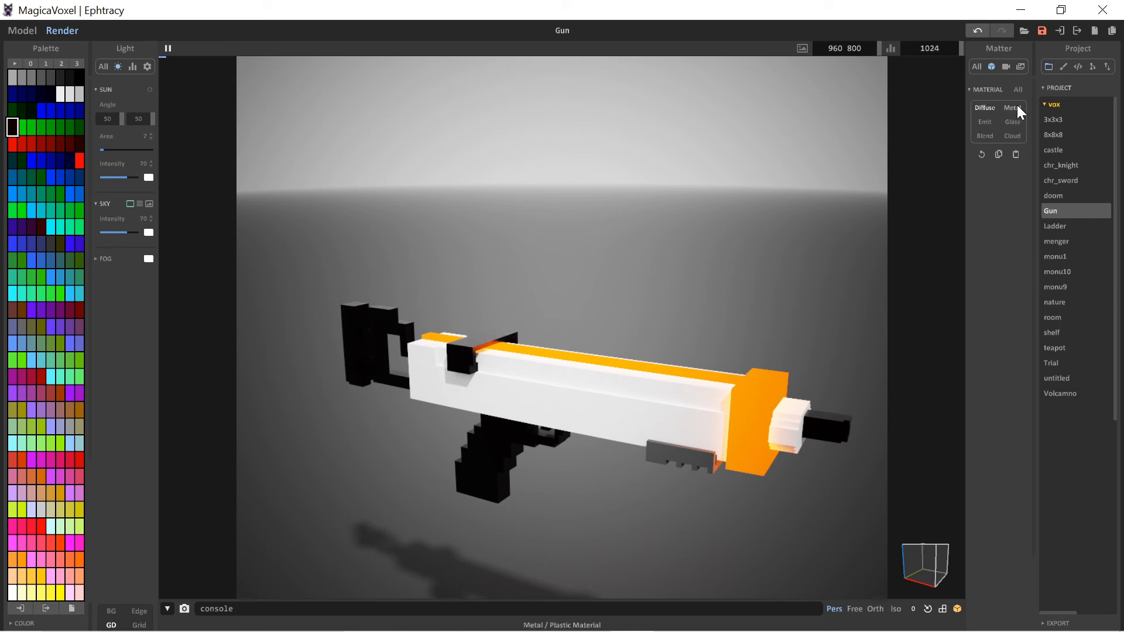
Set the white body's Metal material to roughness 100 and IOR 1.00
left_click(1012, 121)
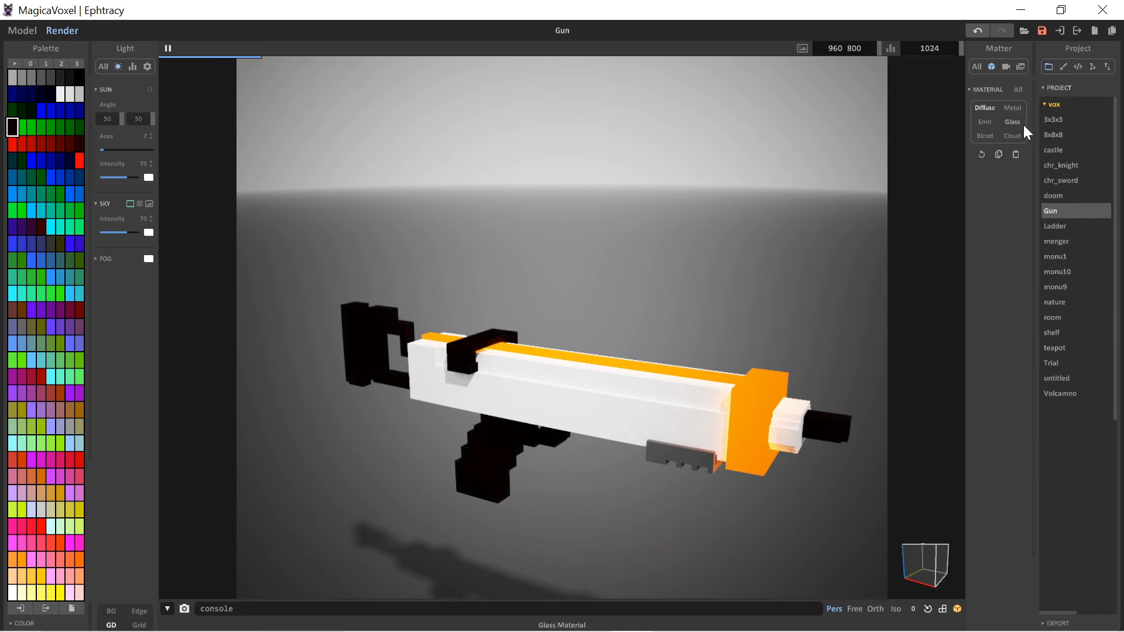
left_click(984, 135)
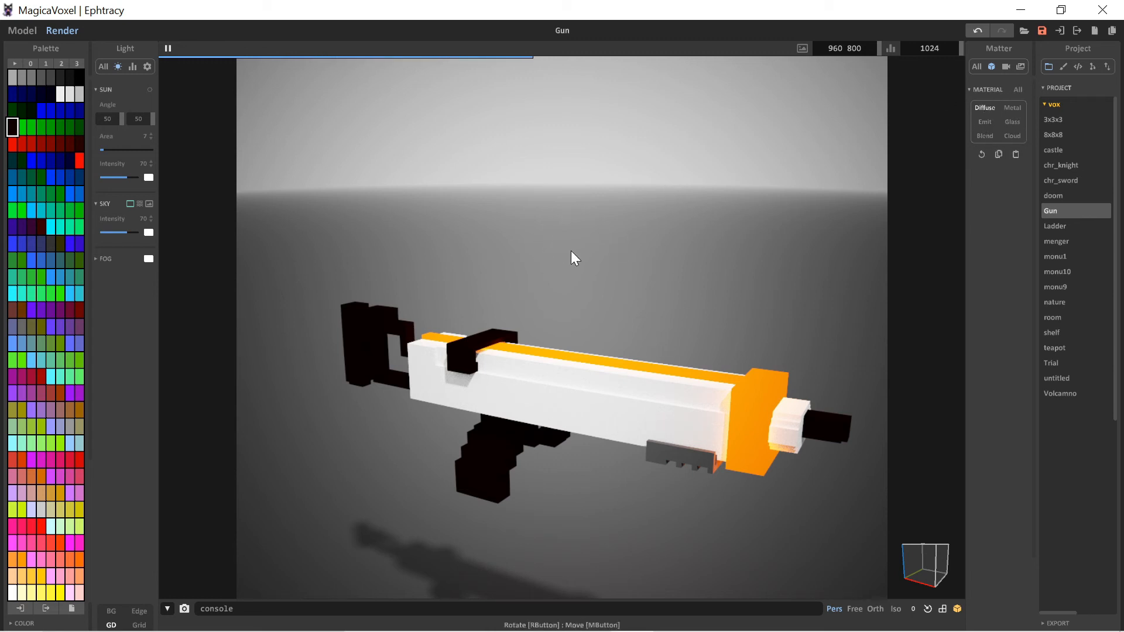
left_click(1011, 108)
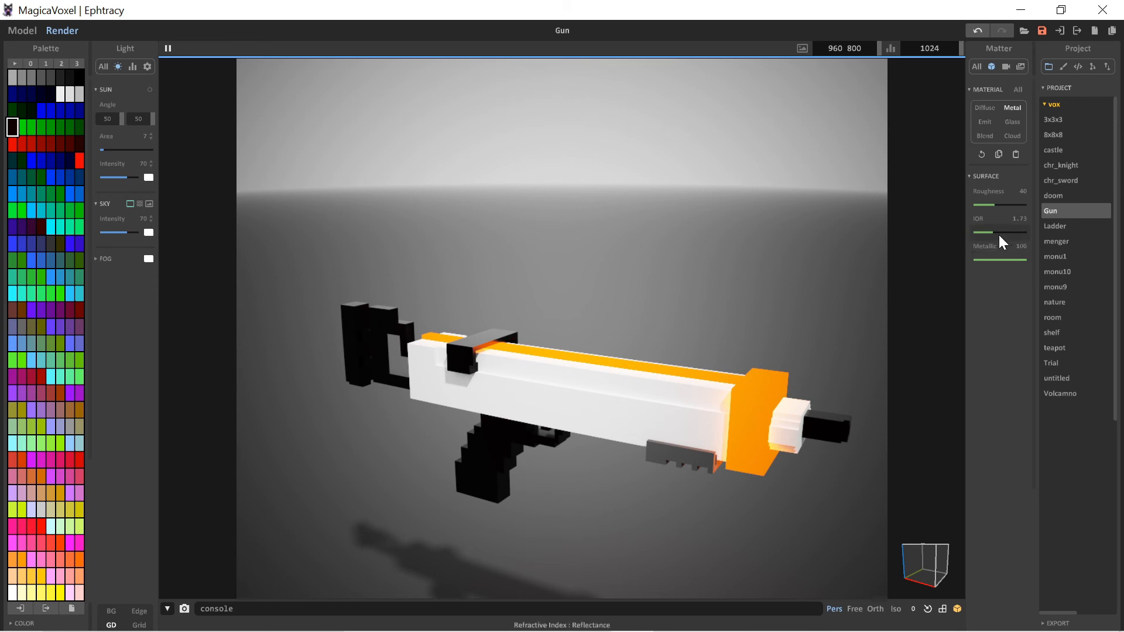
mouse_move(1018, 240)
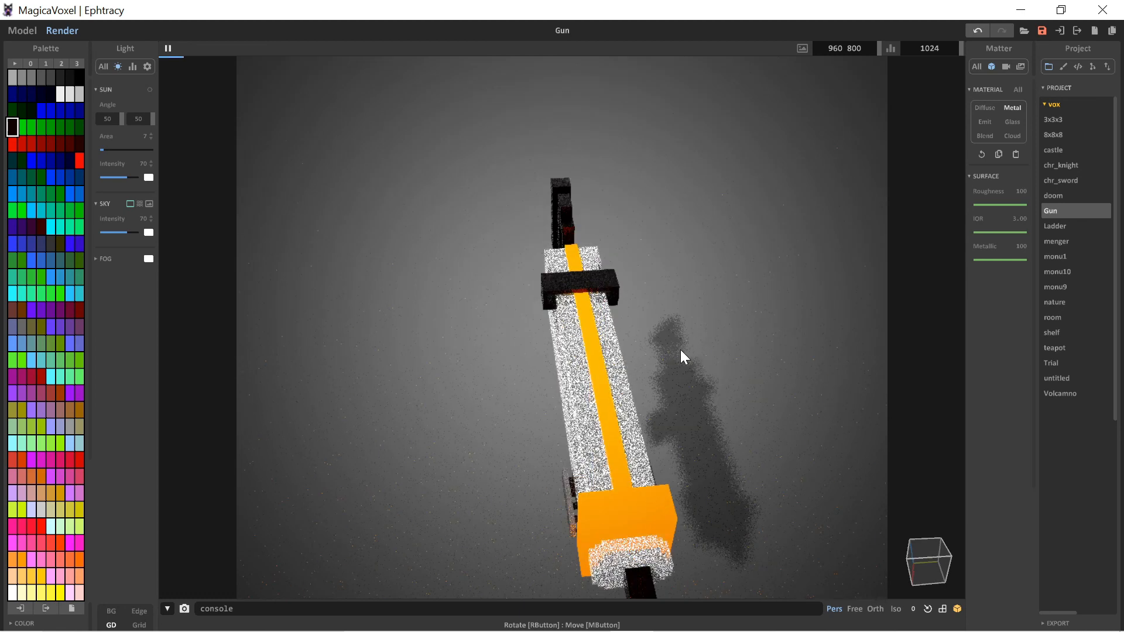
left_click_drag(681, 357, 772, 377)
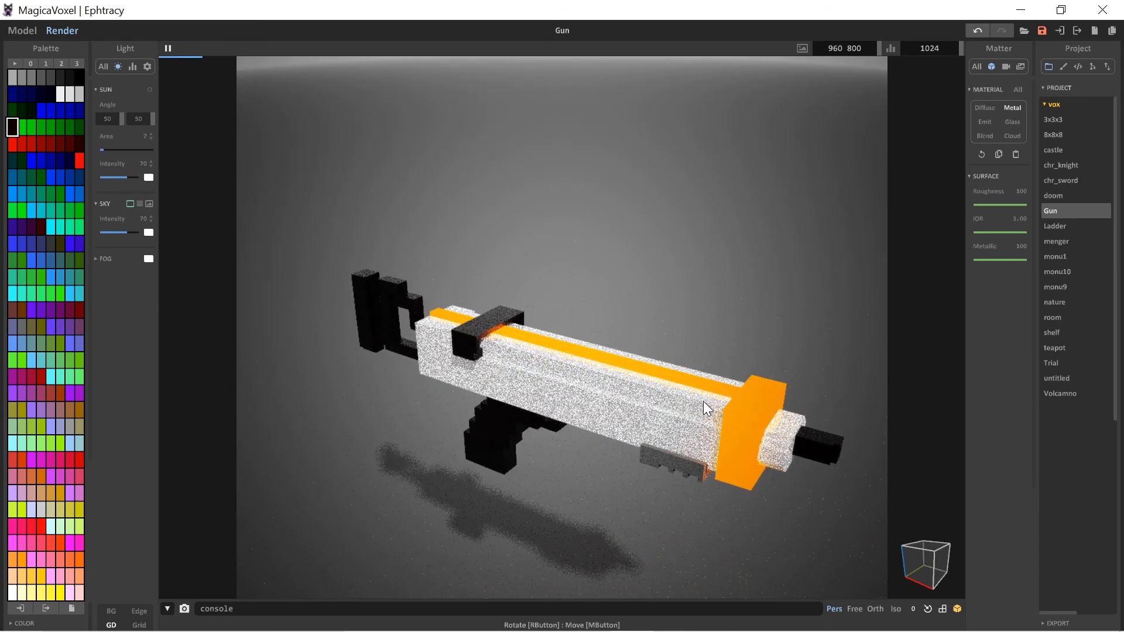
Give the dark parts an Emit material with emission 38, power 1 and LDR 60
left_click(983, 108)
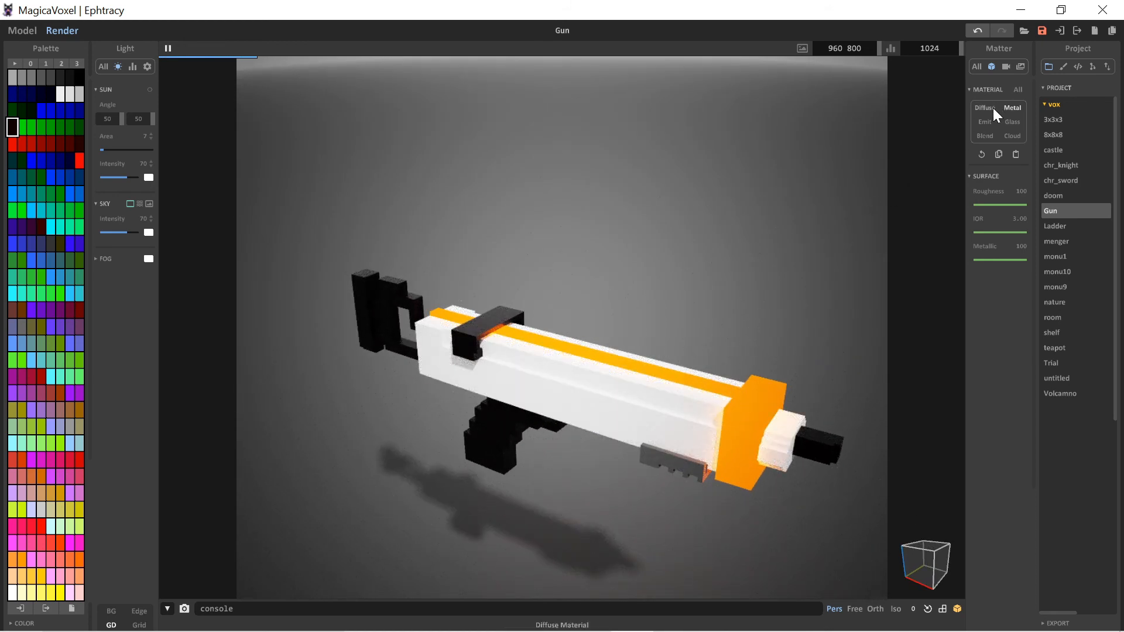
left_click(983, 121)
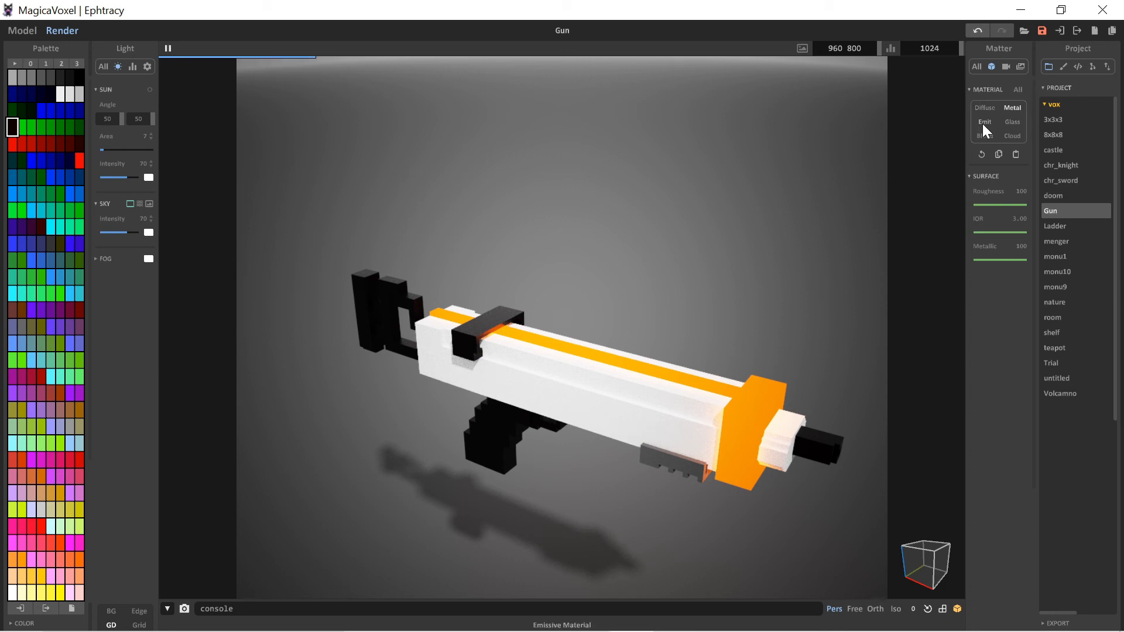
left_click(984, 122)
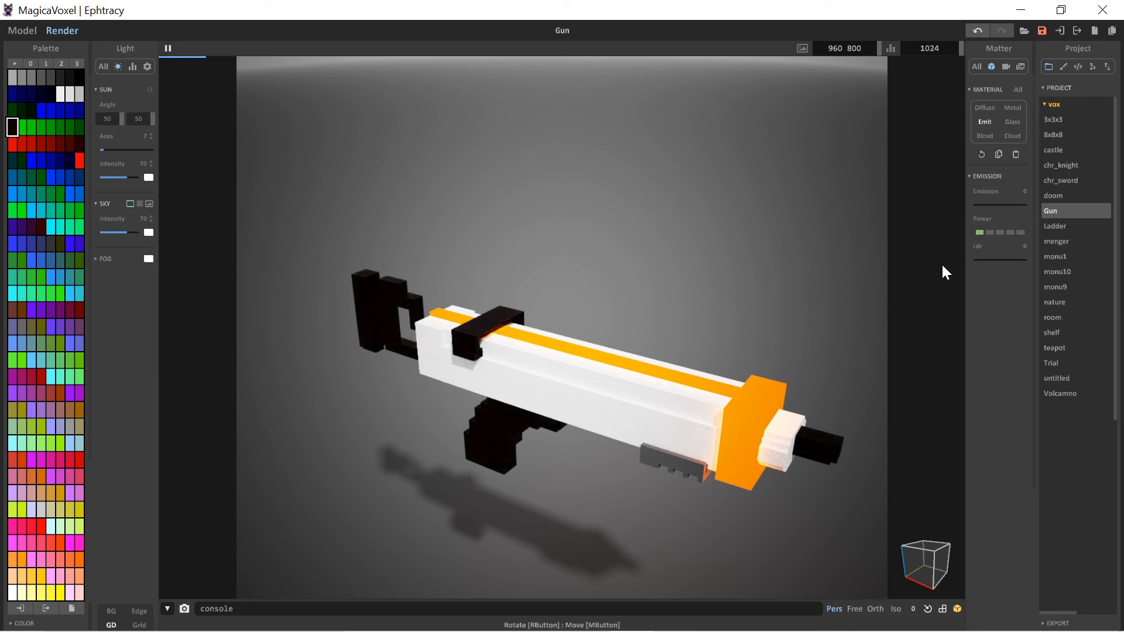
left_click_drag(980, 205, 1003, 206)
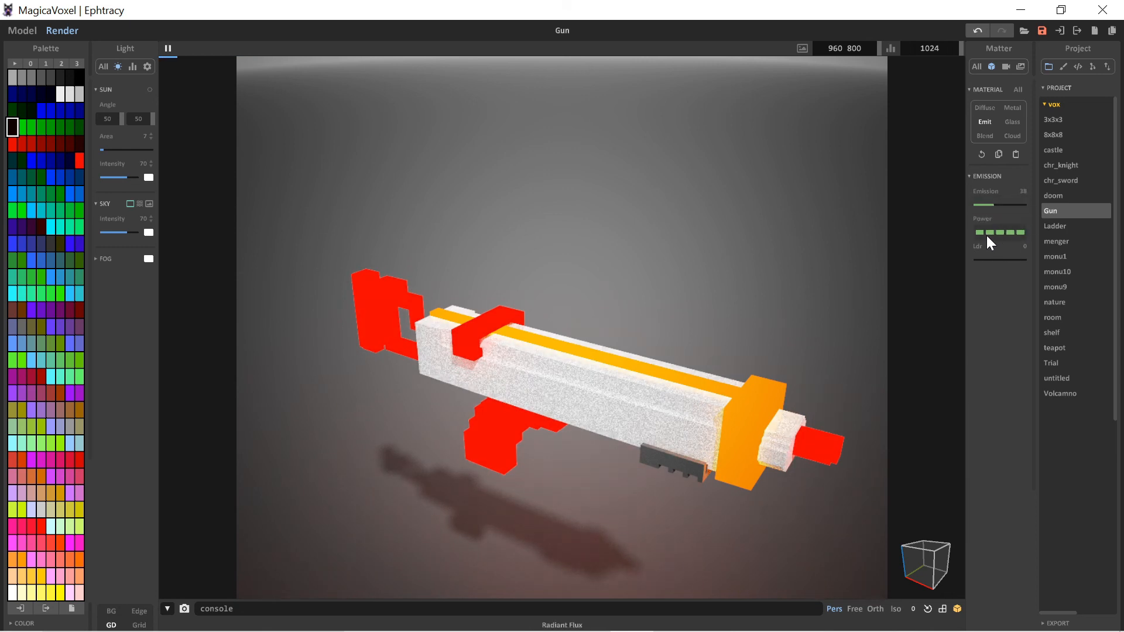
left_click_drag(1018, 233, 986, 232)
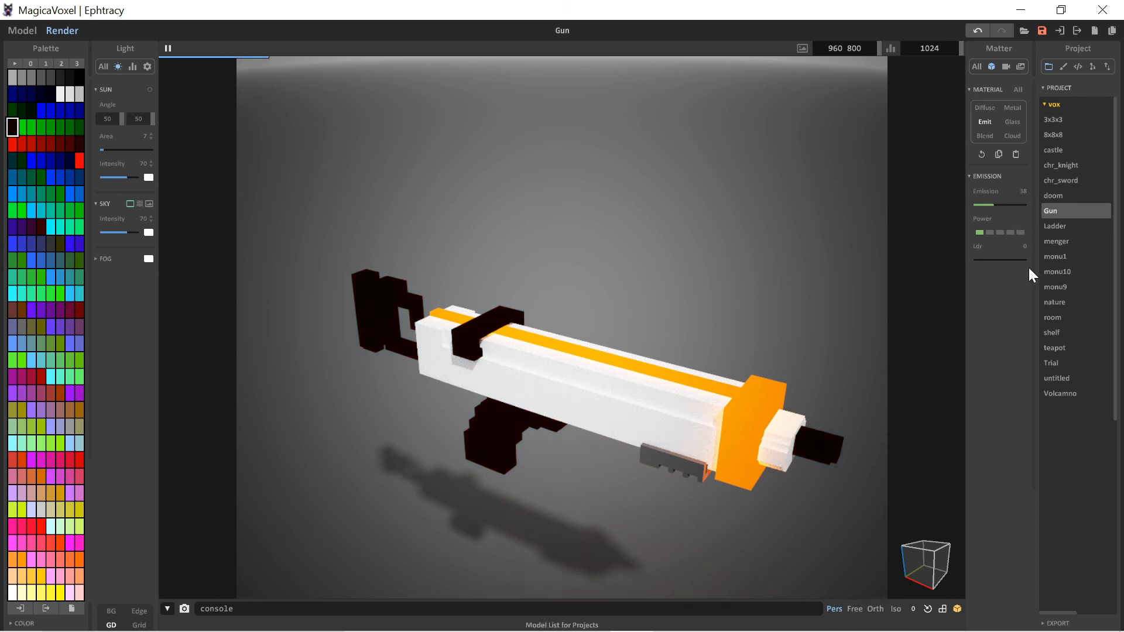
left_click_drag(980, 260, 1011, 260)
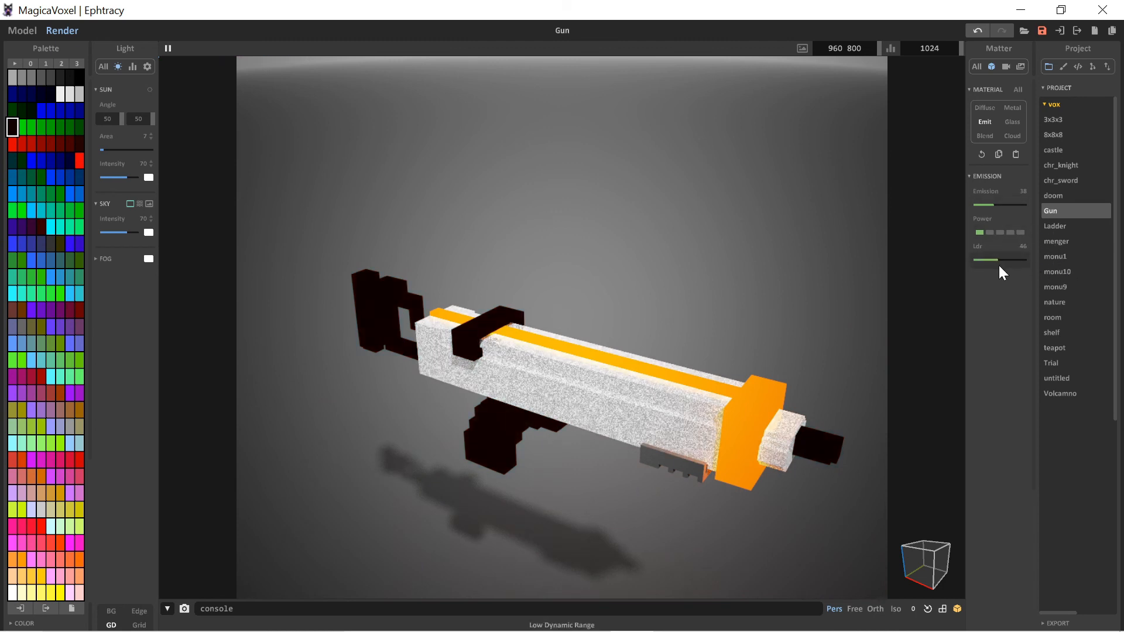
left_click_drag(989, 260, 1002, 260)
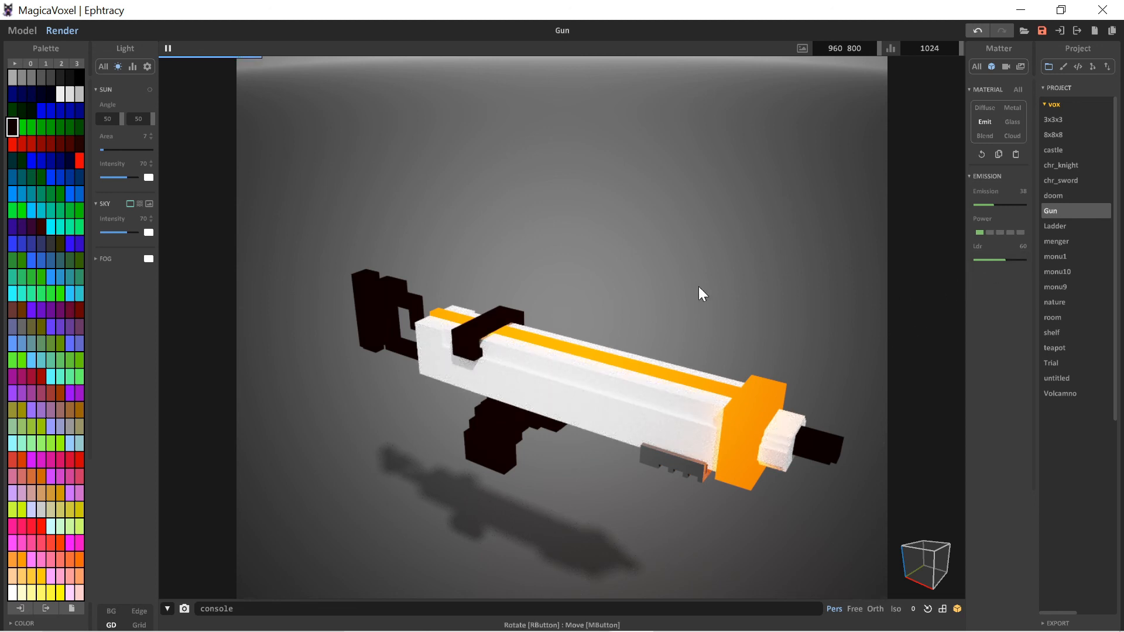
mouse_move(761, 237)
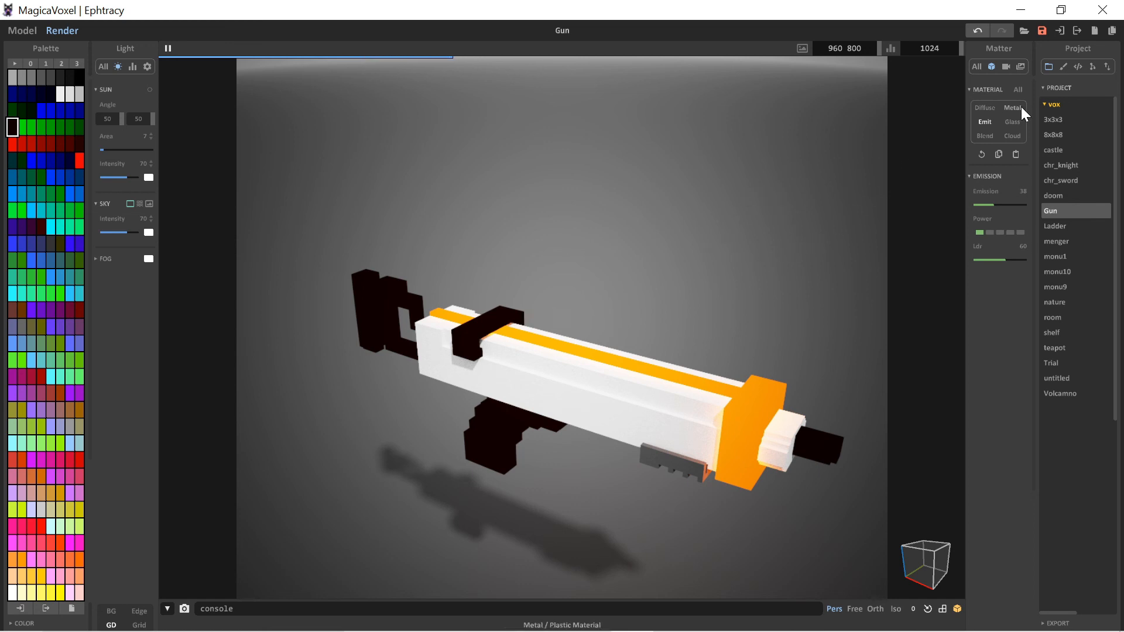
Switch the dark parts to Glass with roughness 10 and transparency 100
left_click(1011, 122)
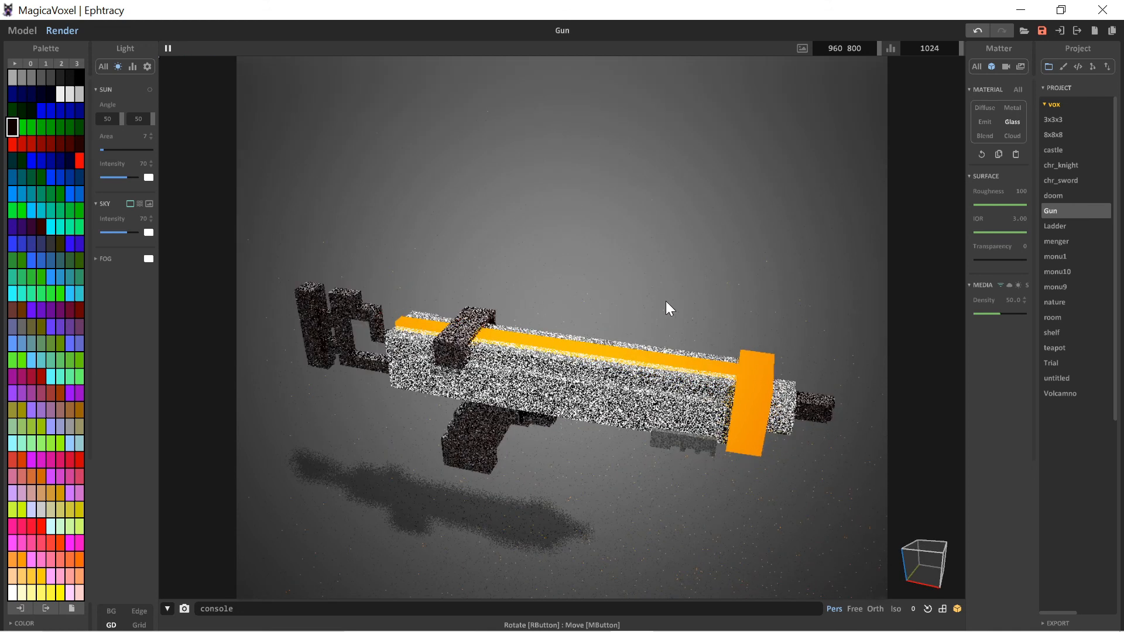
left_click_drag(1025, 206, 986, 205)
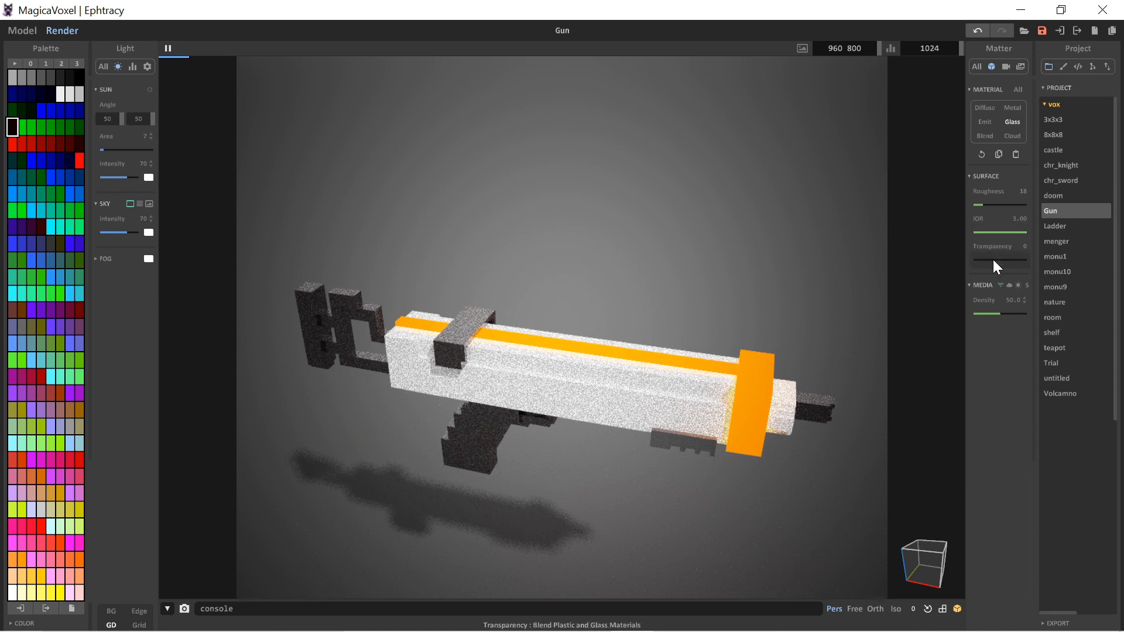
left_click_drag(974, 258, 1029, 258)
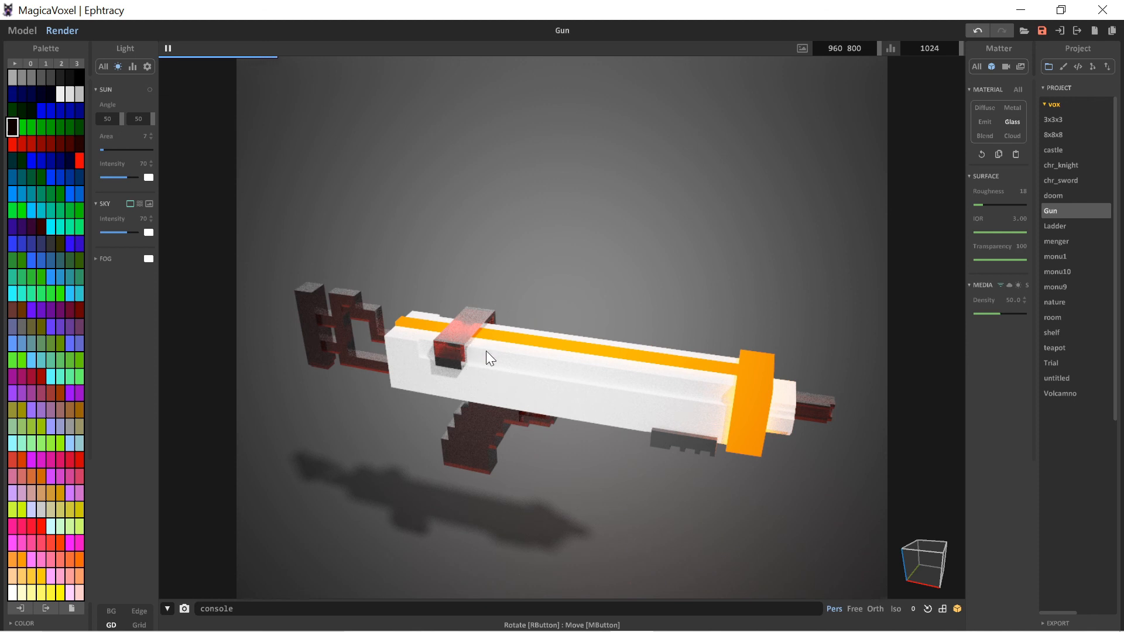
mouse_move(562, 434)
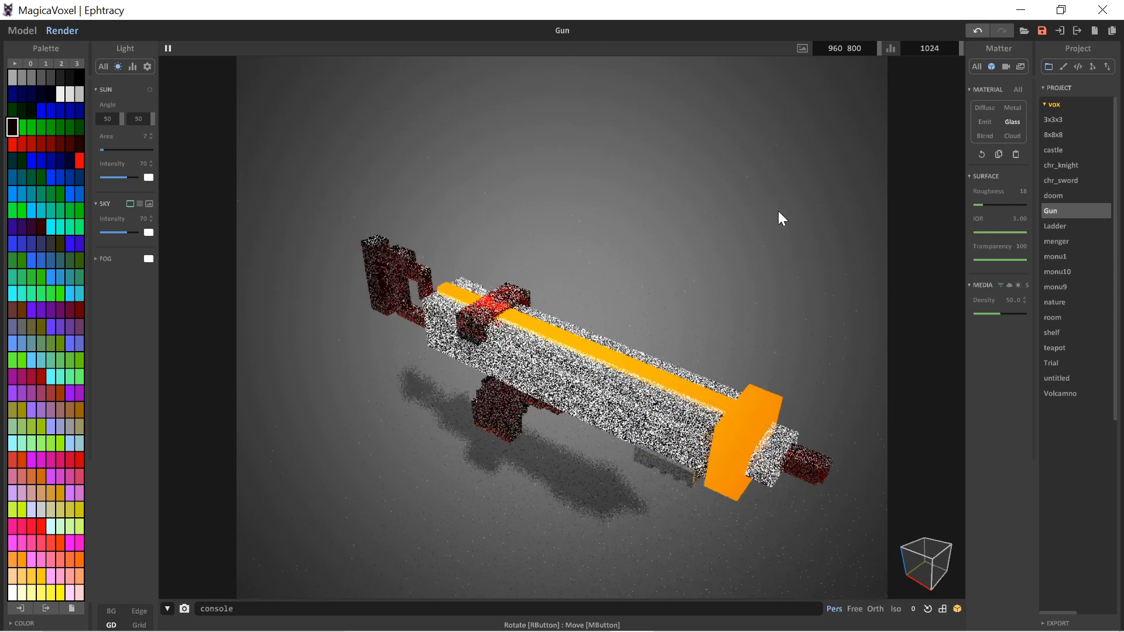
Set the dark parts to Cloud density 75, then Blend with transparency 30 and metallic 49
left_click(1011, 135)
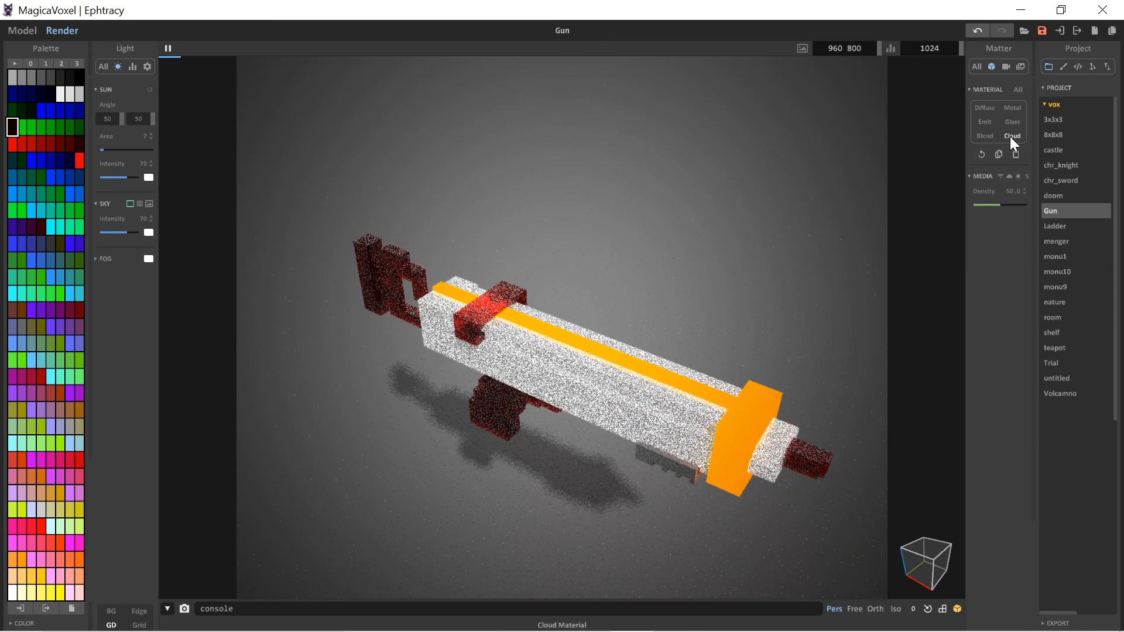
left_click_drag(978, 204, 1011, 205)
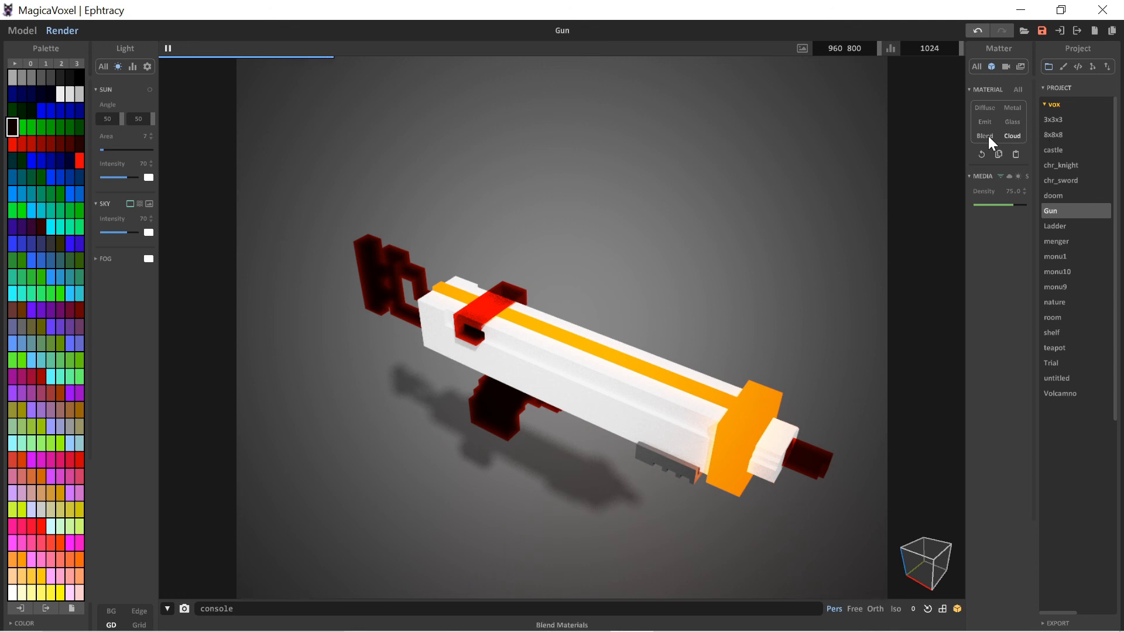
left_click(983, 135)
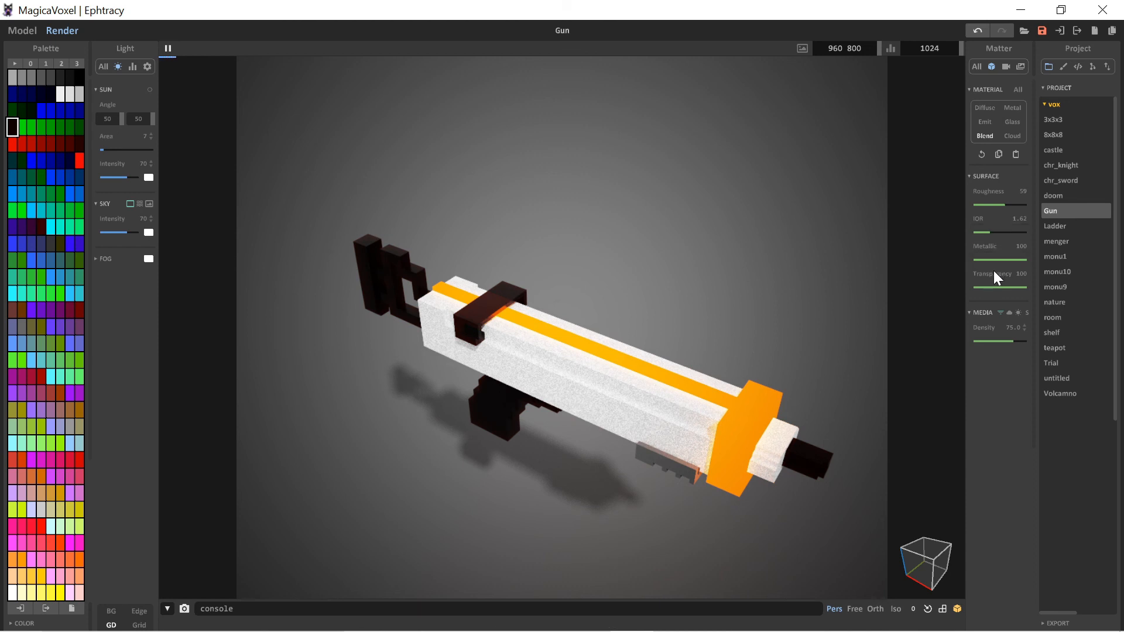
left_click_drag(1028, 287, 989, 286)
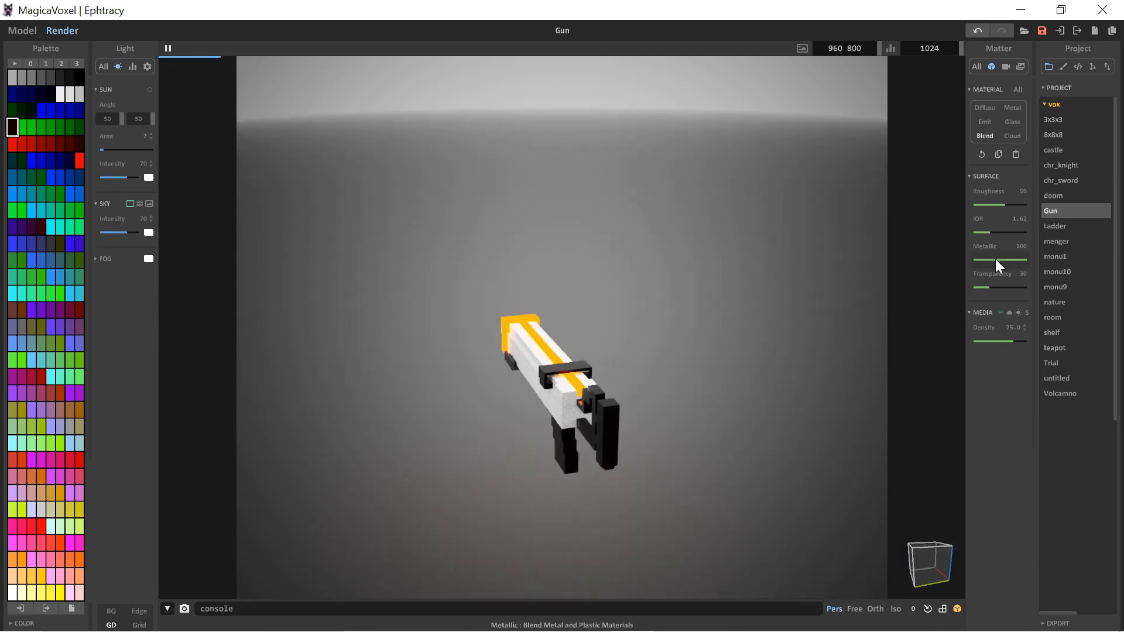
left_click_drag(1011, 258, 982, 258)
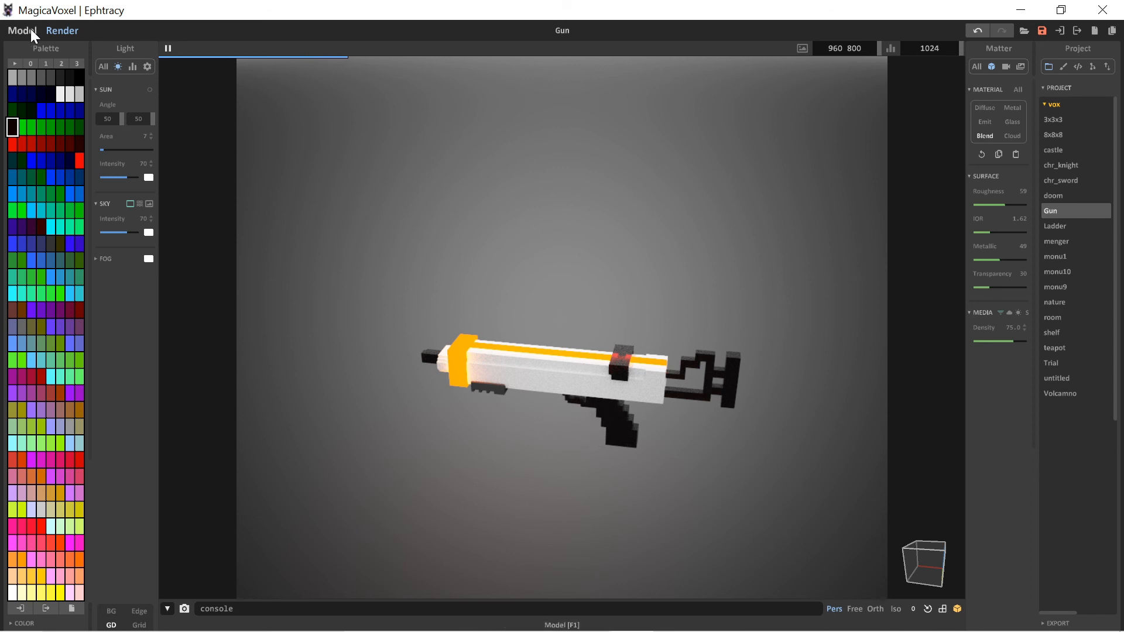
Switch to Model mode and orbit the gun to an angled view
left_click(22, 30)
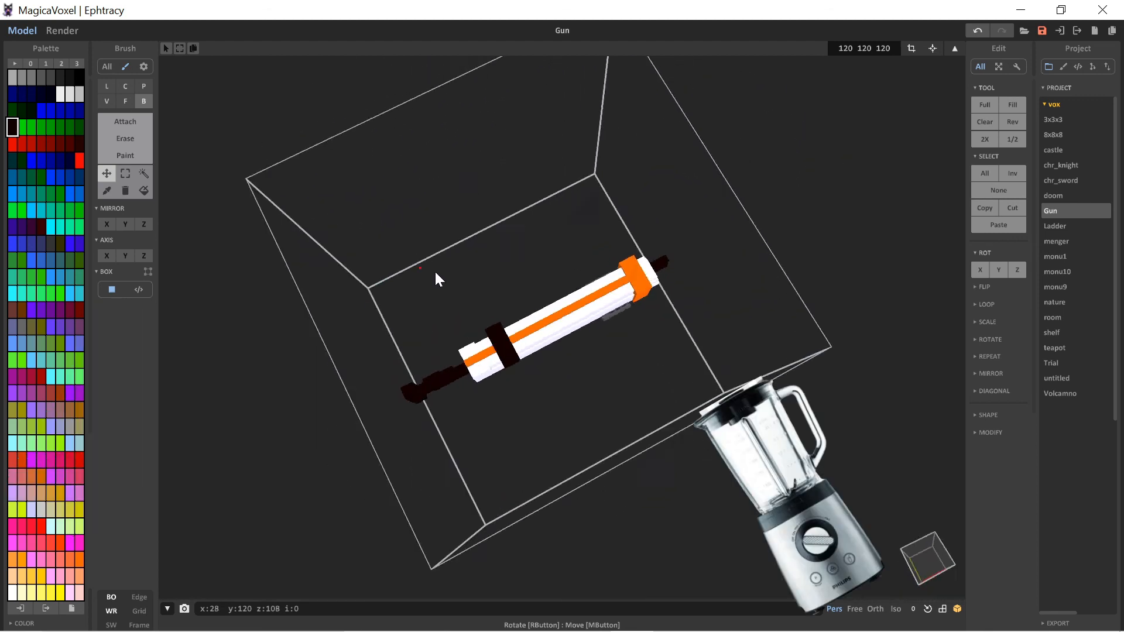
left_click_drag(438, 280, 609, 186)
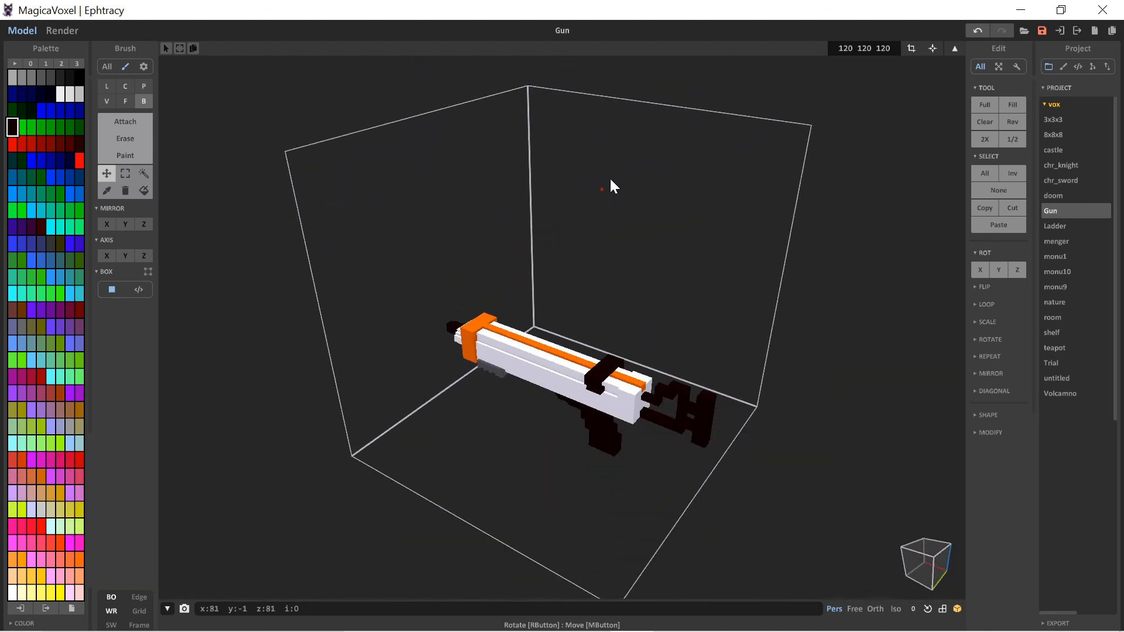